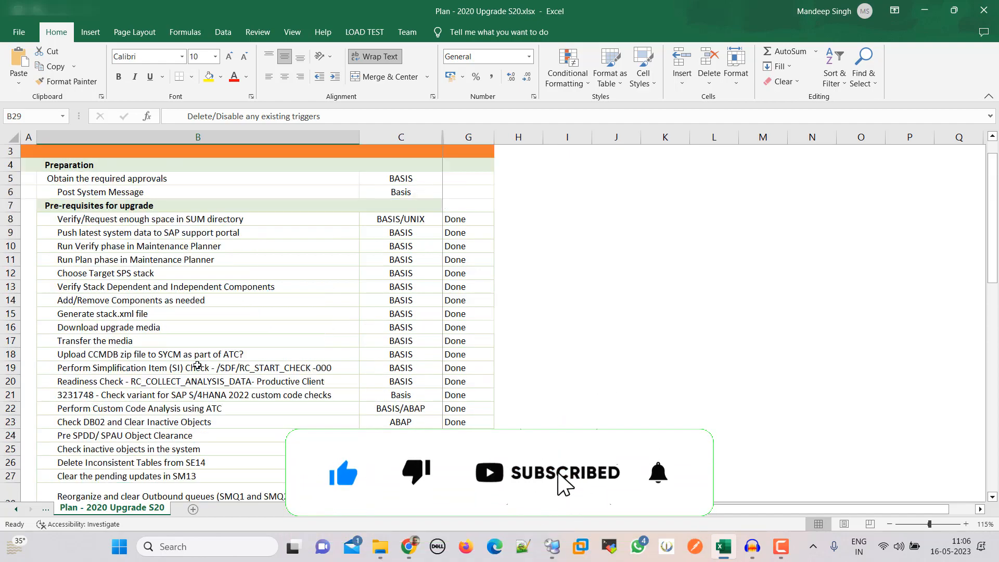
Scroll the upgrade plan down to the Technical Upgrade tasks beginning with Extract SUM
{"action": "scroll", "scroll_direction": "down", "scroll_amount": 3}
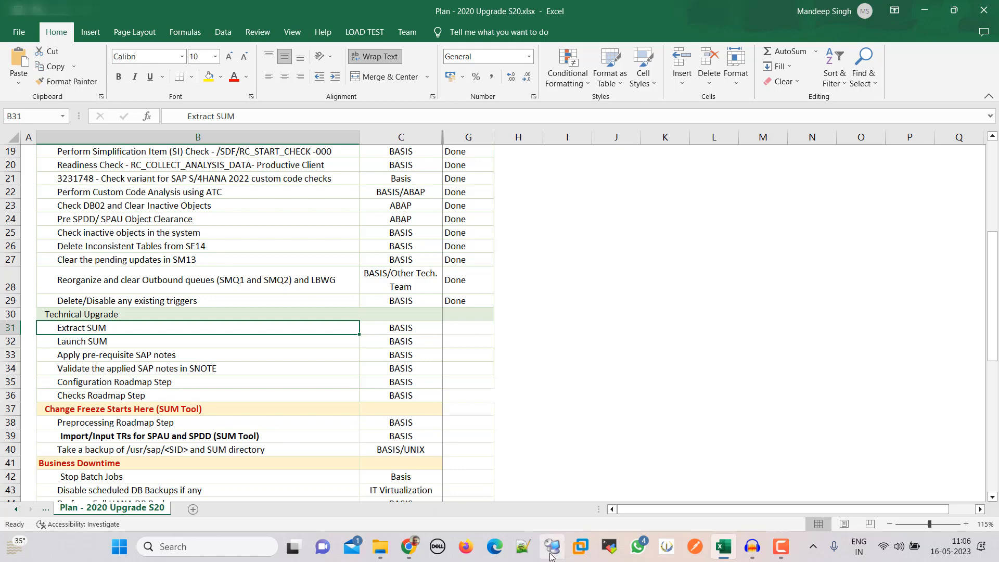
Extract SUM20SP16_7-80002456.SAR with SAPCAR in /usr/sap/SUM, yielding 13751 files
{"action": "left_click", "coordinate": [551, 547]}
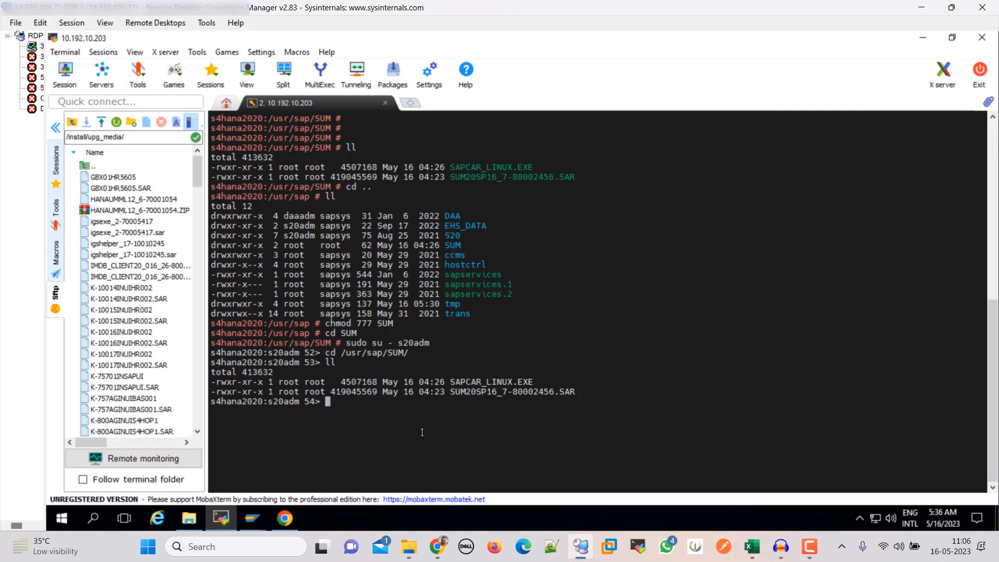
{"action": "mouse_move", "coordinate": [472, 395]}
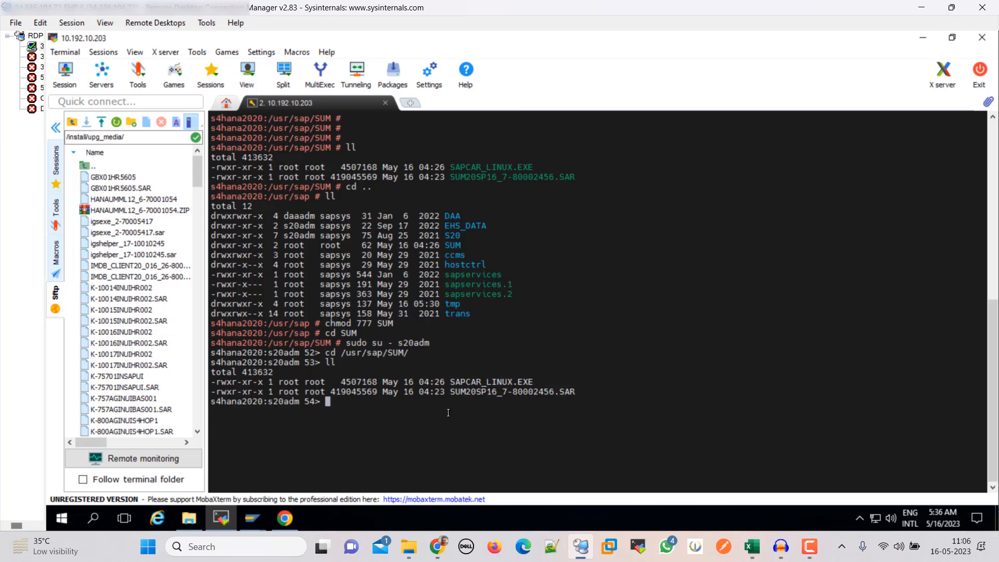
{"action": "type", "text": "./SAPCAR_LINUX.EXE"}
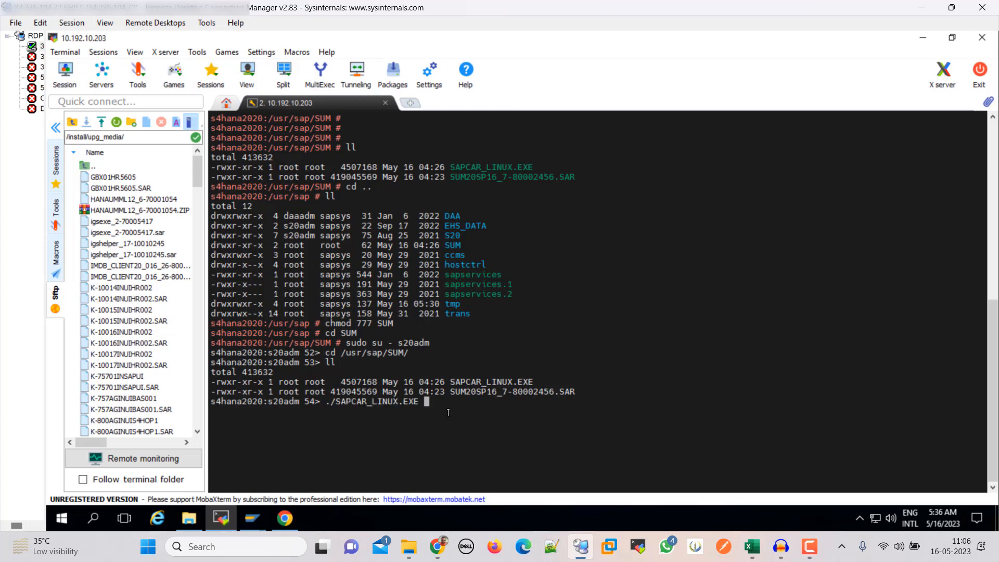
{"action": "type", "text": "-xv"}
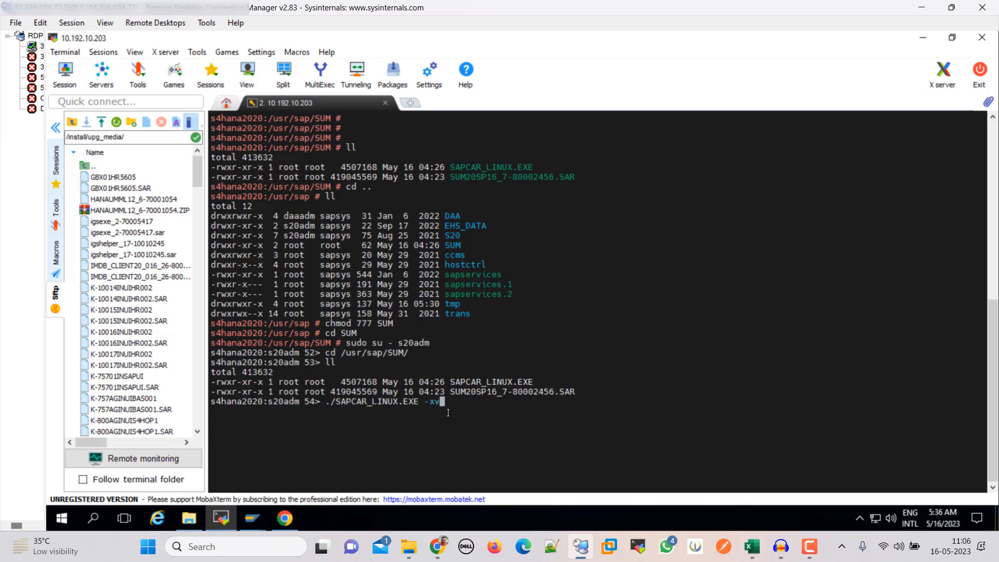
{"action": "type", "text": "SUM20SP16_7-80002456.SAR"}
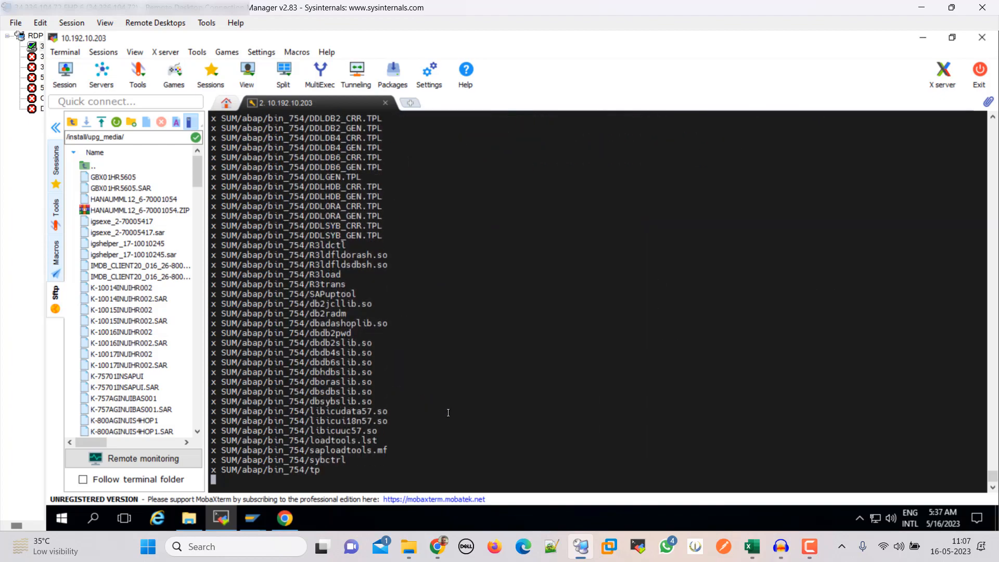
{"action": "scroll", "scroll_direction": "down", "scroll_amount": 3}
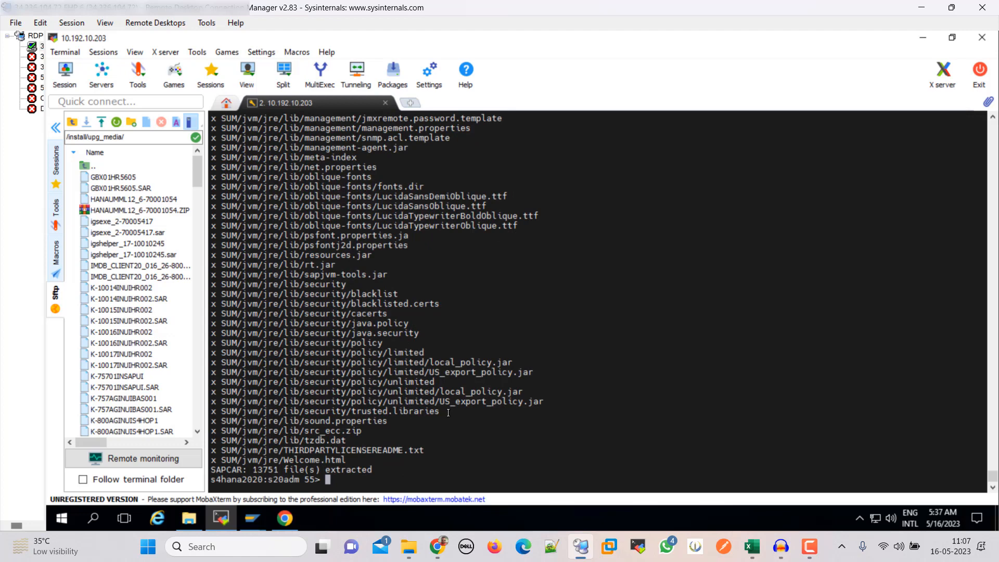
Exit to root and move into the SUM abap folder, listing its contents
{"action": "type", "text": "exit"}
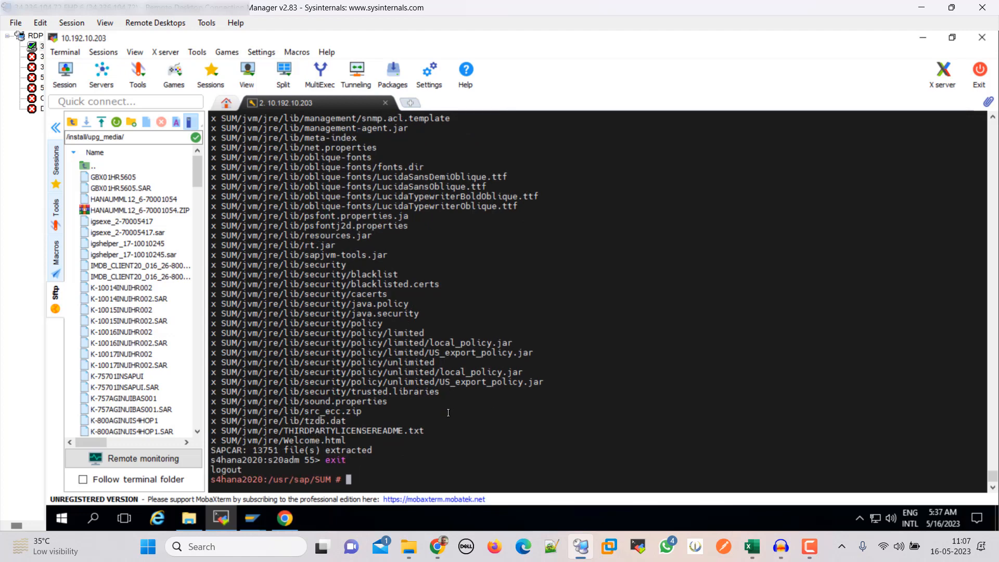
{"action": "type", "text": "ll"}
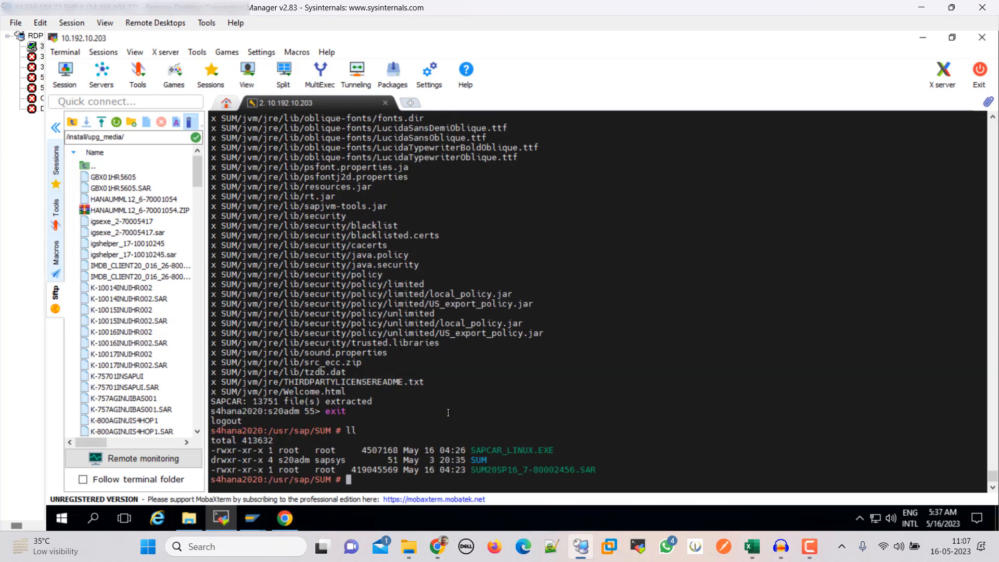
{"action": "type", "text": "cd SUM/"}
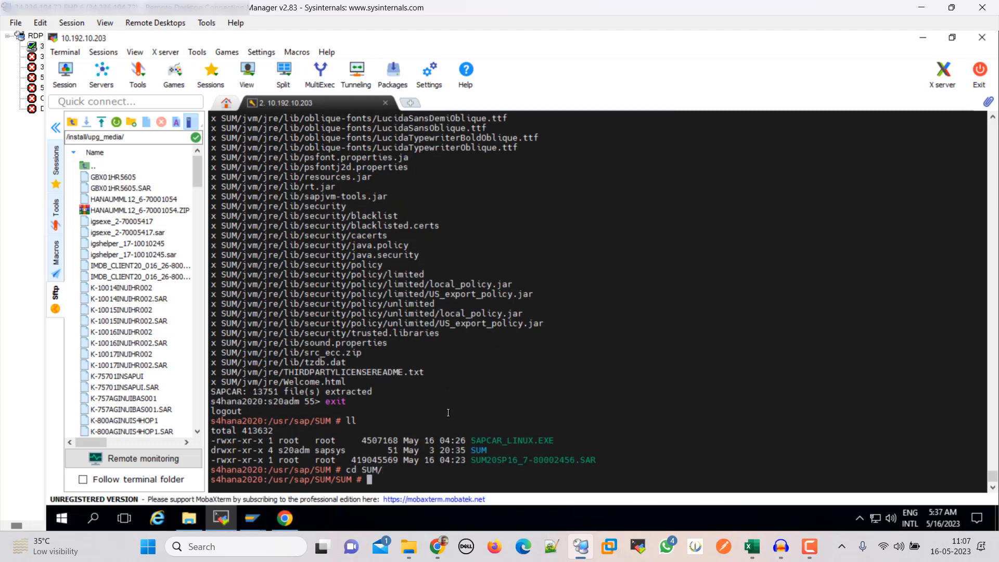
{"action": "type", "text": "ll"}
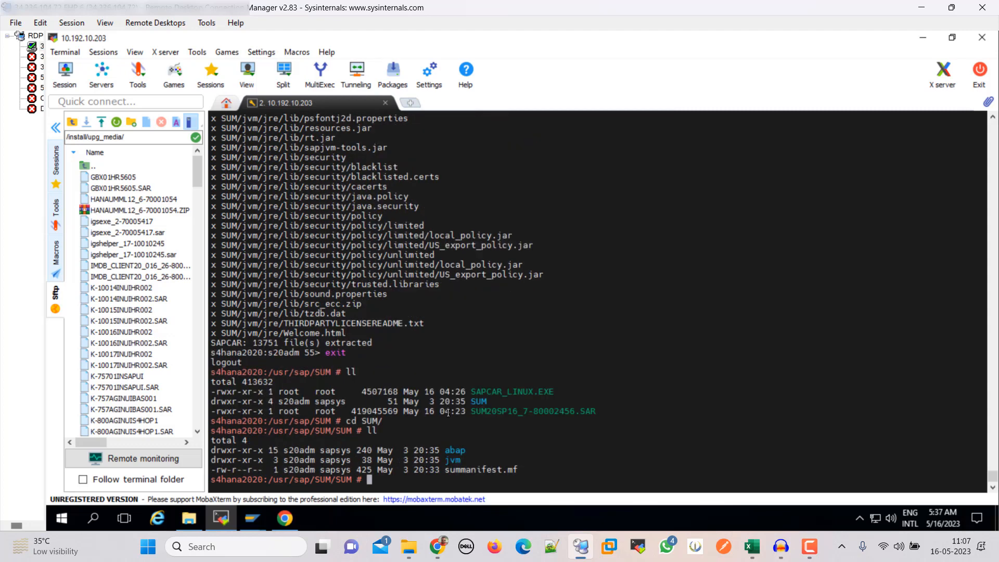
{"action": "type", "text": "cd abap/"}
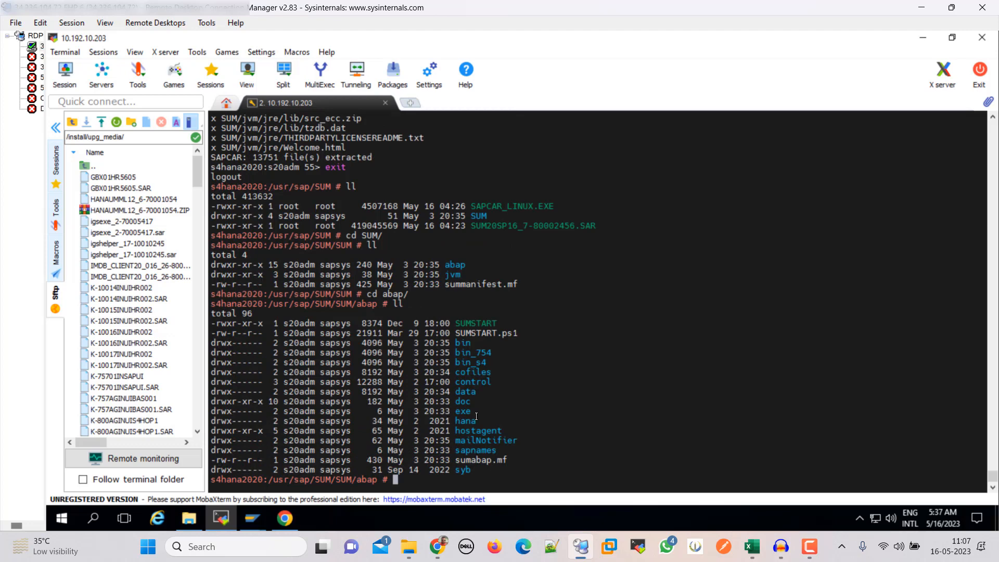
Run ./SUMSTART confighostagent S20 to configure the SAP Host Agent
{"action": "double_click", "coordinate": [477, 323]}
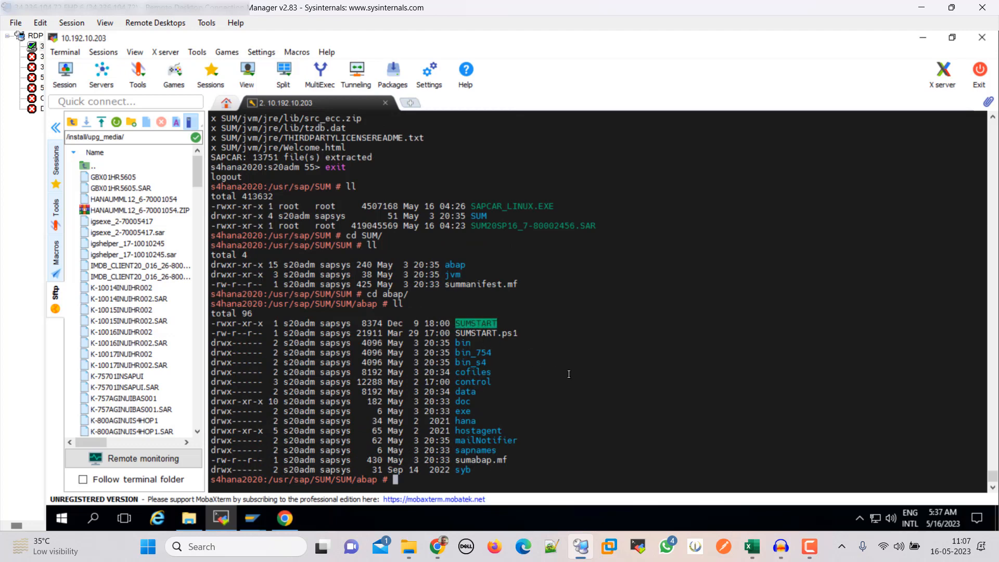
{"action": "type", "text": "./"}
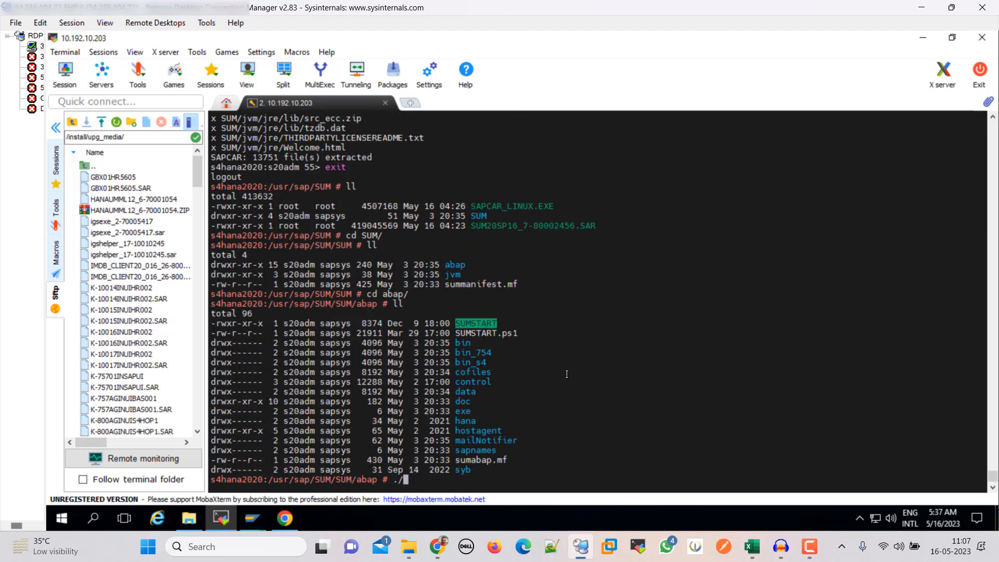
{"action": "type", "text": "SUMSTART"}
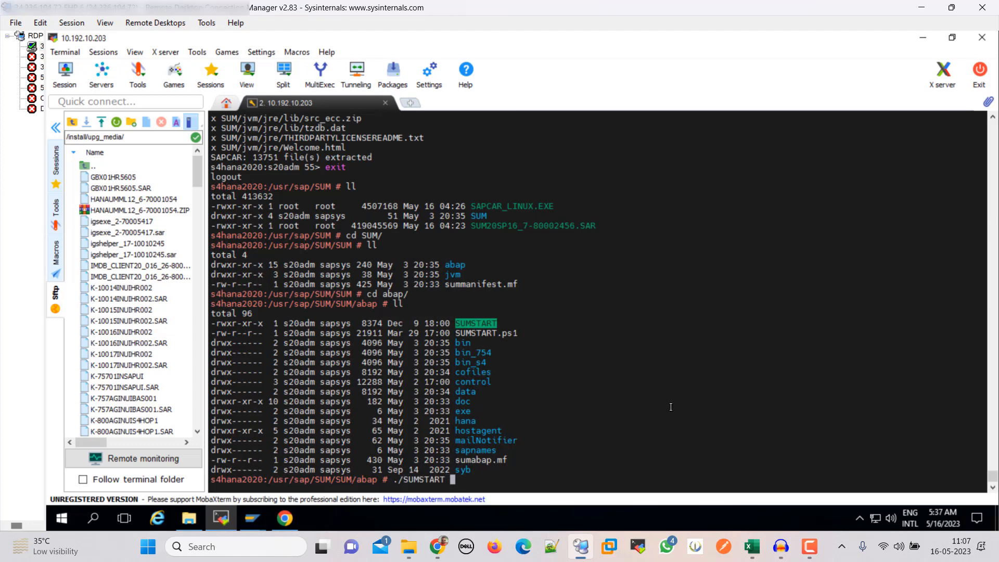
{"action": "type", "text": "config"}
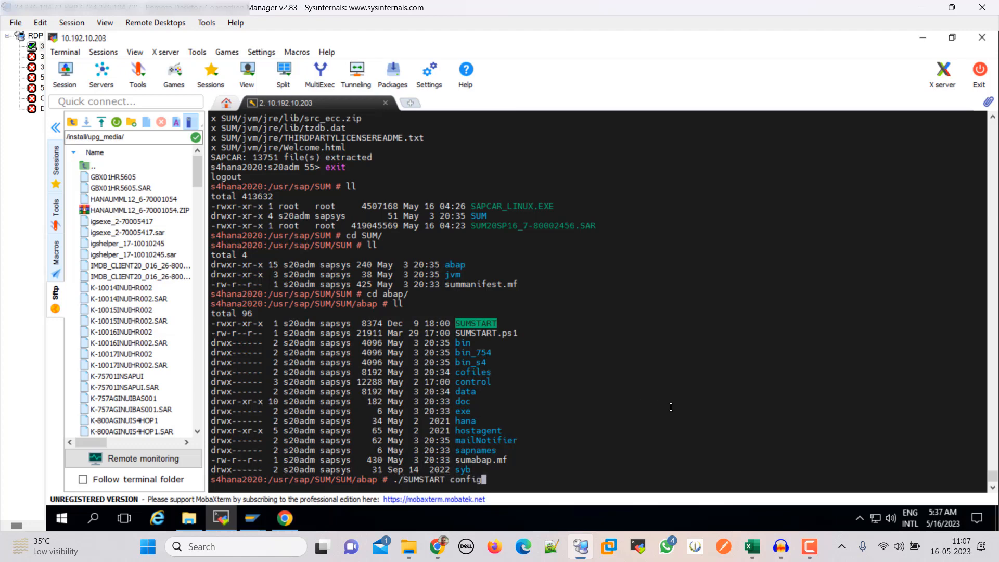
{"action": "type", "text": "hostagent"}
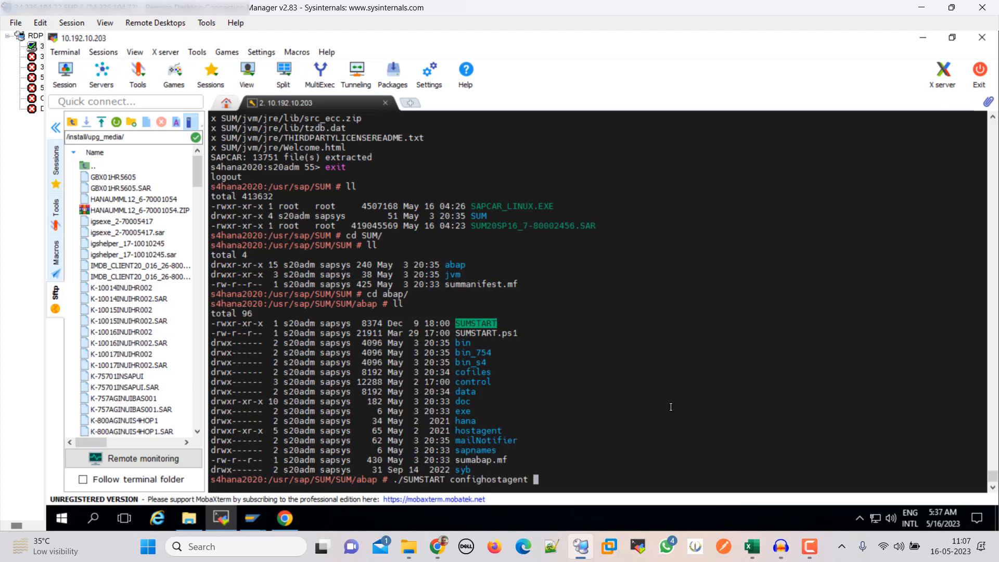
{"action": "type", "text": "S"}
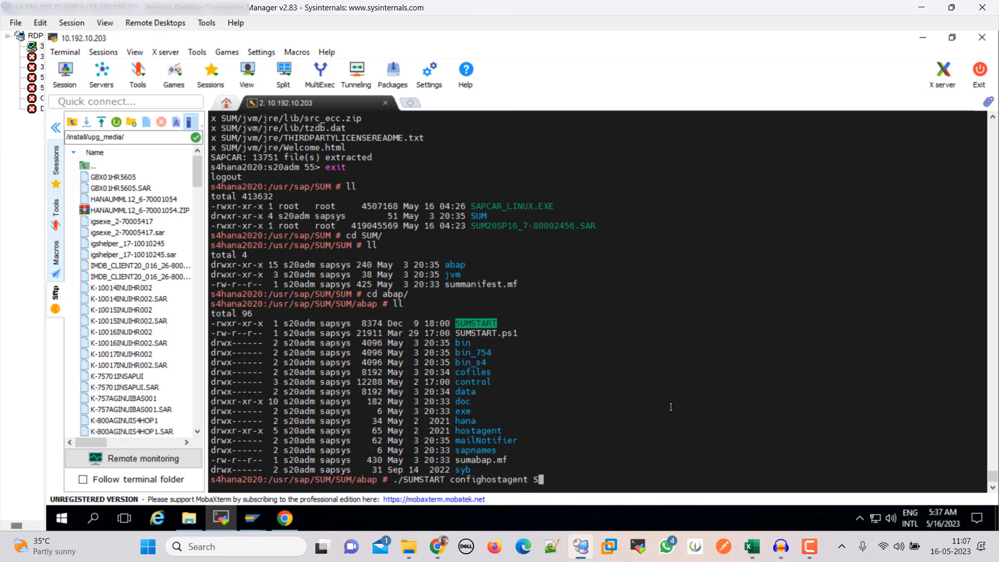
{"action": "type", "text": "20"}
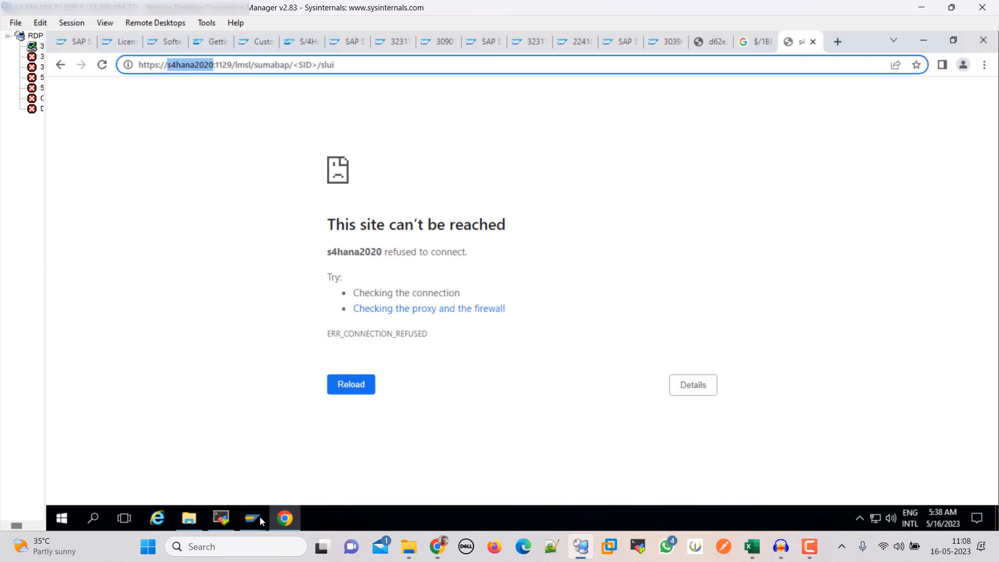
Retry the SUM web UI on port 1129 using IP 10.192.10.203 instead of the hostname
{"action": "left_click", "coordinate": [219, 518]}
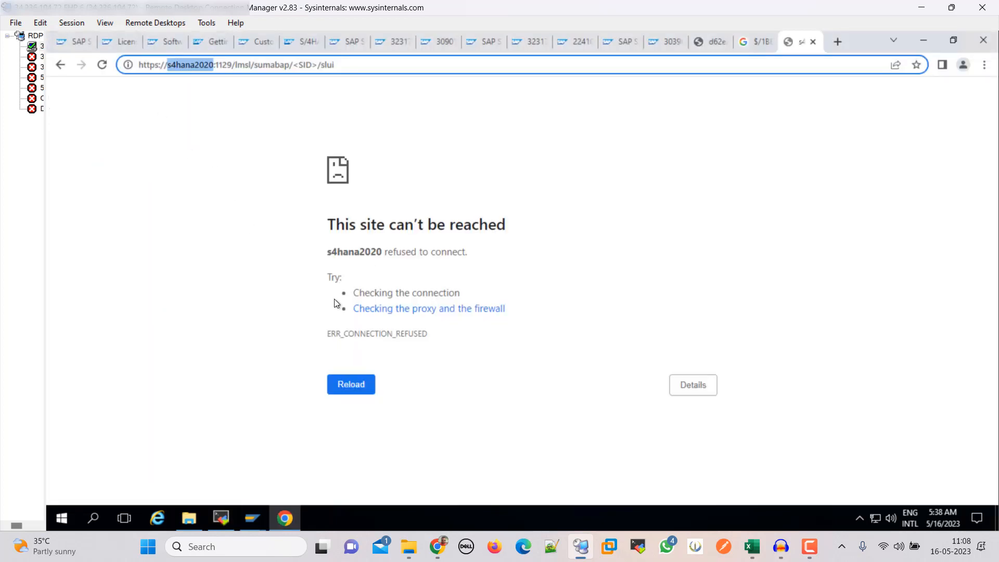
{"action": "type", "text": "10.192.10.203"}
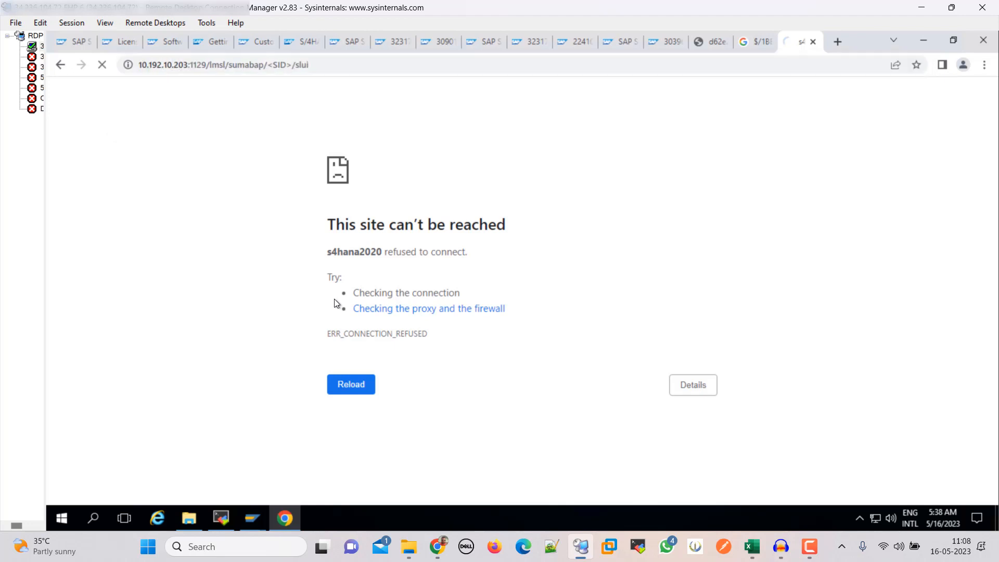
{"action": "left_click", "coordinate": [350, 384]}
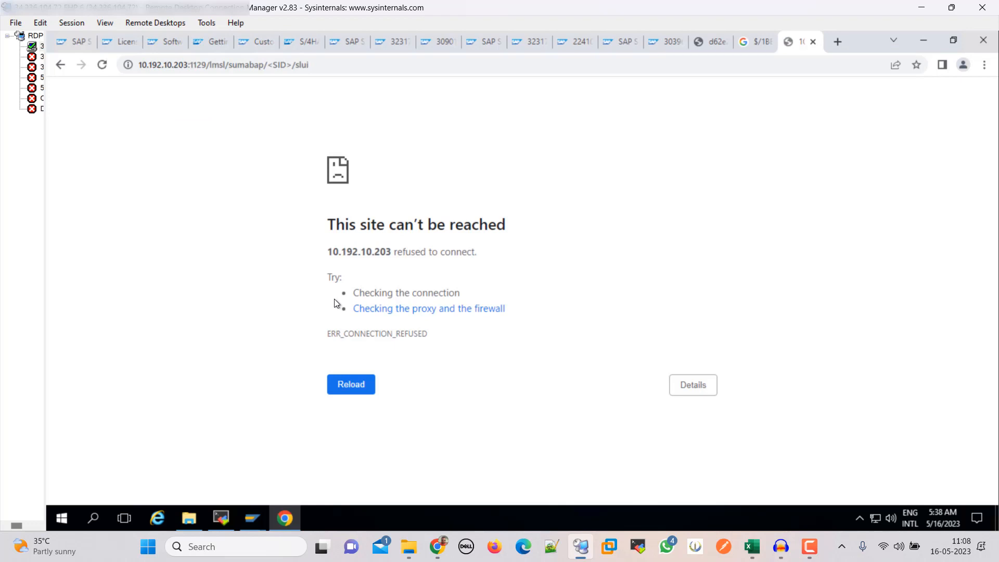
{"action": "left_click", "coordinate": [351, 384]}
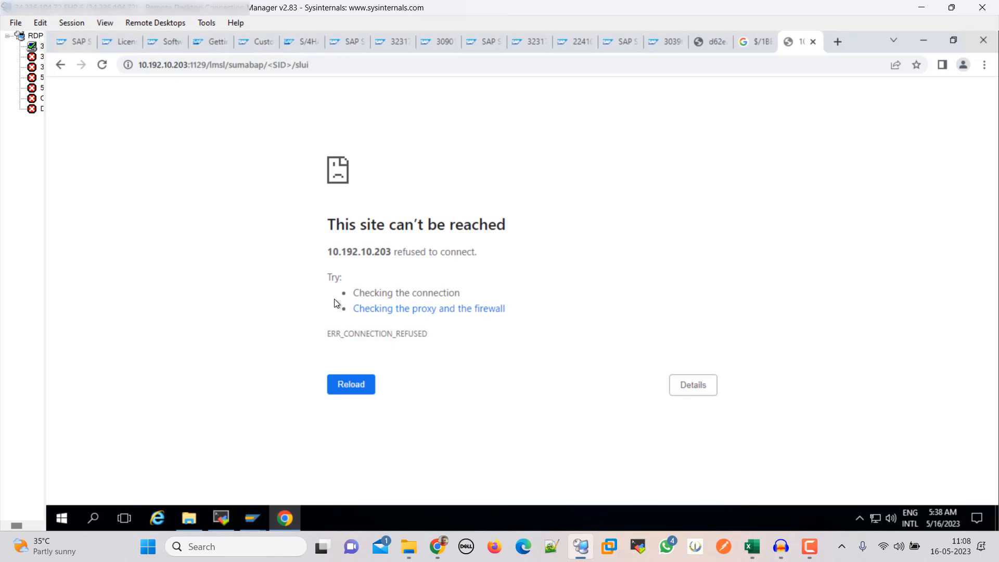
{"action": "mouse_move", "coordinate": [176, 81]}
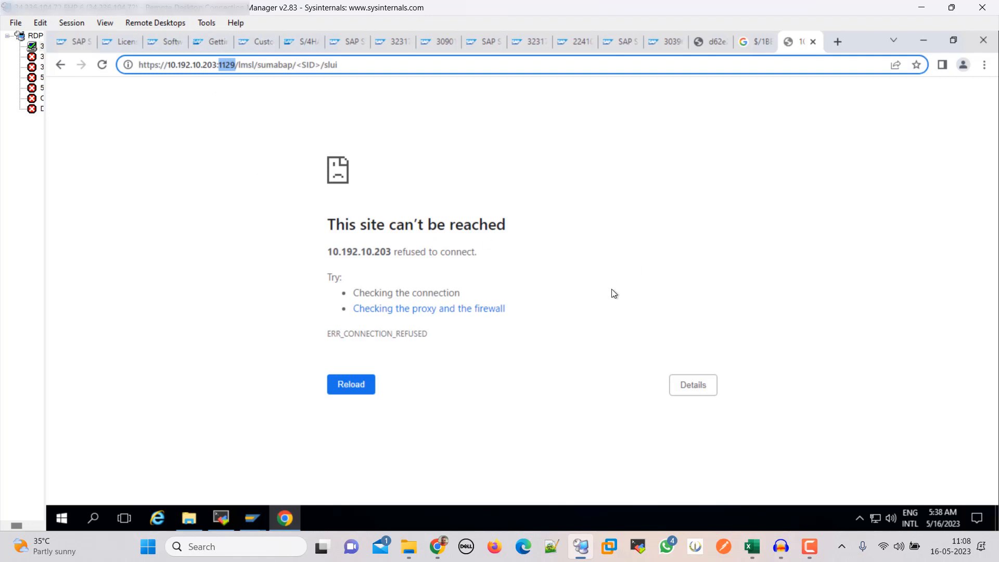
{"action": "mouse_move", "coordinate": [612, 293]}
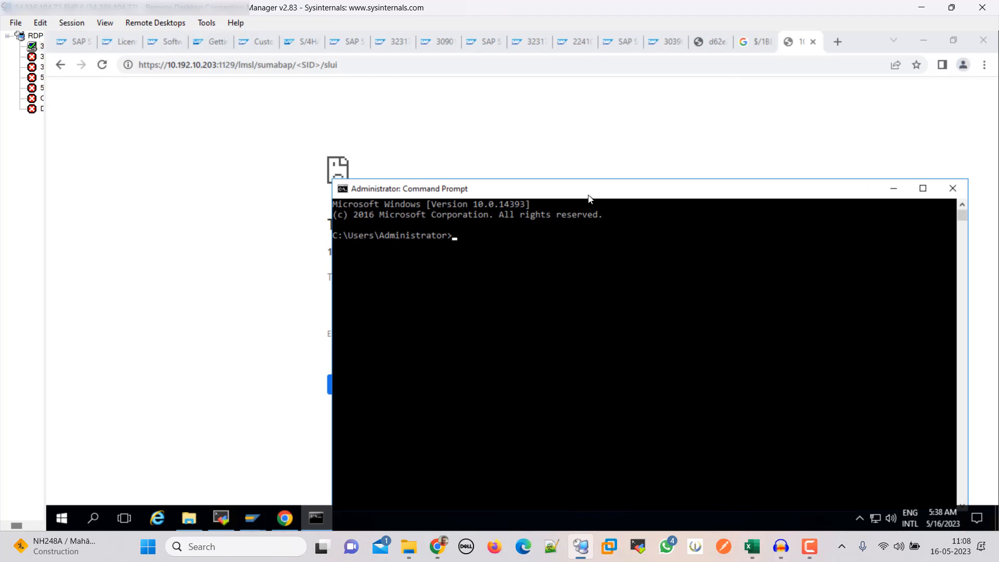
Telnet to 10.192.10.203 on port 1129, then test port 1128
{"action": "type", "text": "telnet 10."}
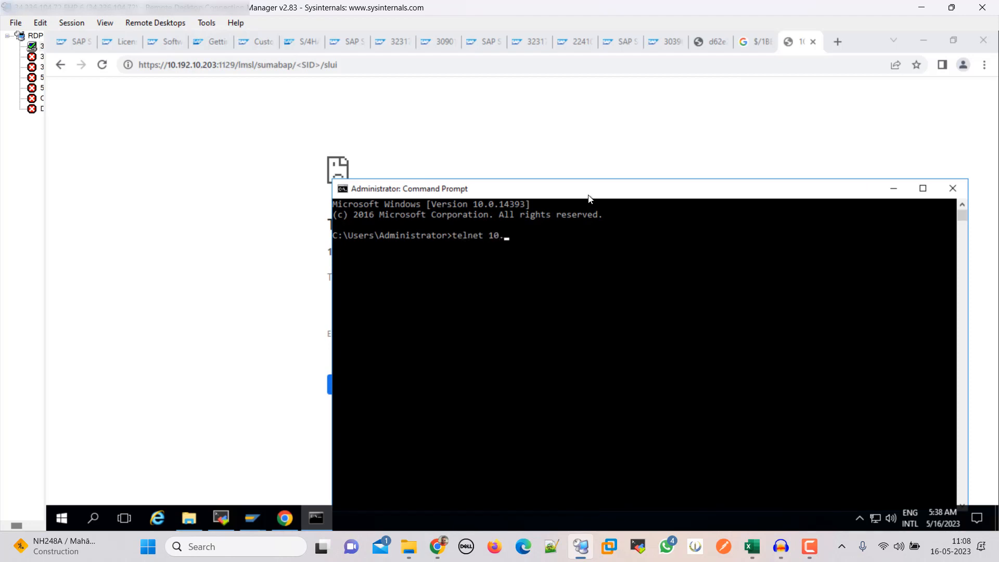
{"action": "type", "text": "192.10"}
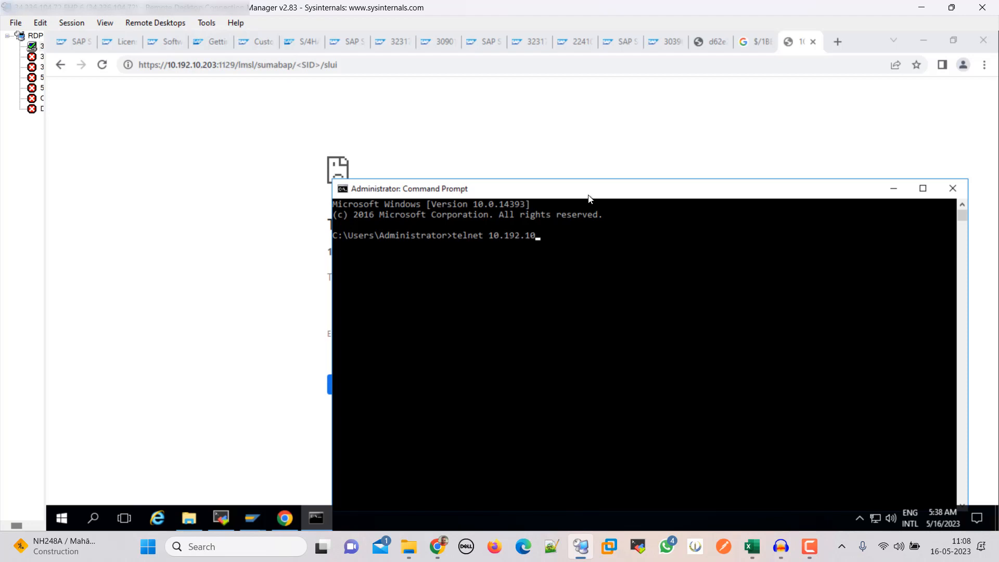
{"action": "type", "text": "203"}
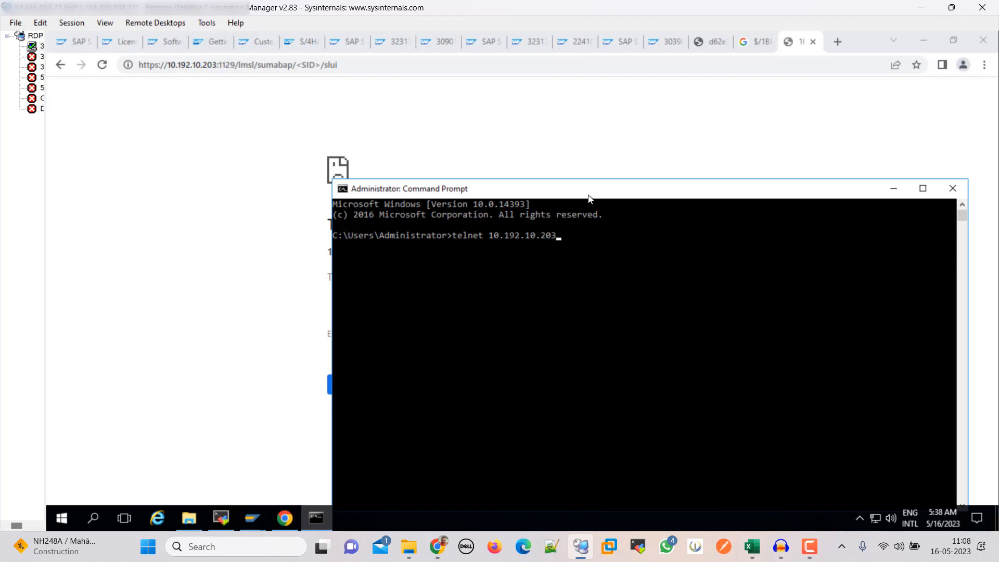
{"action": "type", "text": "1128"}
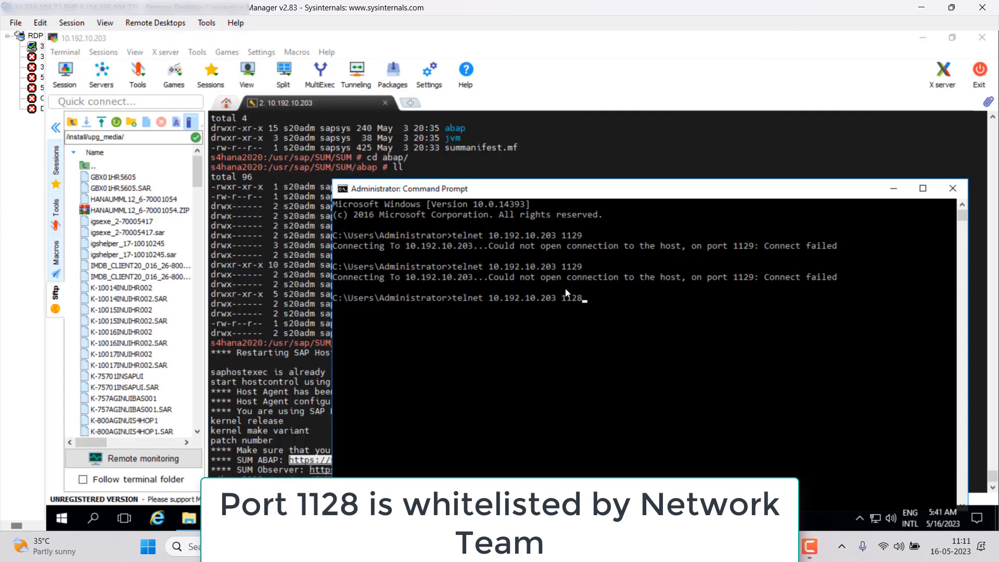
{"action": "key", "text": "enter"}
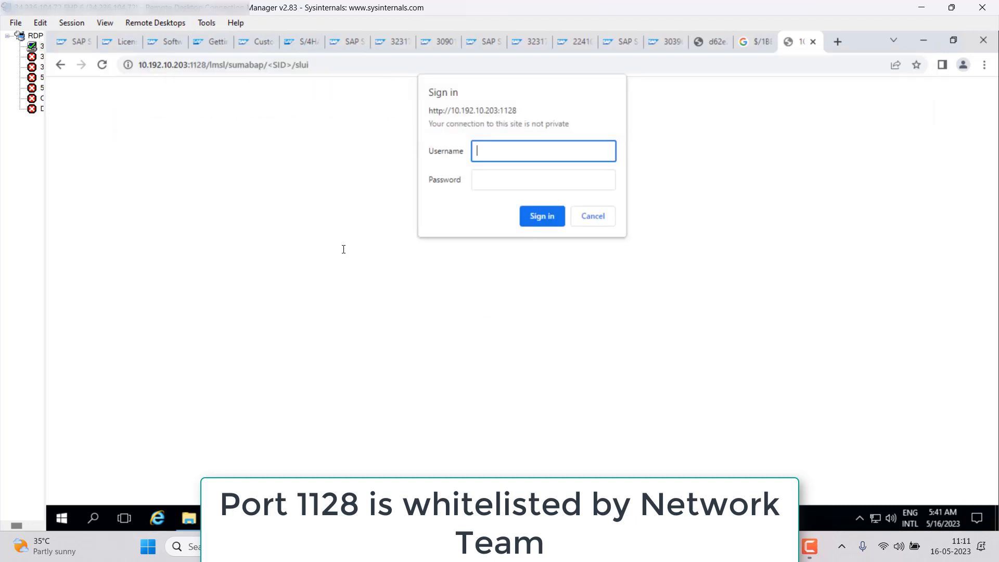
{"action": "mouse_move", "coordinate": [592, 216]}
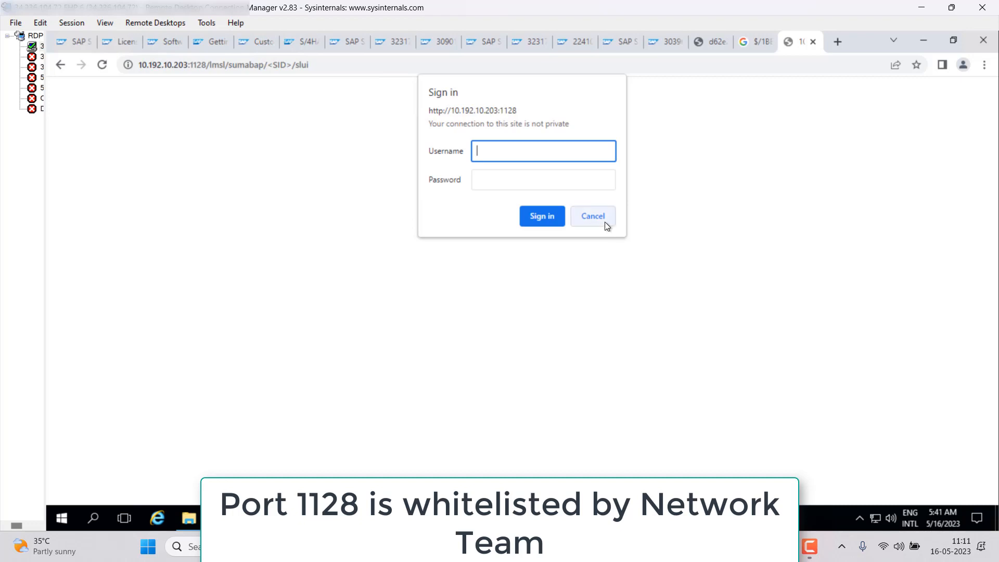
{"action": "left_click", "coordinate": [592, 216]}
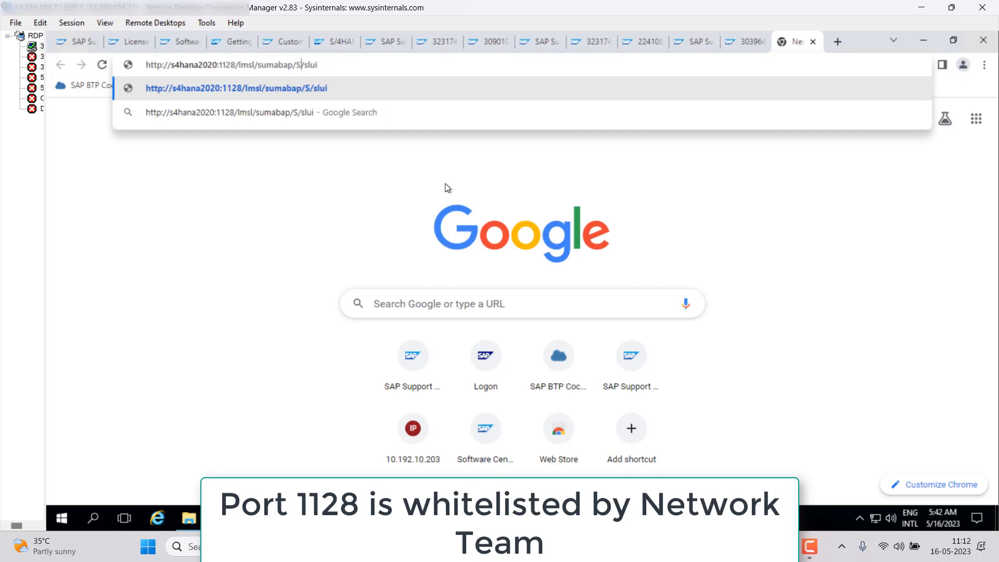
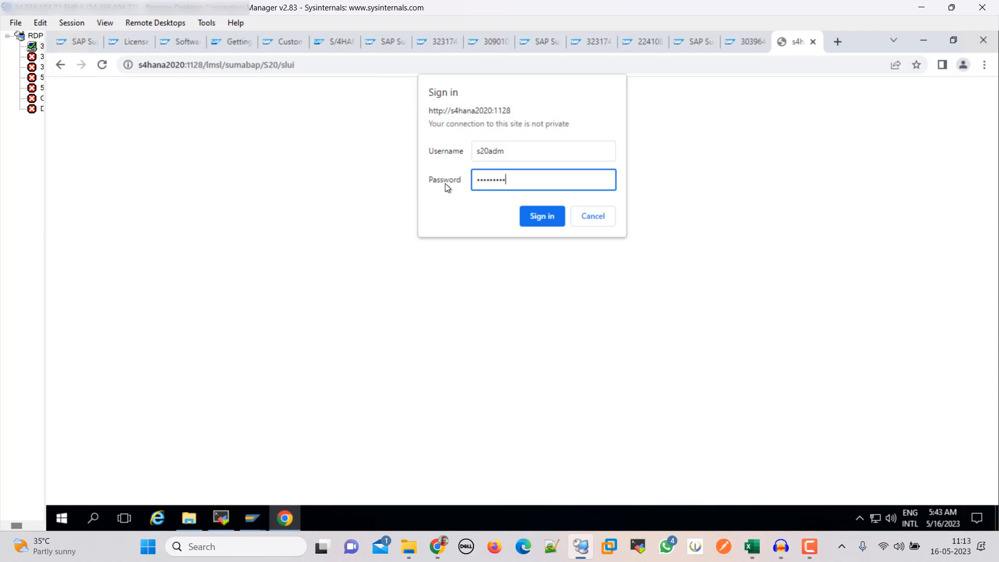
{"action": "left_click", "coordinate": [541, 216]}
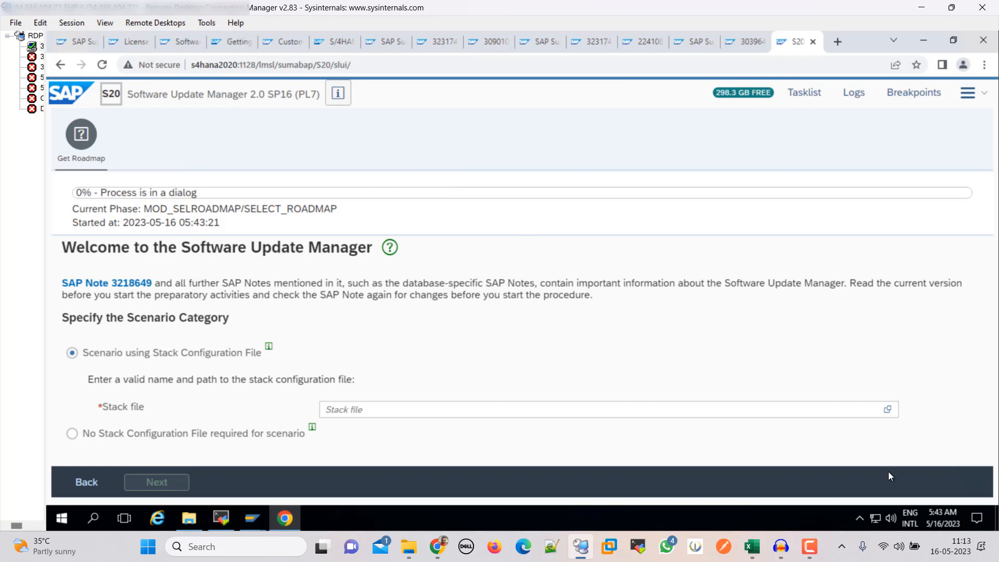
Browse the server for a stack file under /install/upg_media, finding nothing selectable
{"action": "left_click", "coordinate": [886, 409]}
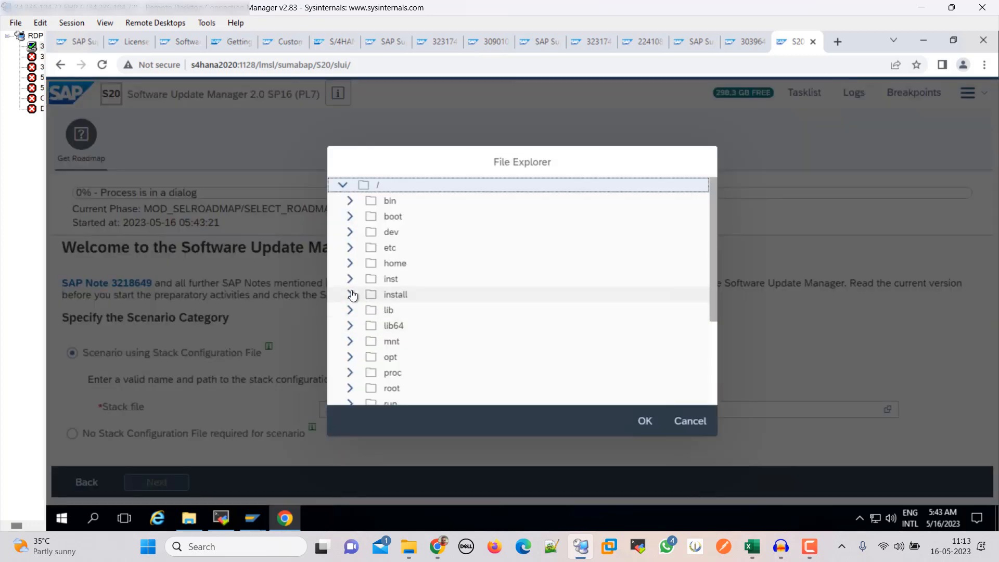
{"action": "left_click", "coordinate": [349, 295]}
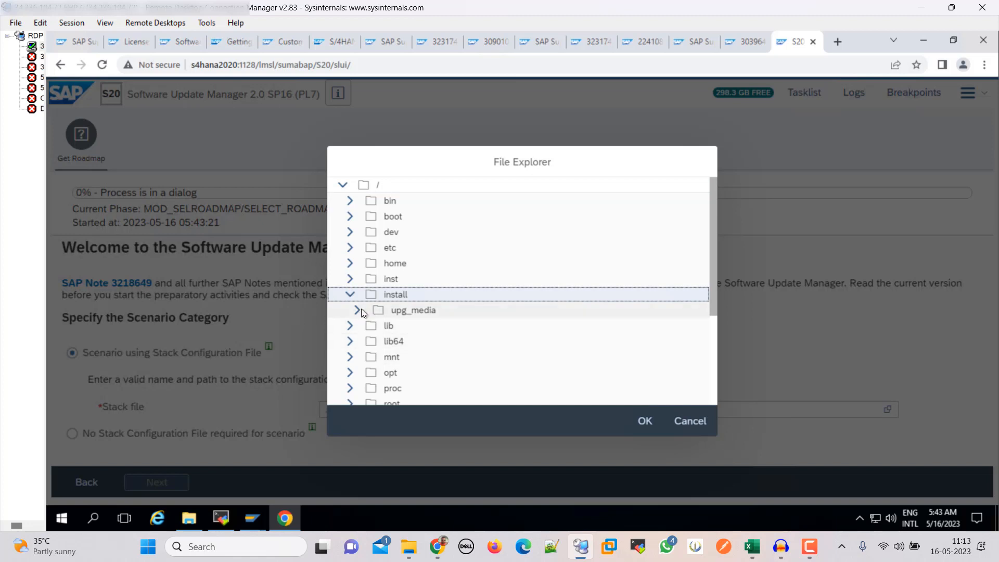
{"action": "left_click", "coordinate": [413, 310]}
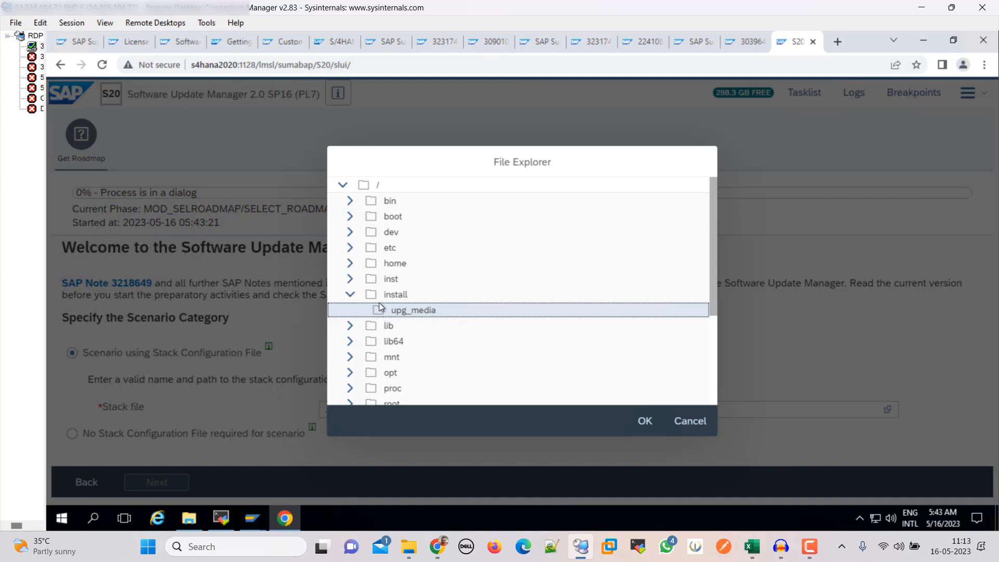
{"action": "left_click", "coordinate": [395, 294]}
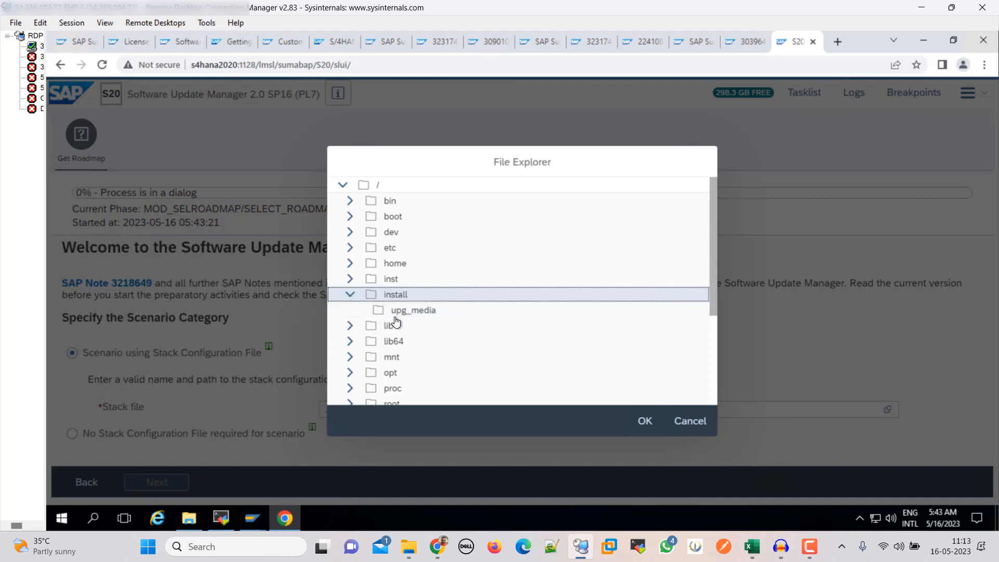
{"action": "left_click", "coordinate": [349, 294]}
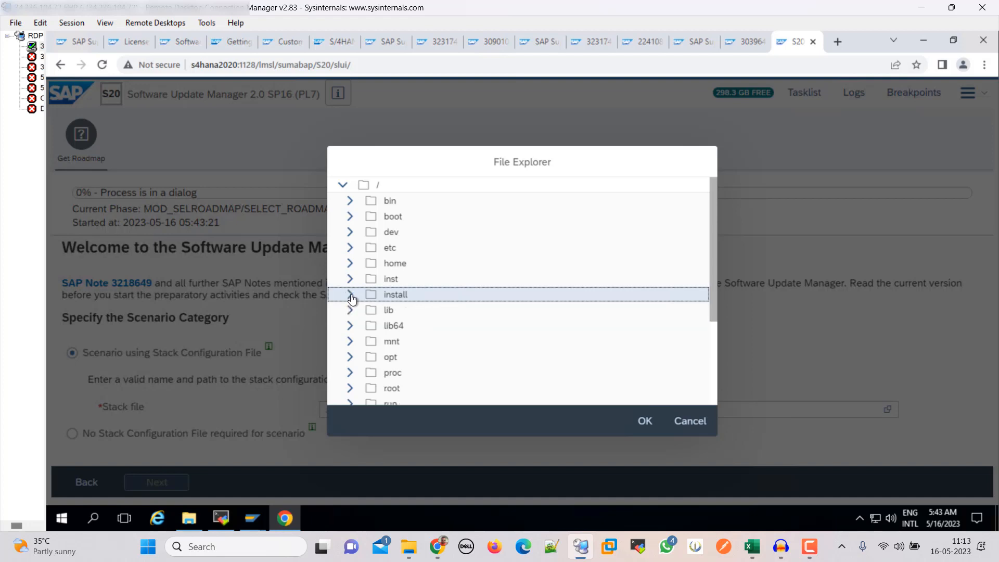
{"action": "left_click", "coordinate": [349, 295]}
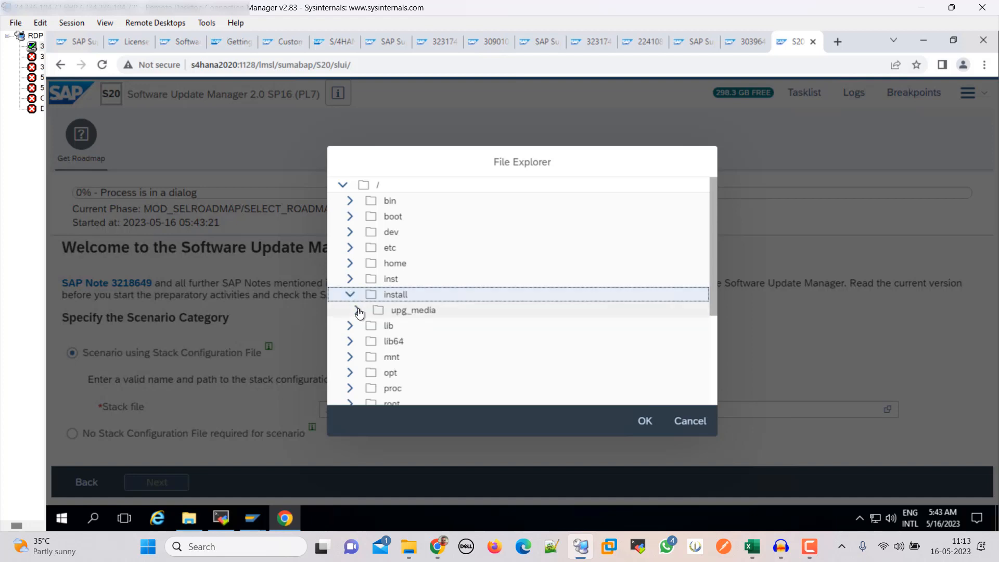
{"action": "left_click", "coordinate": [412, 310]}
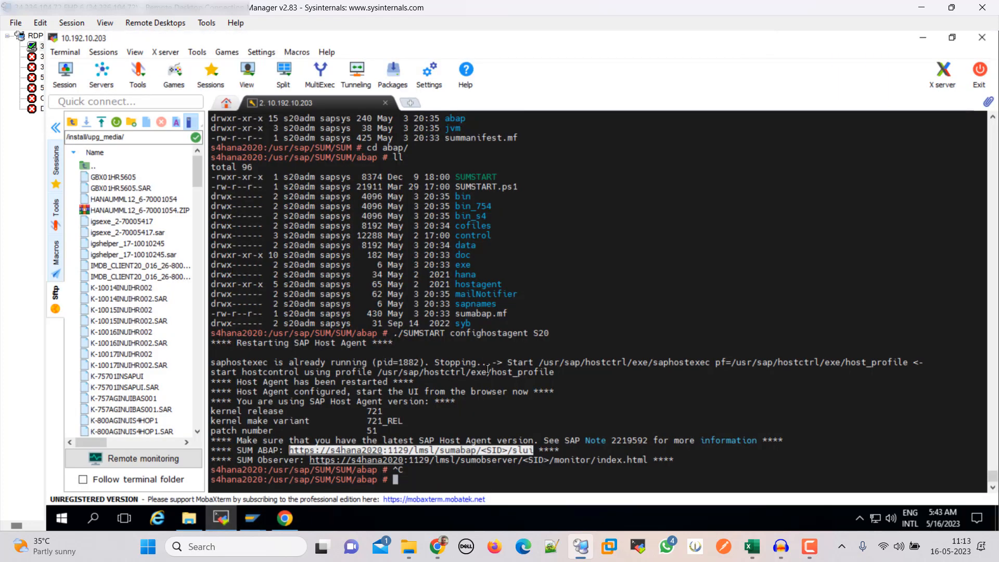
Change to /install/upg_media and list its archives with ls -la
{"action": "type", "text": "cd"}
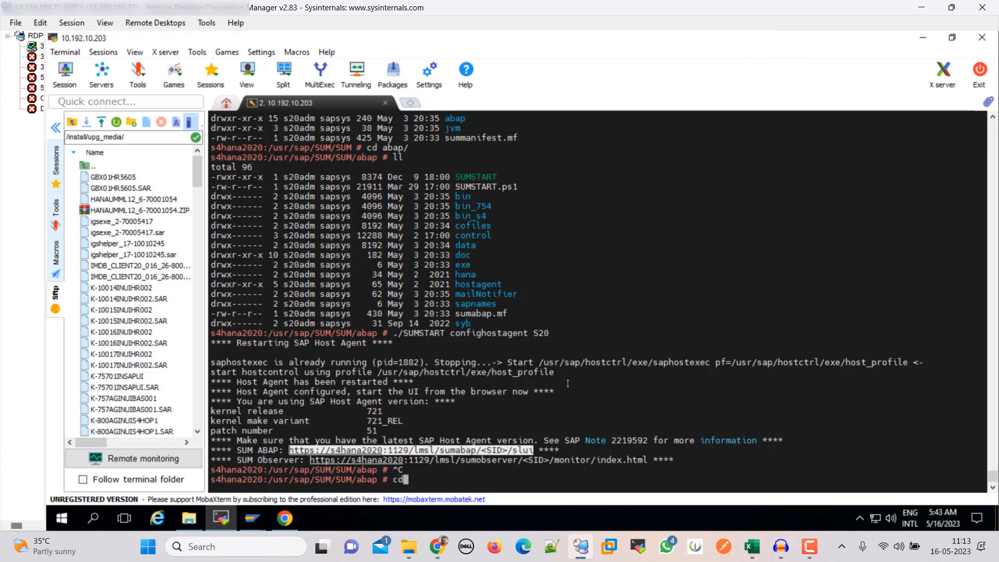
{"action": "type", "text": "/in"}
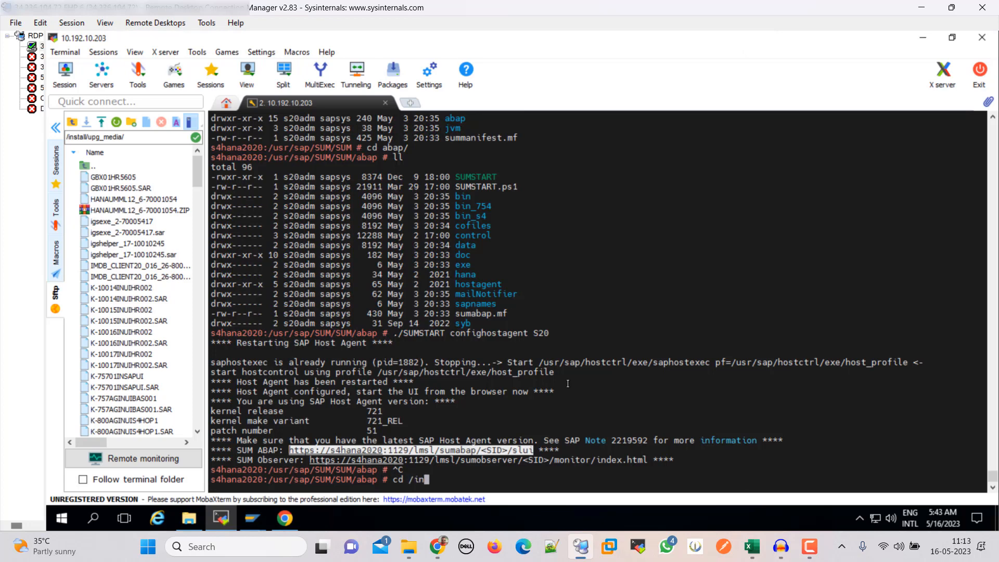
{"action": "type", "text": "s"}
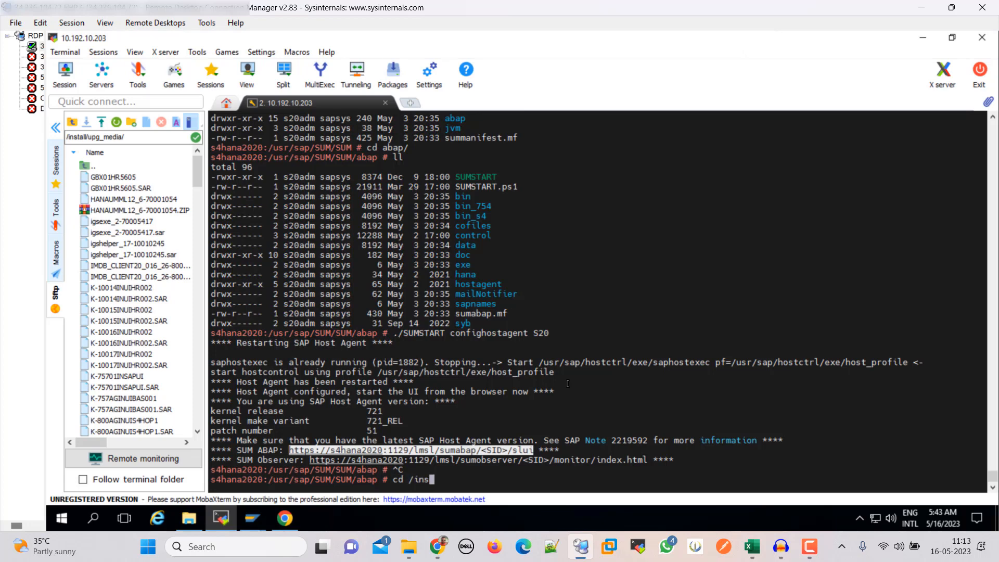
{"action": "type", "text": "tA"}
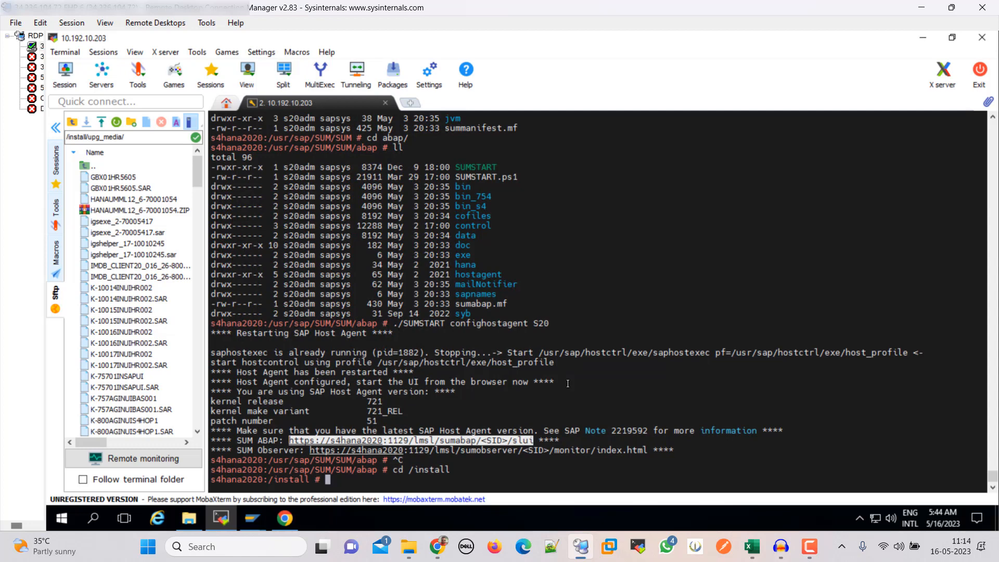
{"action": "type", "text": "ll"}
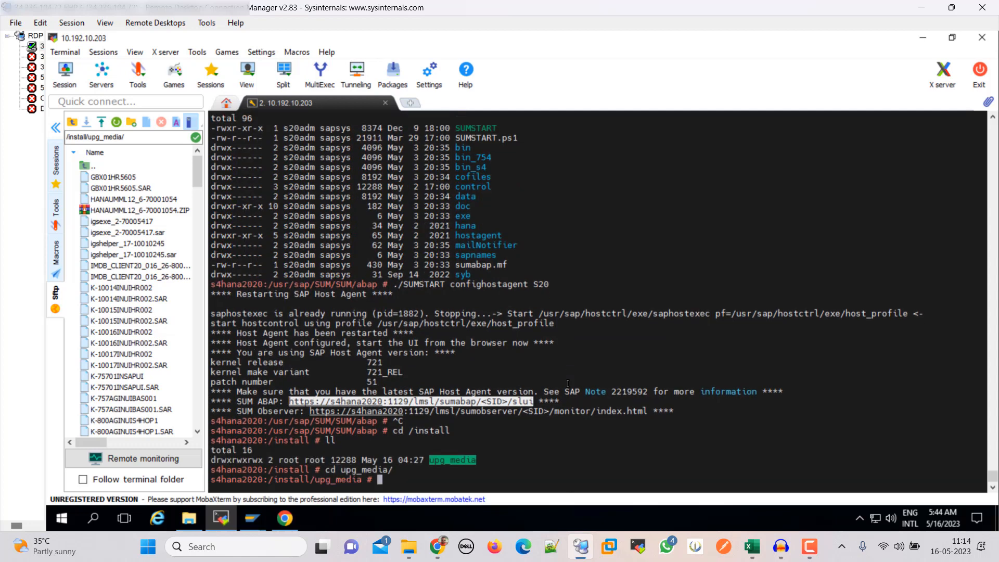
{"action": "type", "text": "ls -la"}
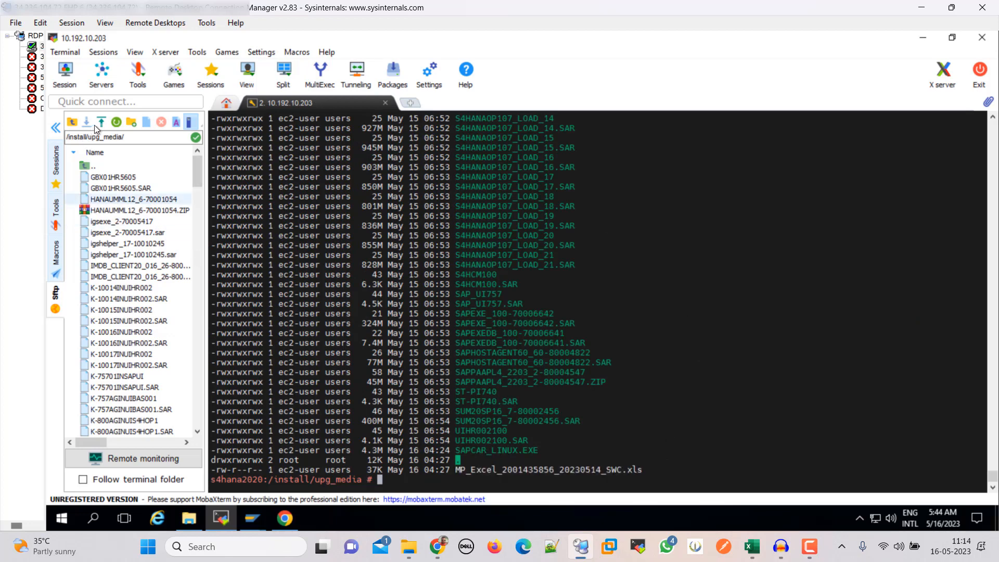
{"action": "left_click", "coordinate": [100, 122]}
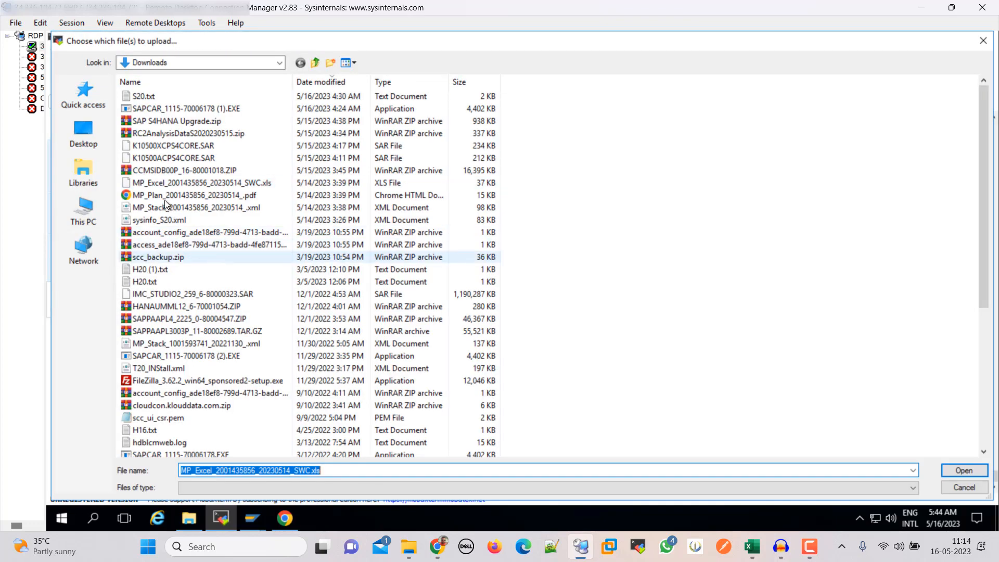
{"action": "left_click", "coordinate": [195, 207]}
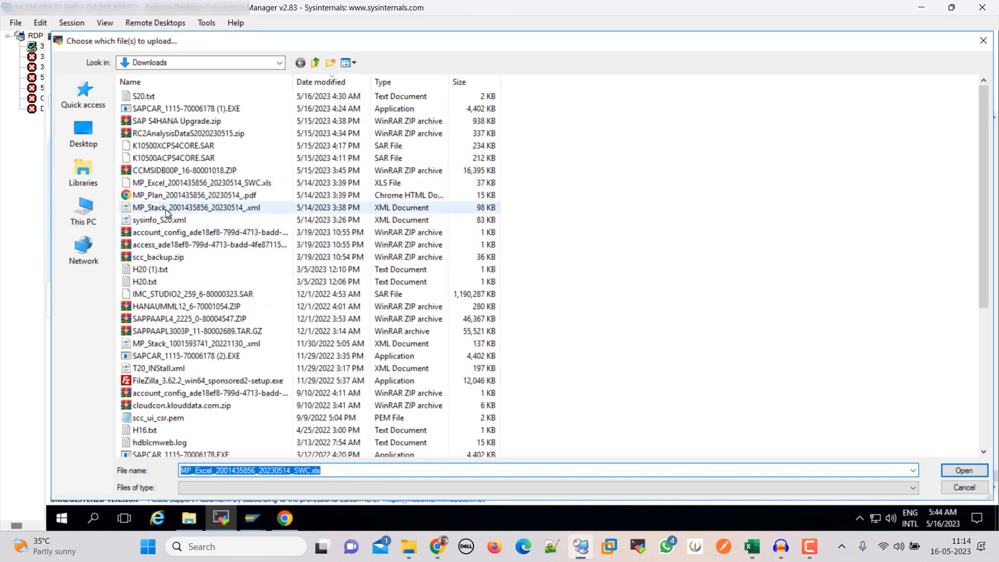
{"action": "left_click", "coordinate": [963, 471]}
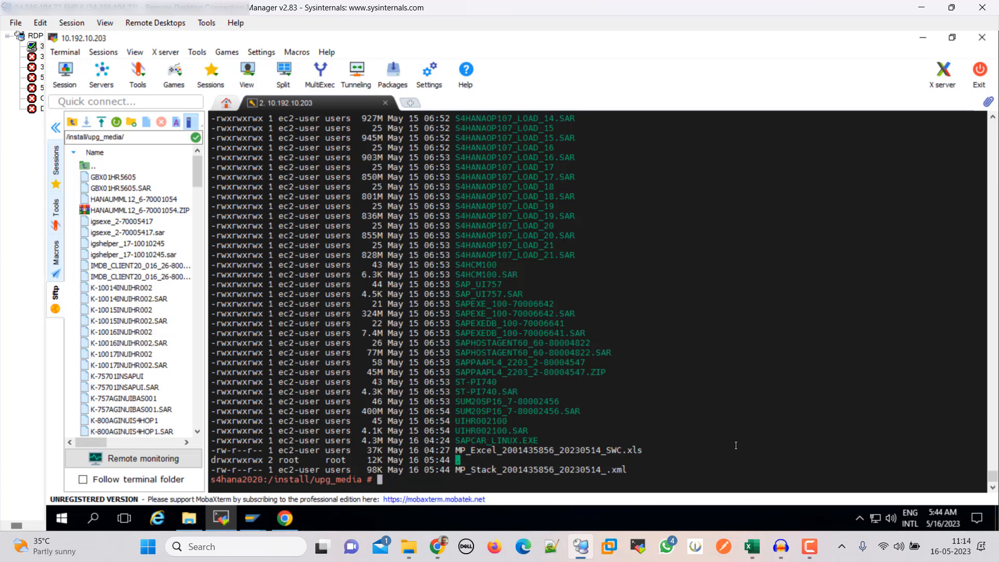
{"action": "type", "text": "chmod 777"}
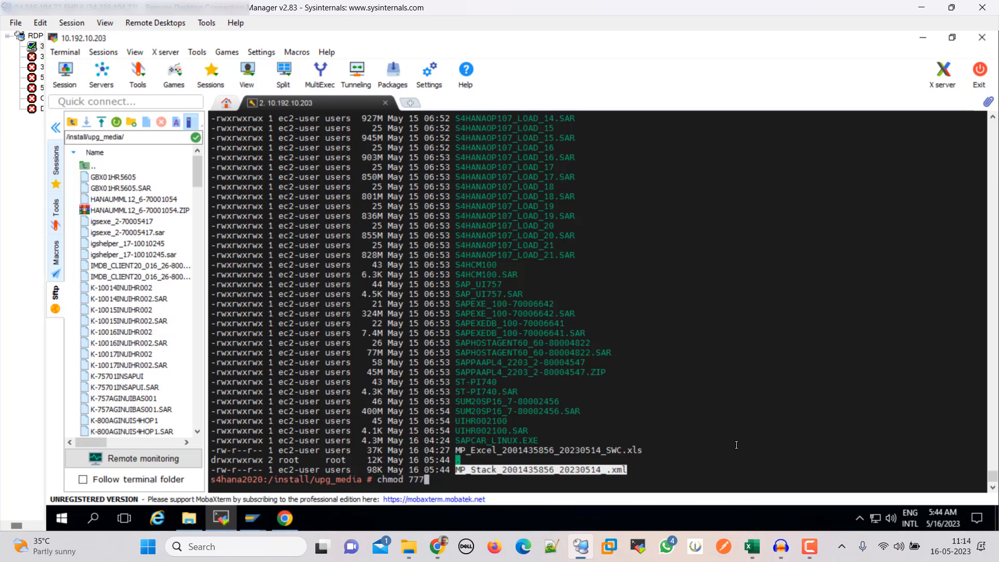
{"action": "type", "text": "MP_Stack_2001435856_20230514_.xml"}
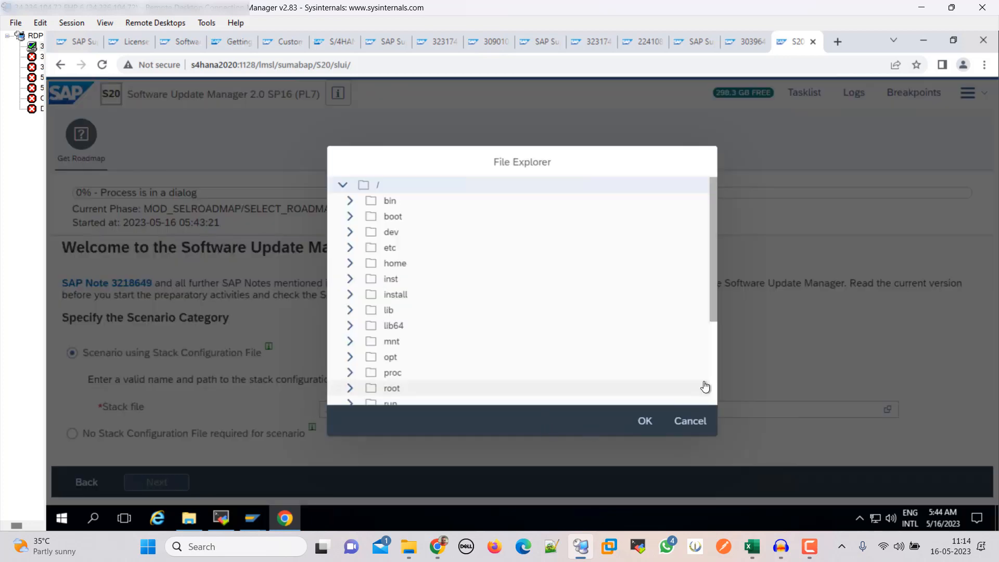
{"action": "left_click", "coordinate": [349, 294]}
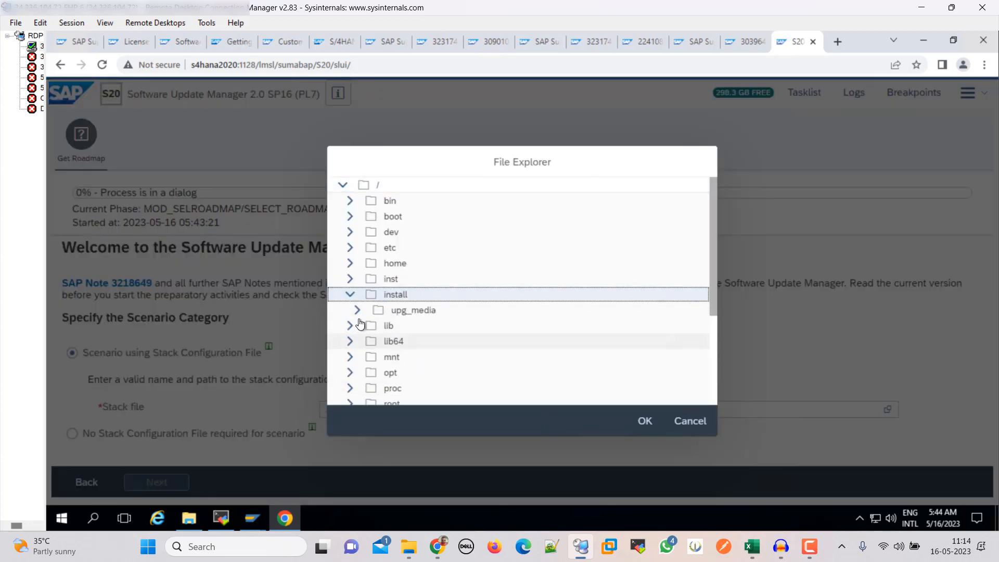
{"action": "left_click", "coordinate": [357, 310]}
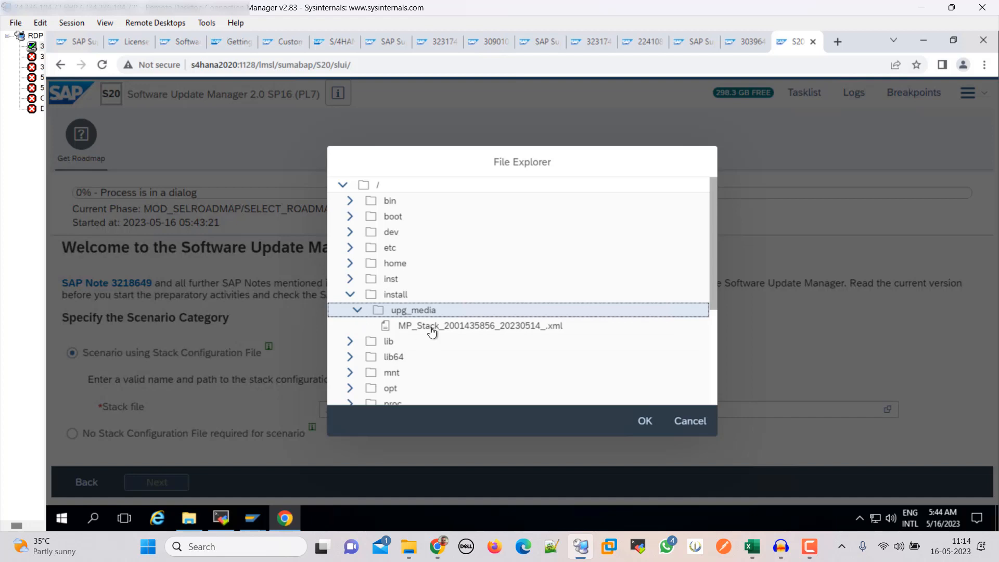
{"action": "left_click", "coordinate": [479, 326]}
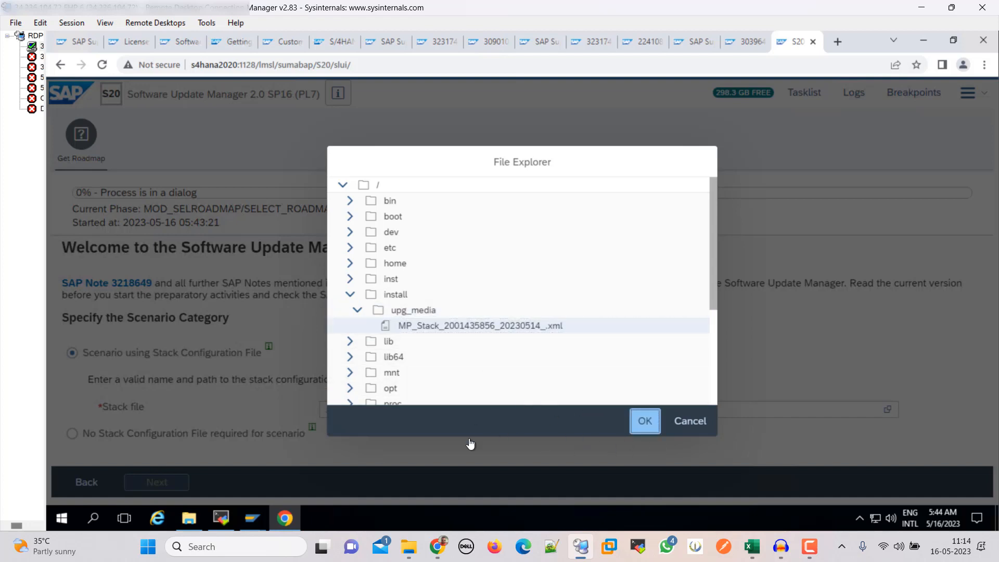
{"action": "left_click", "coordinate": [644, 420]}
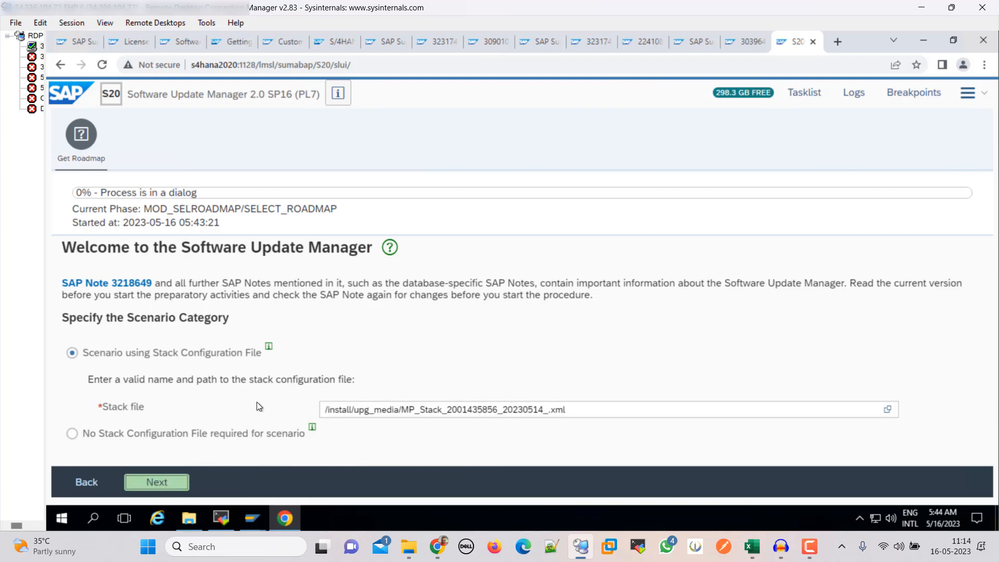
{"action": "left_click", "coordinate": [157, 482]}
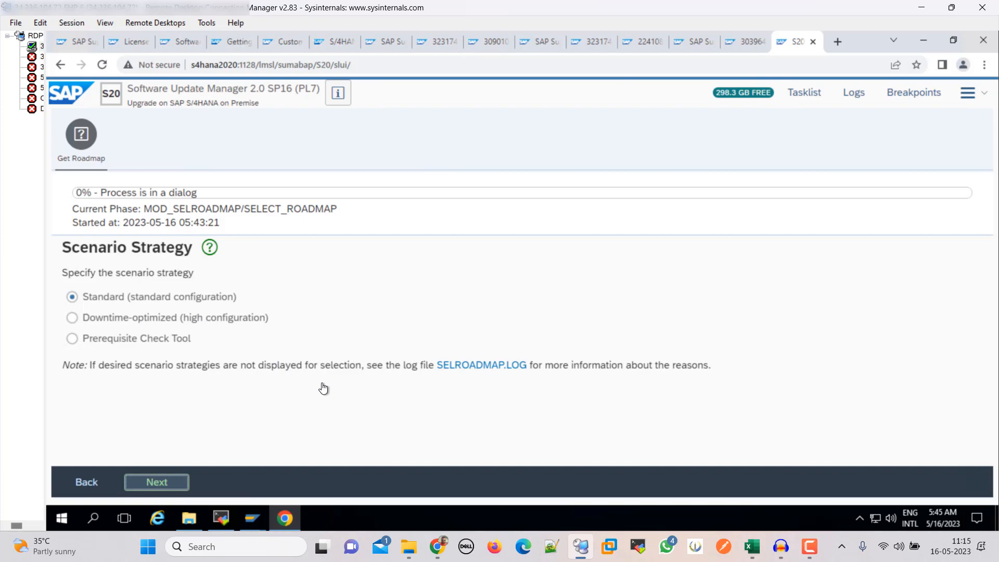
{"action": "mouse_move", "coordinate": [179, 344]}
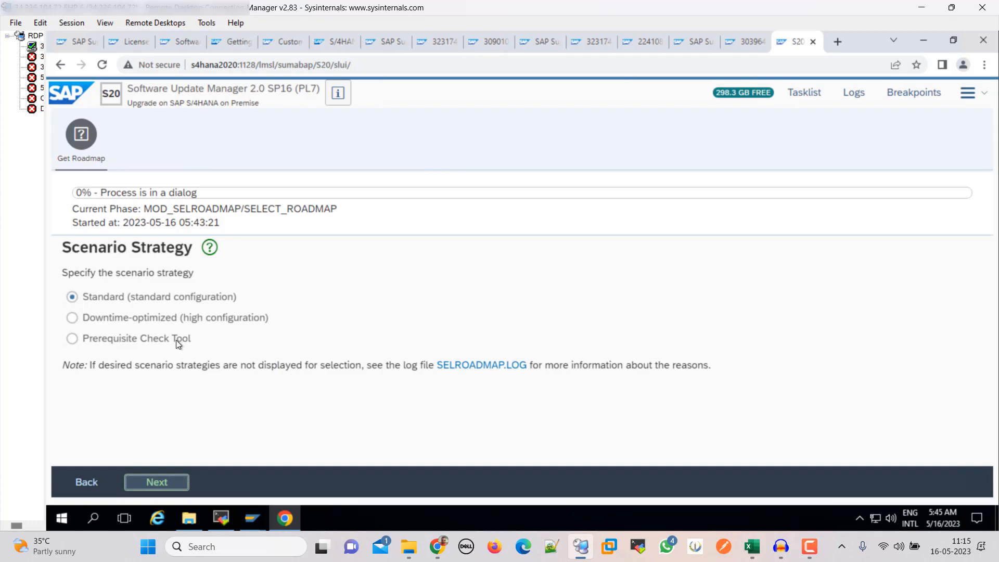
{"action": "mouse_move", "coordinate": [110, 354]}
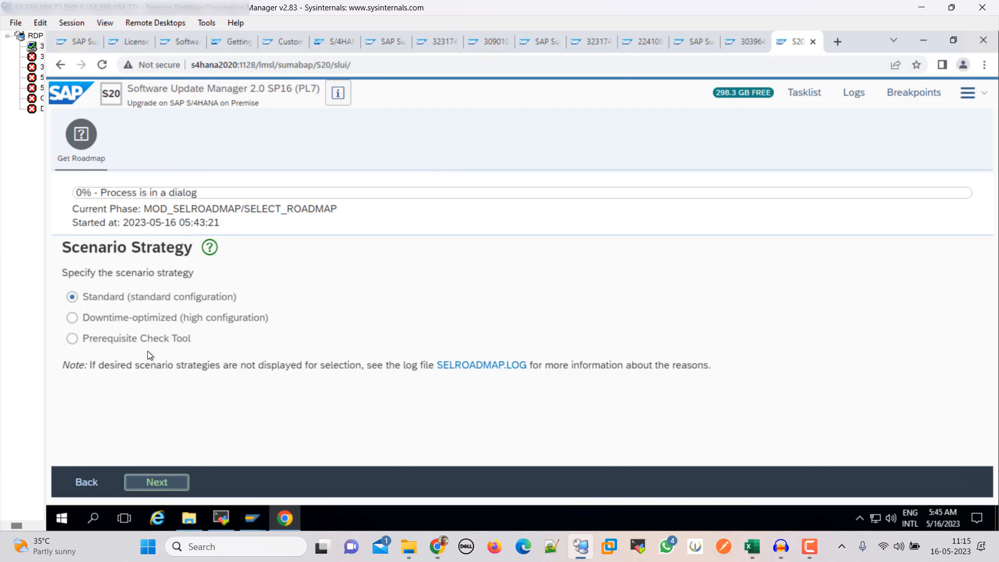
{"action": "mouse_move", "coordinate": [493, 426]}
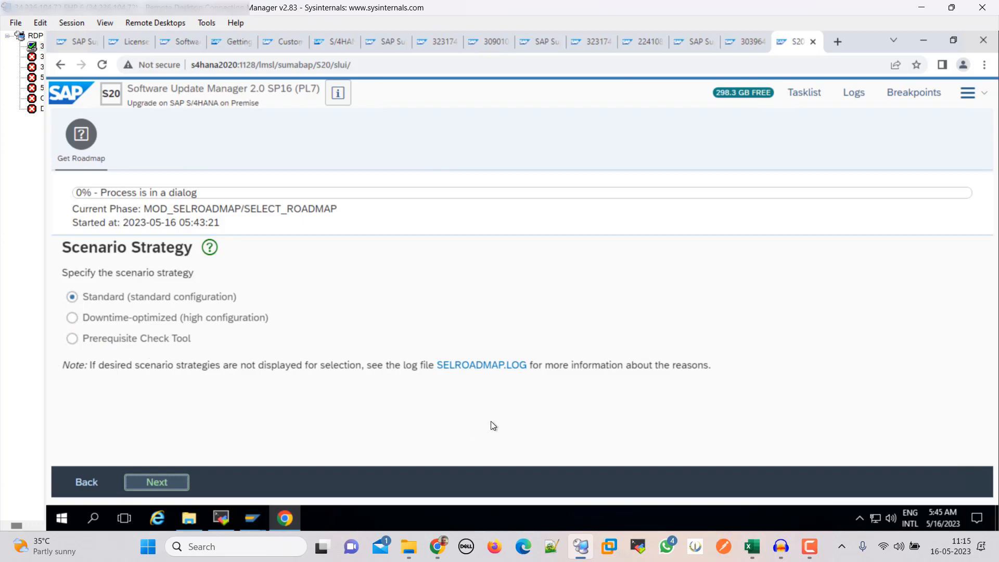
{"action": "mouse_move", "coordinate": [242, 380]}
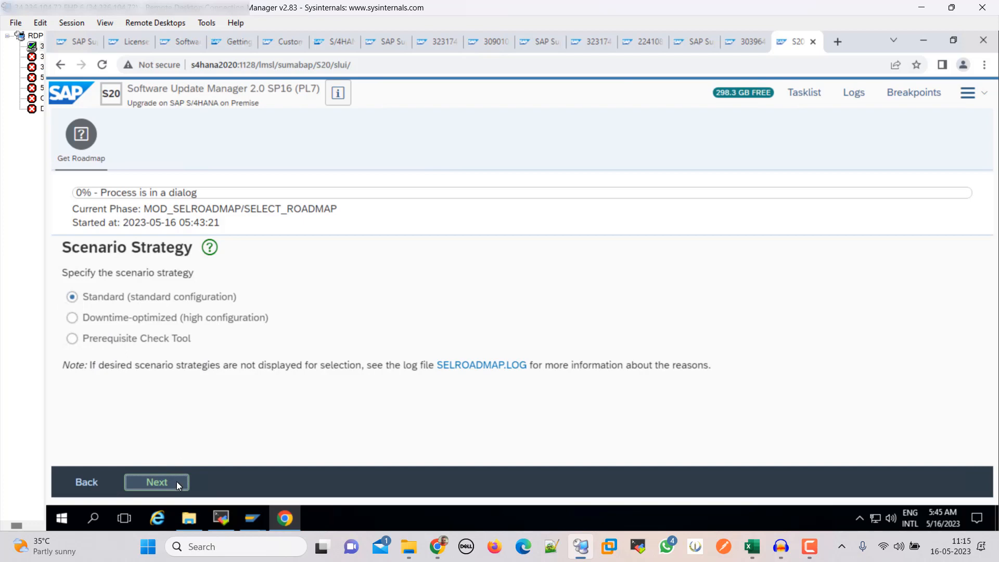
{"action": "mouse_move", "coordinate": [167, 488]}
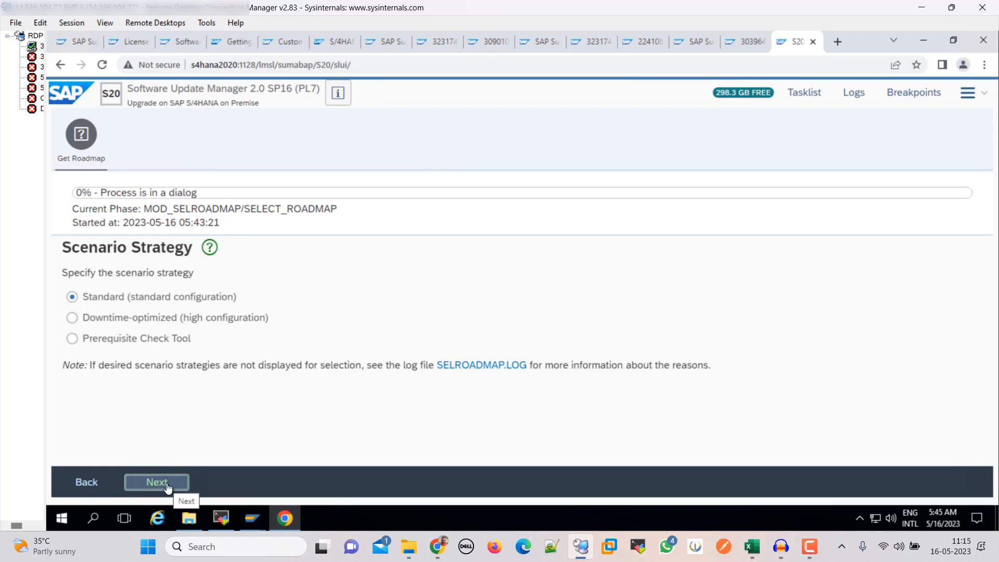
{"action": "mouse_move", "coordinate": [386, 288]}
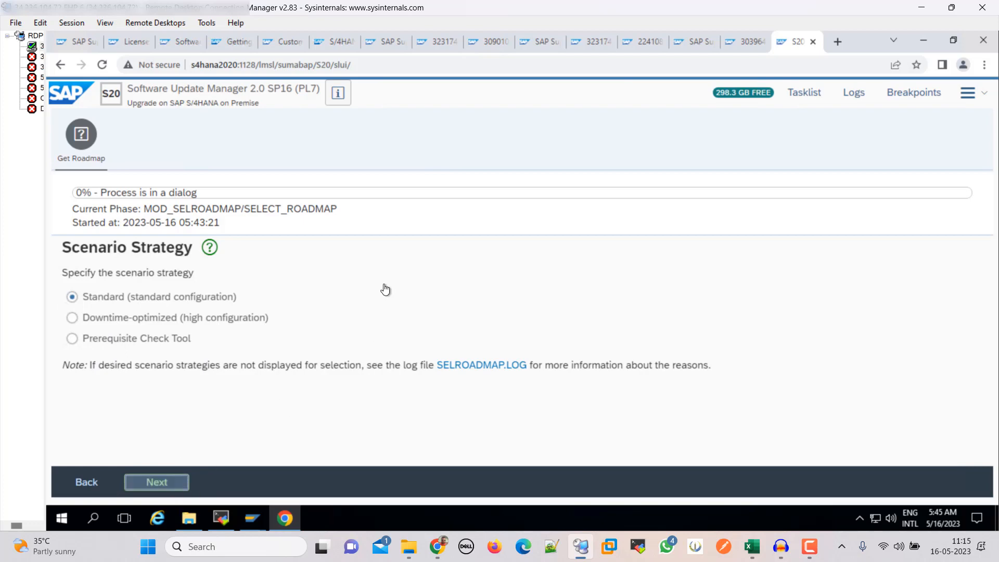
Proceed with 'Standard (standard configuration)' as the scenario strategy
{"action": "left_click", "coordinate": [156, 482]}
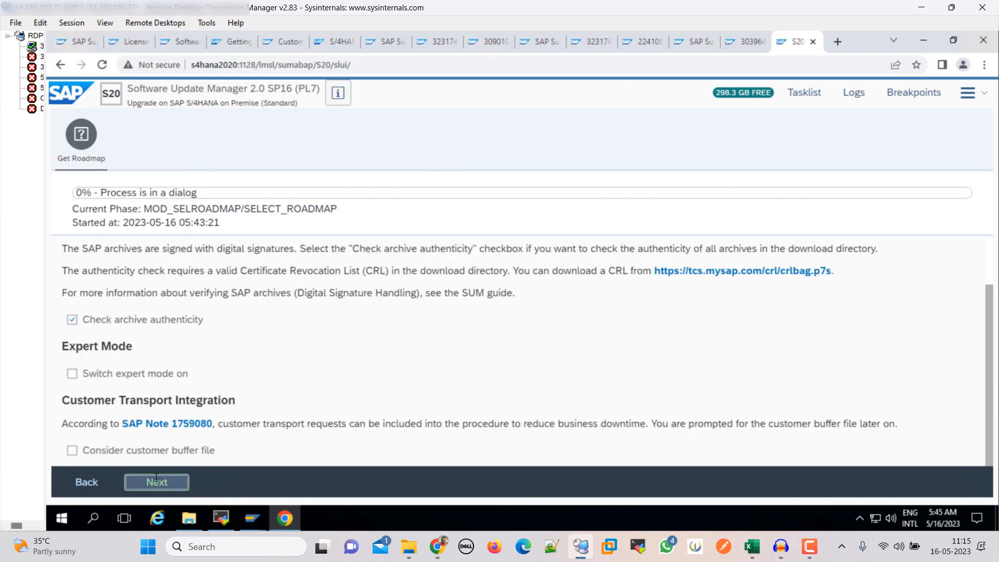
{"action": "mouse_move", "coordinate": [156, 482]}
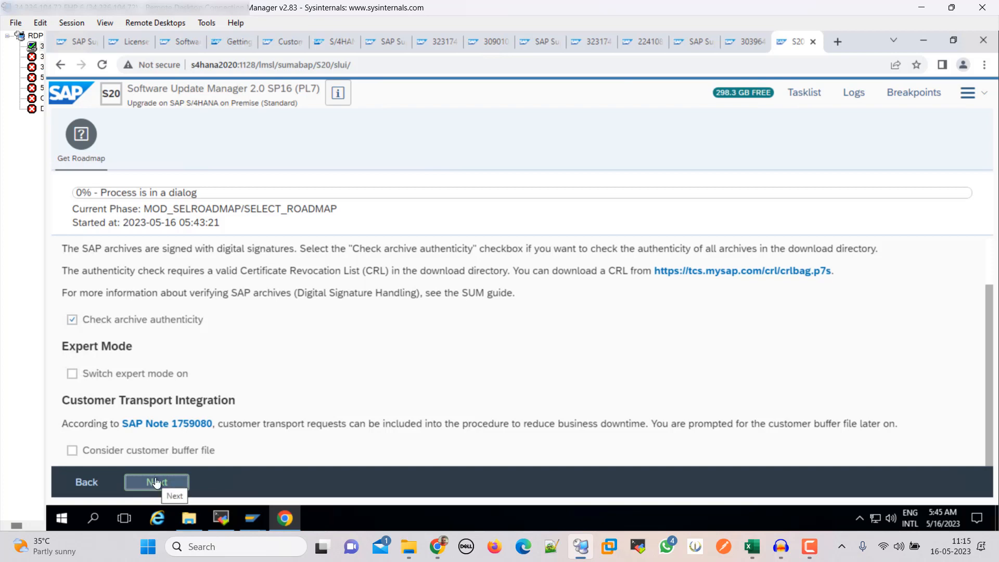
Accept archive authenticity checking with expert mode and customer buffer file off
{"action": "left_click", "coordinate": [156, 481]}
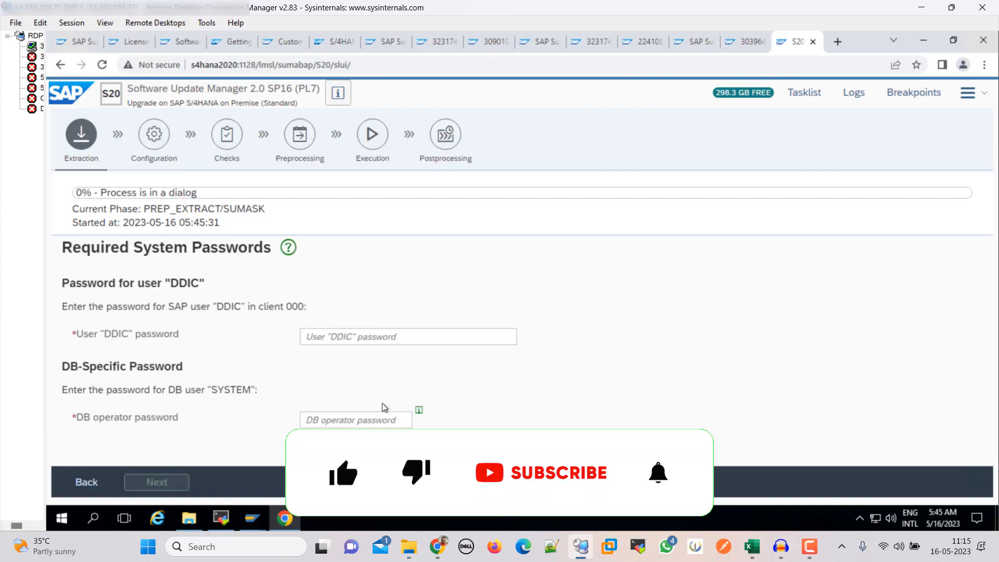
Enter the DDIC user and SYSTEM database passwords and start extraction
{"action": "left_click", "coordinate": [408, 337]}
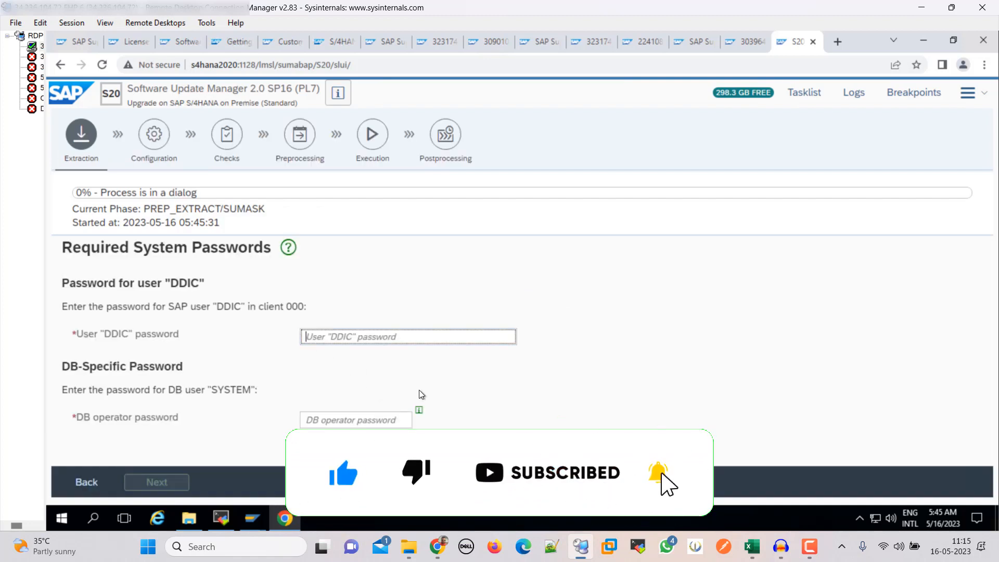
{"action": "type", "text": "•"}
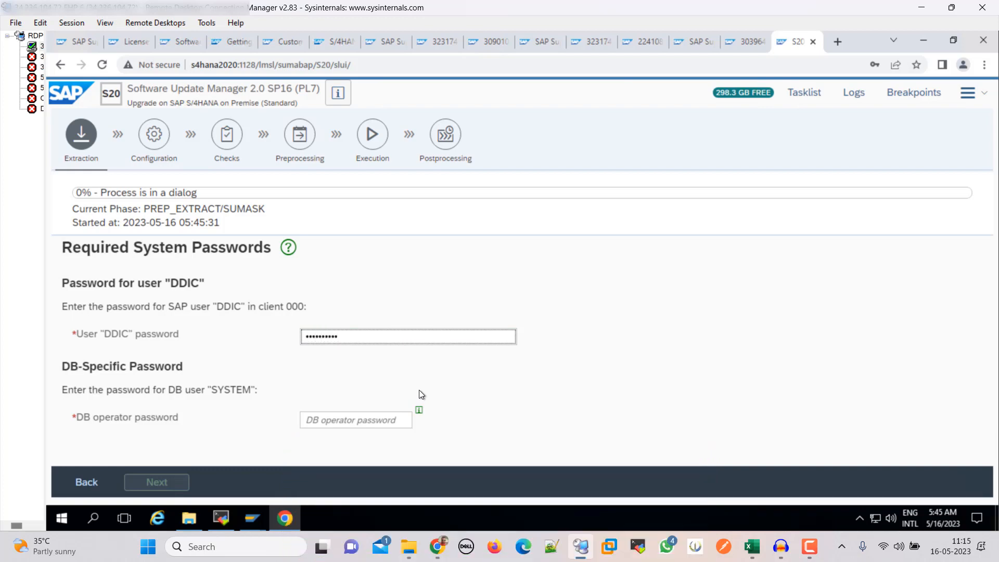
{"action": "left_click", "coordinate": [355, 420]}
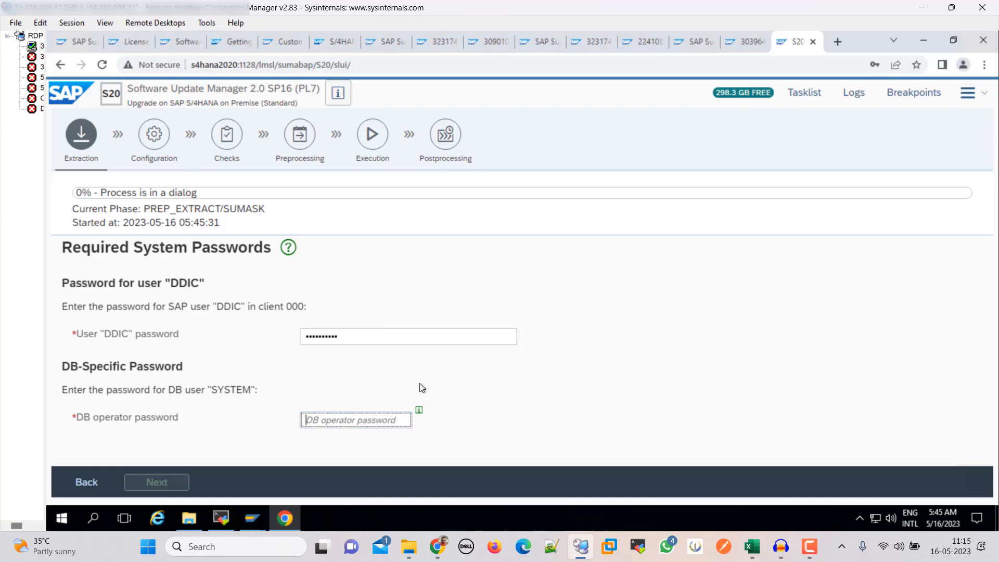
{"action": "type", "text": "•"}
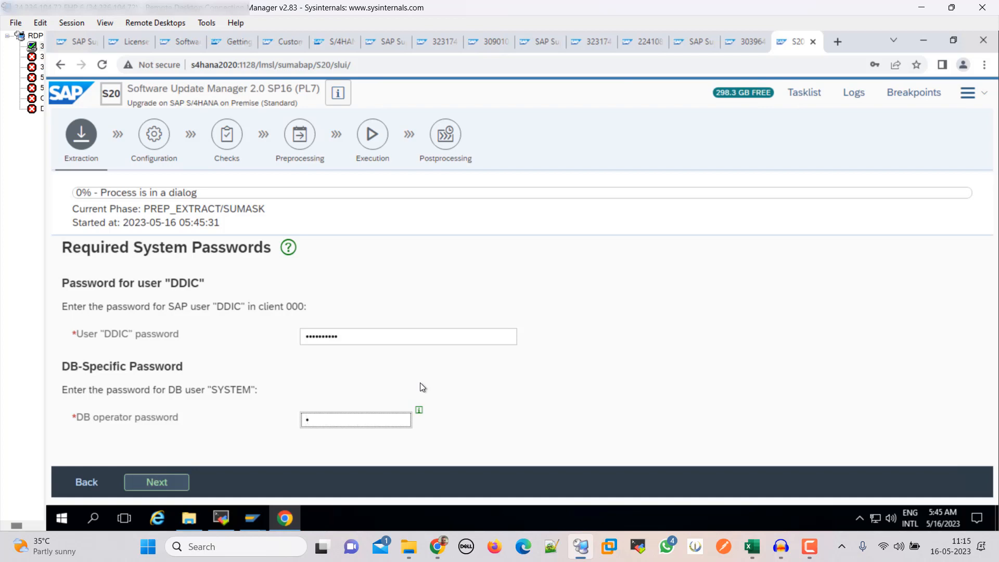
{"action": "type", "text": "•••••"}
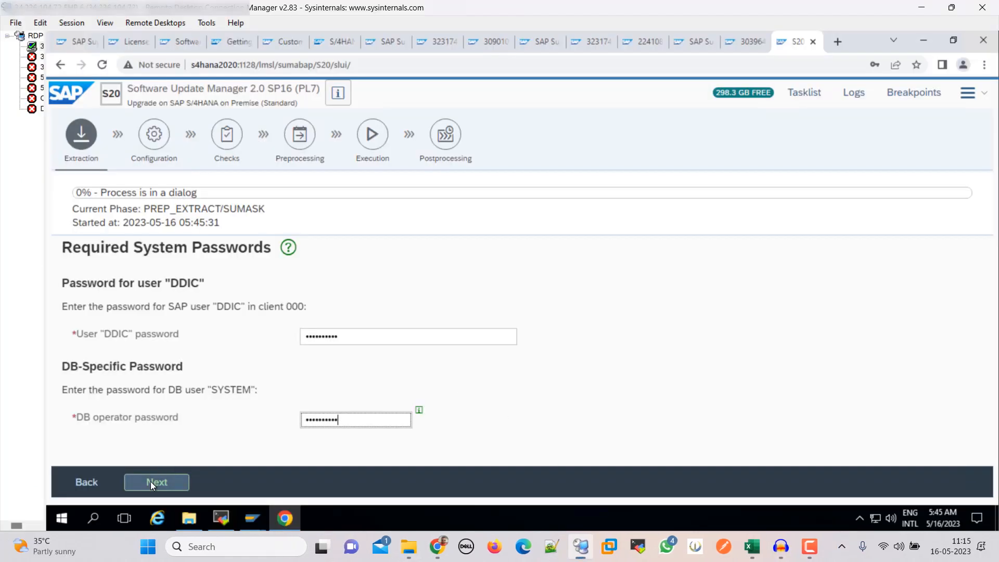
{"action": "left_click", "coordinate": [156, 482]}
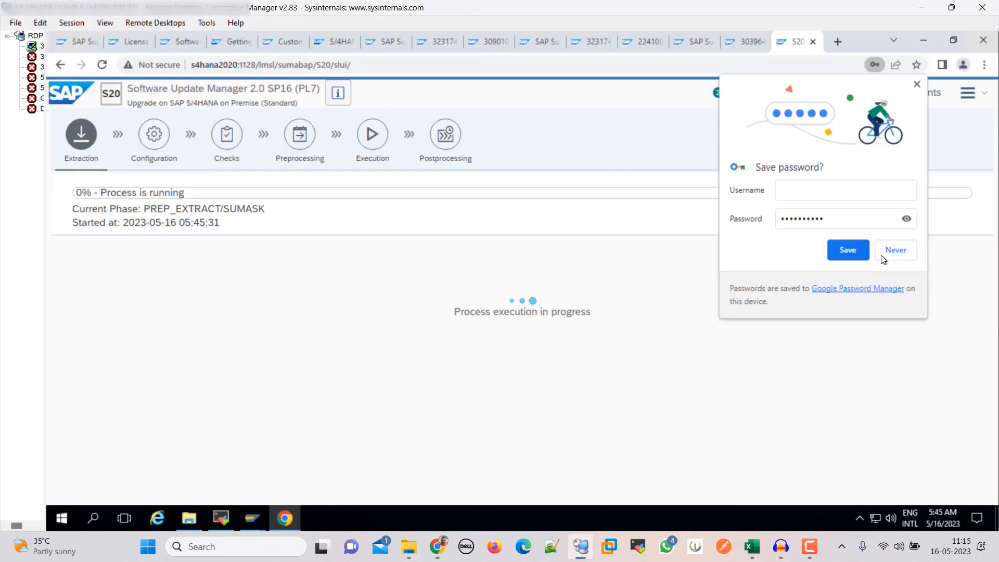
Decline Chrome's save-password prompt while SUM extraction runs
{"action": "left_click", "coordinate": [895, 249]}
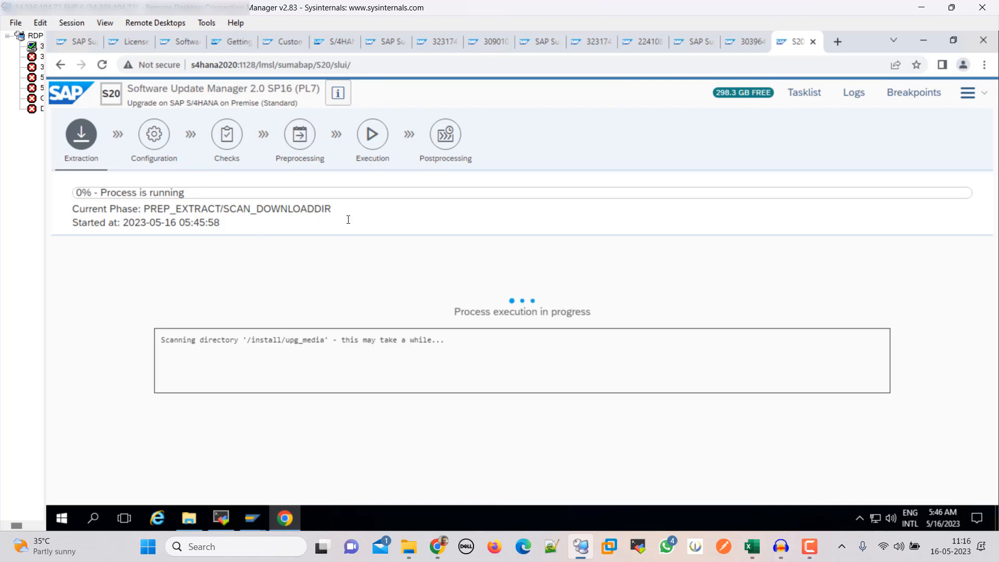
{"action": "mouse_move", "coordinate": [339, 223]}
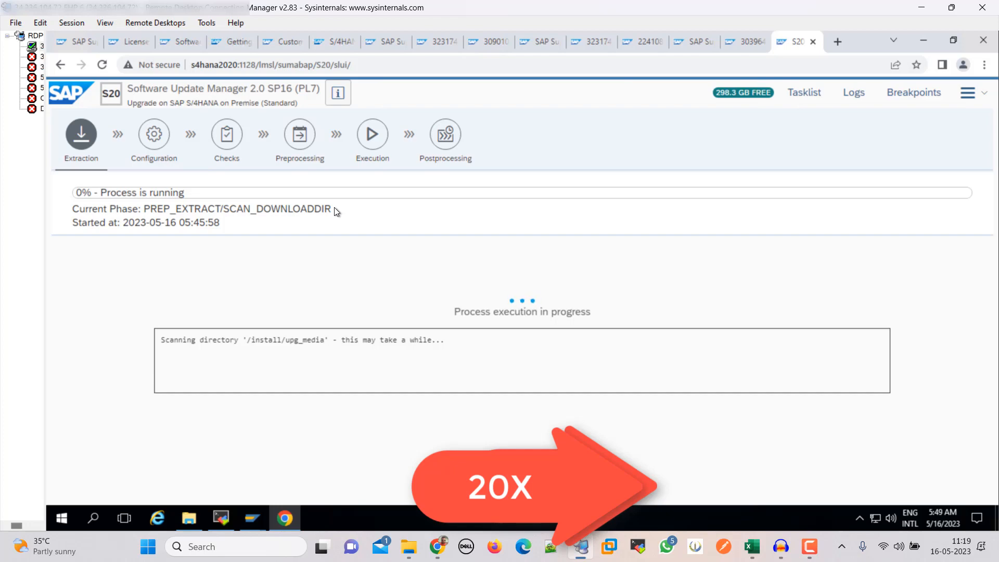
{"action": "mouse_move", "coordinate": [703, 236]}
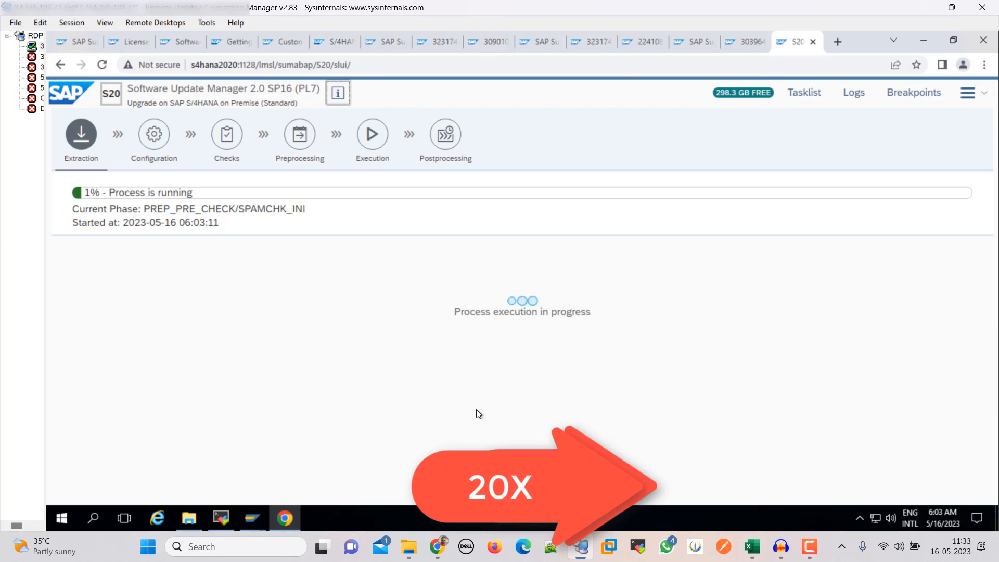
{"action": "mouse_move", "coordinate": [652, 366]}
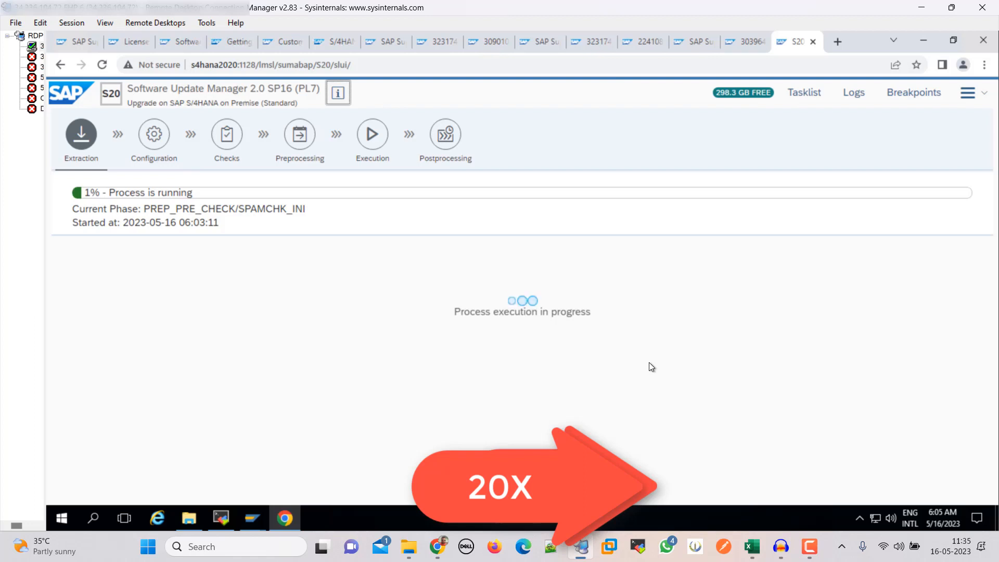
{"action": "mouse_move", "coordinate": [634, 362]}
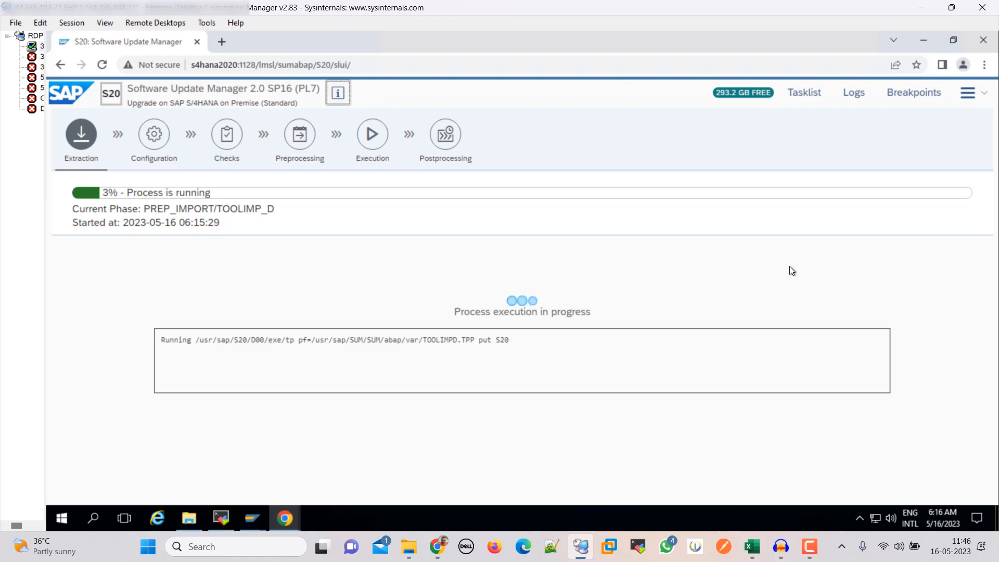
{"action": "mouse_move", "coordinate": [789, 277]}
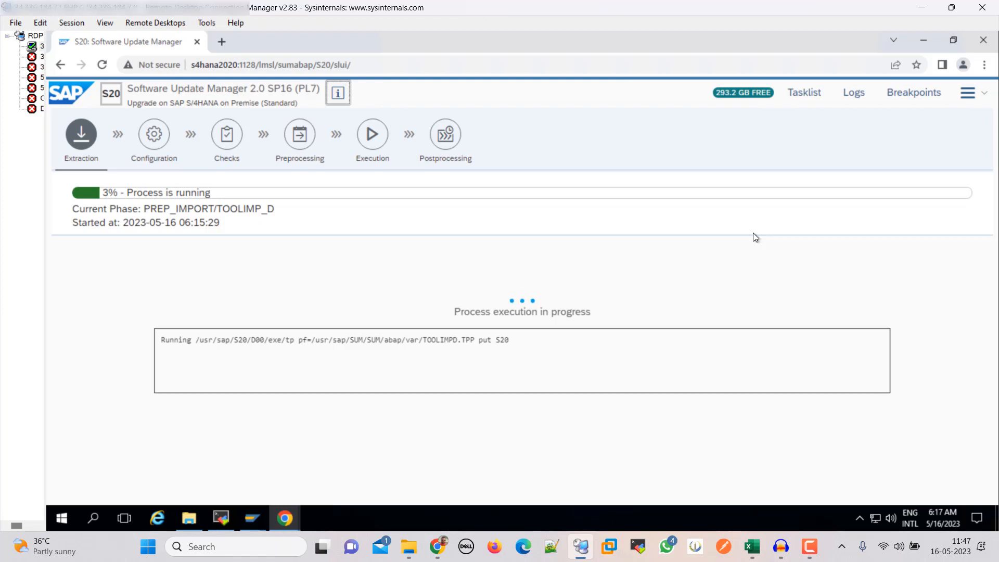
{"action": "mouse_move", "coordinate": [465, 283]}
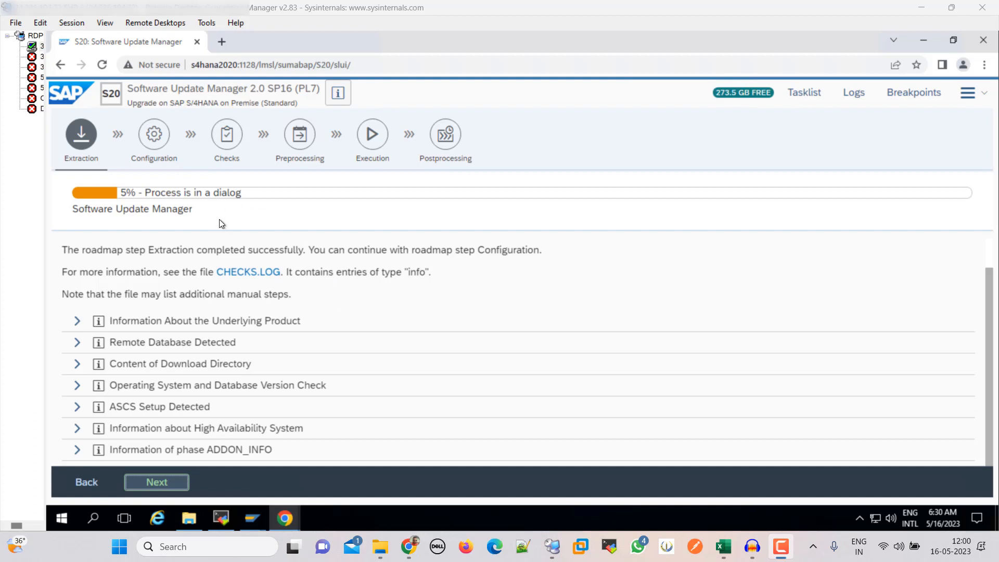
{"action": "mouse_move", "coordinate": [334, 377]}
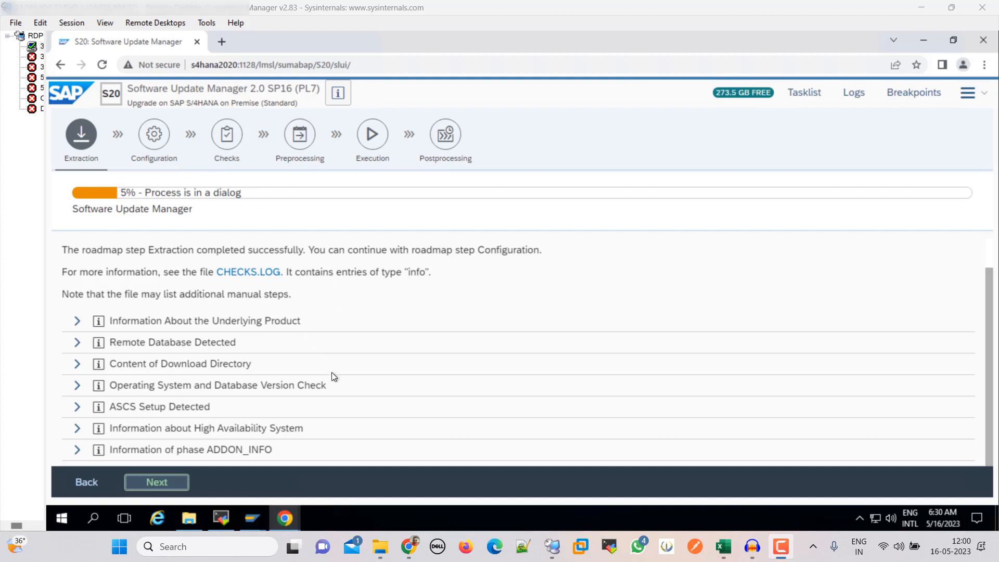
{"action": "mouse_move", "coordinate": [87, 348]}
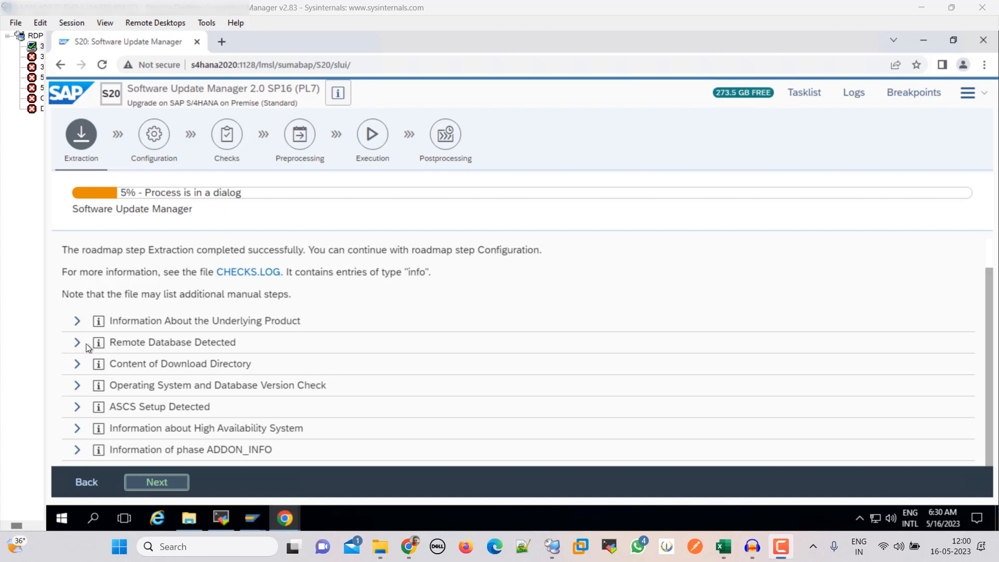
Expand and collapse the underlying product and Remote Database Detected details
{"action": "left_click", "coordinate": [77, 320]}
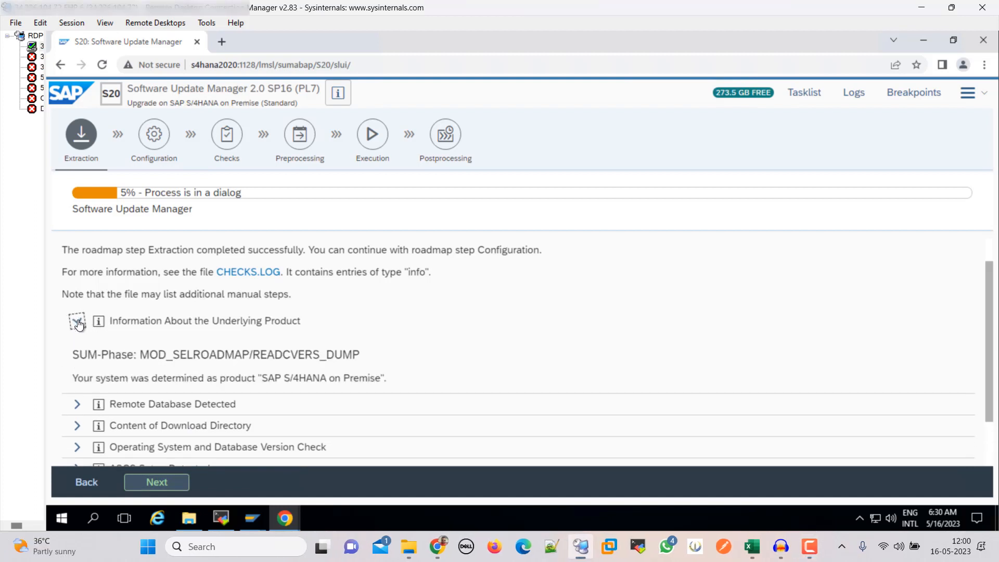
{"action": "left_click", "coordinate": [76, 320]}
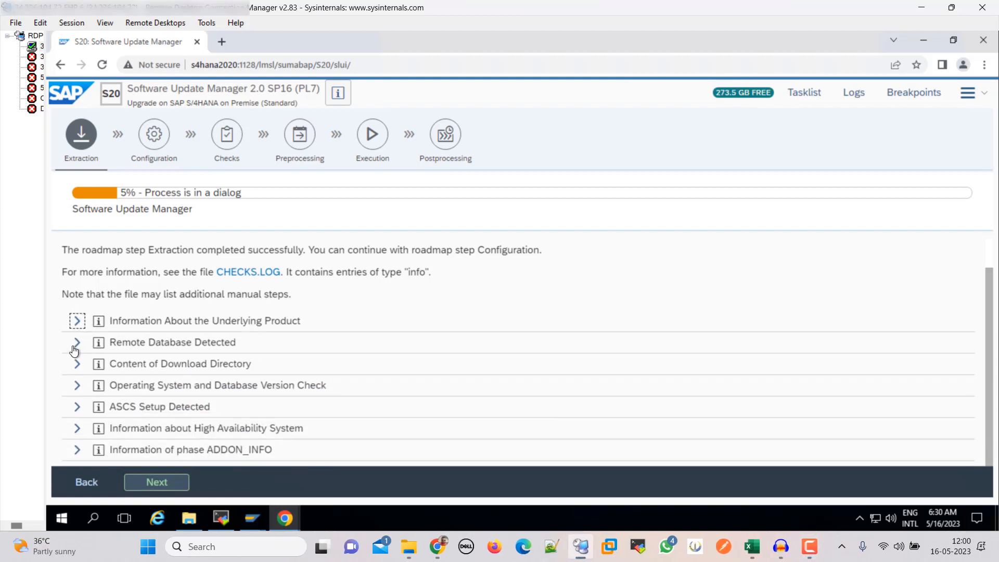
{"action": "left_click", "coordinate": [76, 343]}
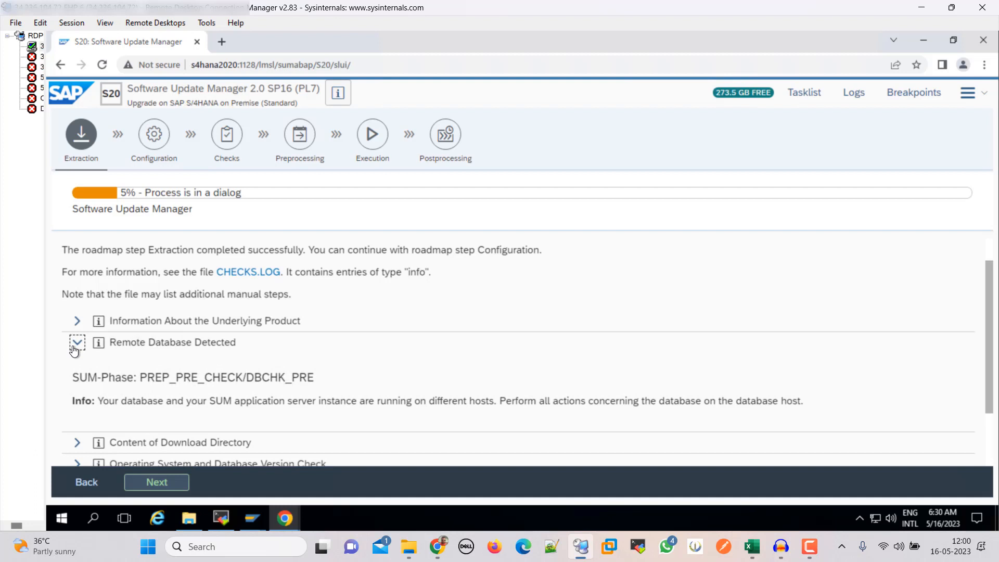
{"action": "left_click", "coordinate": [76, 342]}
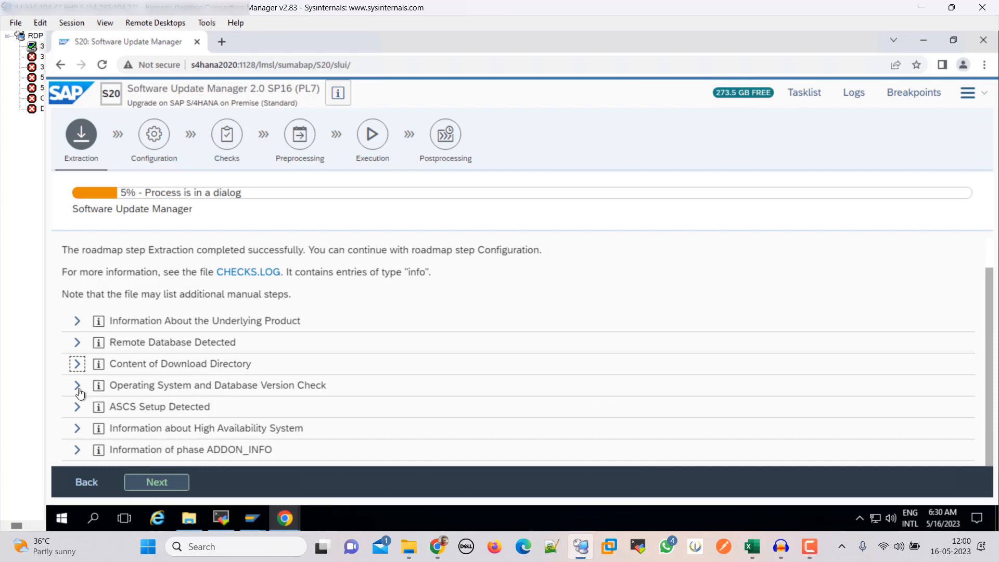
Review the OS/database version checks and high availability information, then continue
{"action": "left_click", "coordinate": [76, 385]}
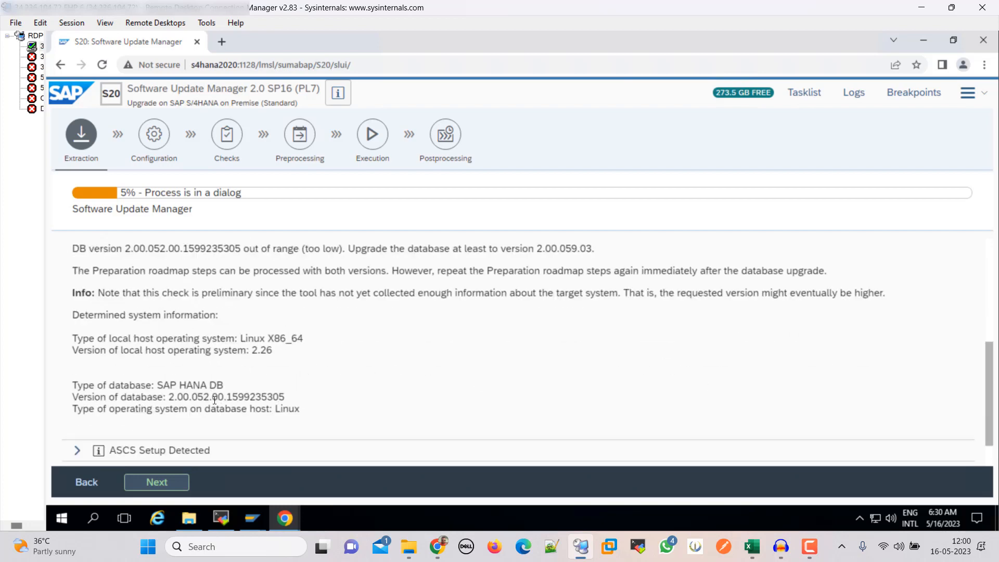
{"action": "scroll", "scroll_direction": "down", "scroll_amount": 3}
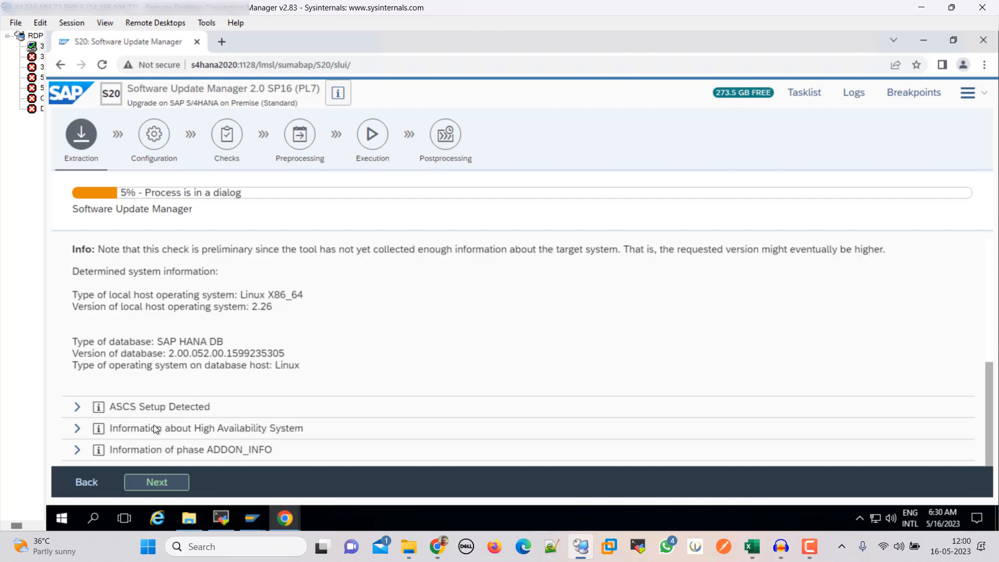
{"action": "mouse_move", "coordinate": [196, 425]}
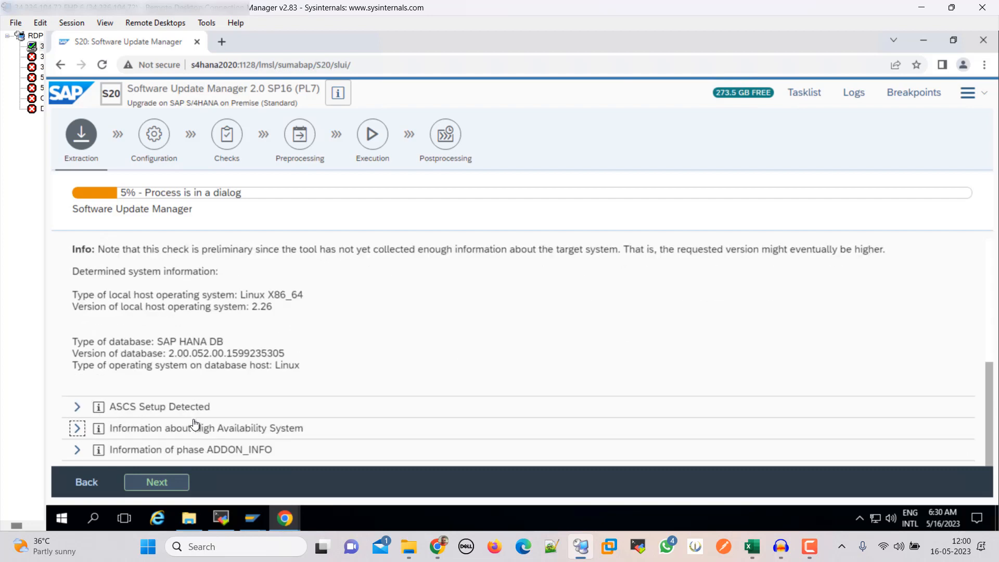
{"action": "left_click", "coordinate": [77, 428]}
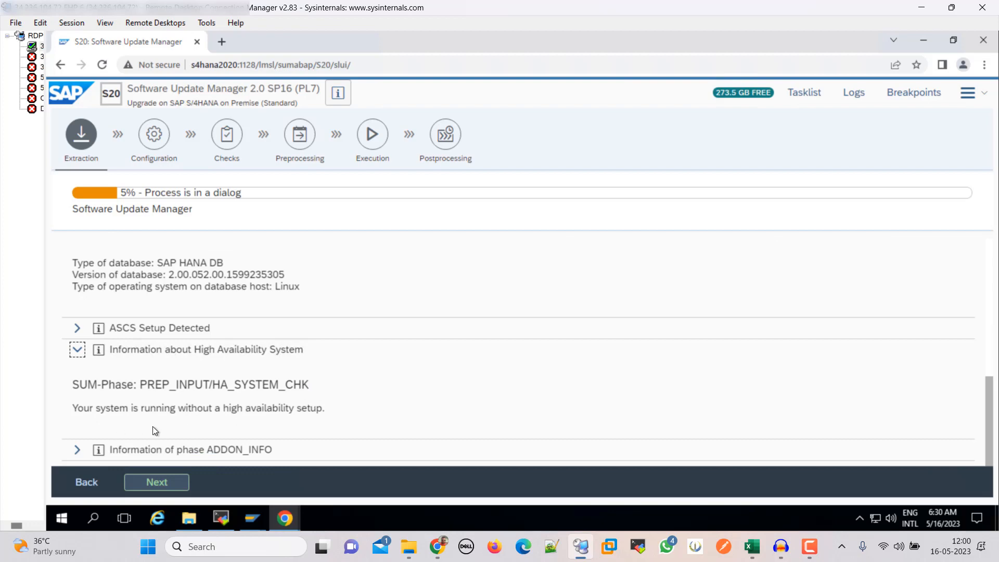
{"action": "mouse_move", "coordinate": [319, 430]}
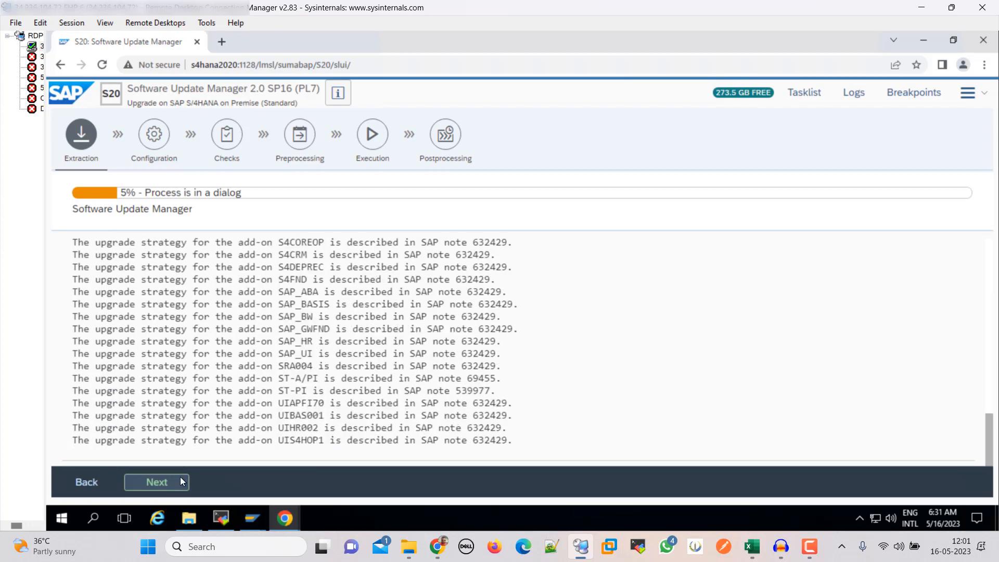
{"action": "left_click", "coordinate": [156, 481]}
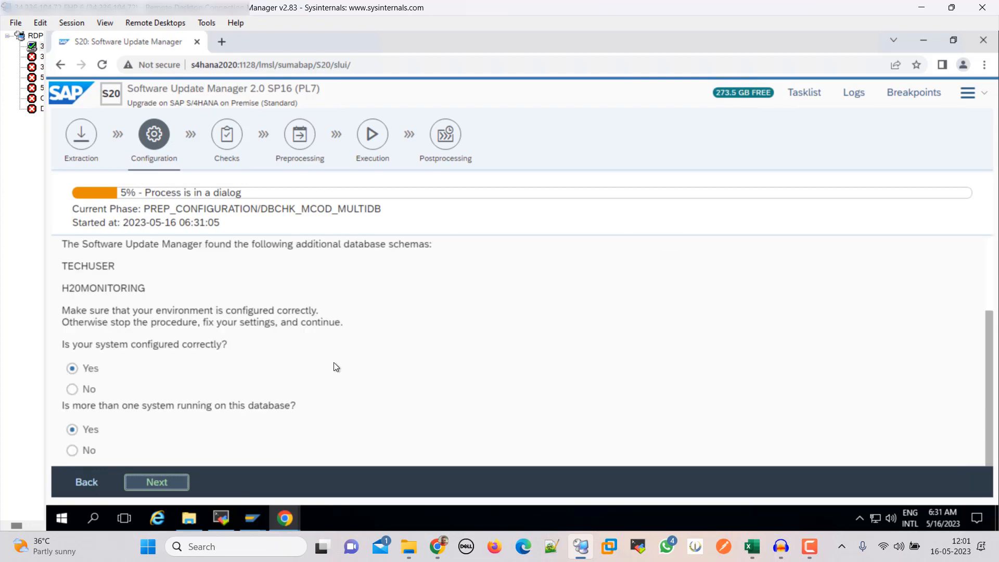
{"action": "mouse_move", "coordinate": [133, 371]}
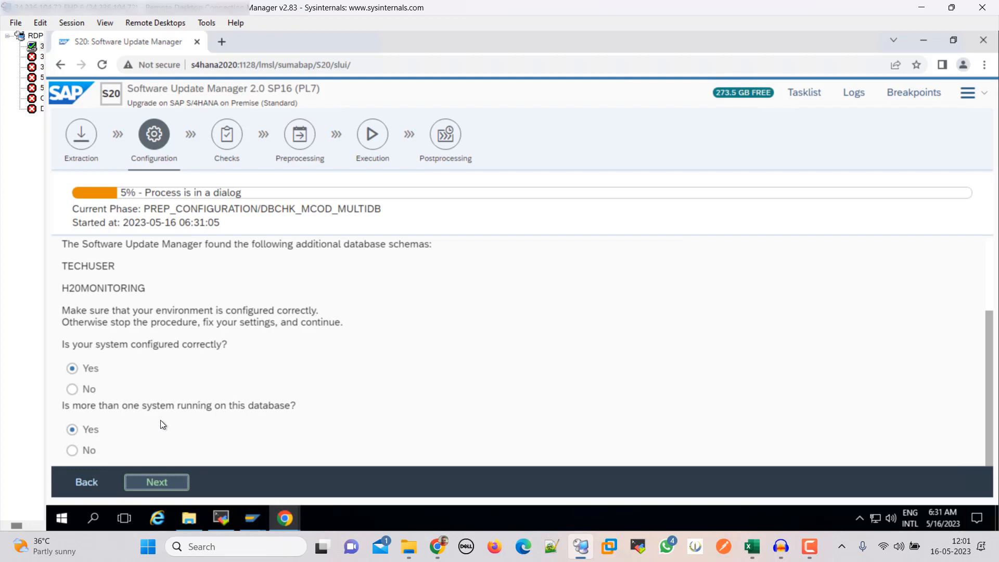
Answer 'No' to multiple systems on the database, keeping 'Yes' for correct configuration
{"action": "left_click", "coordinate": [71, 450]}
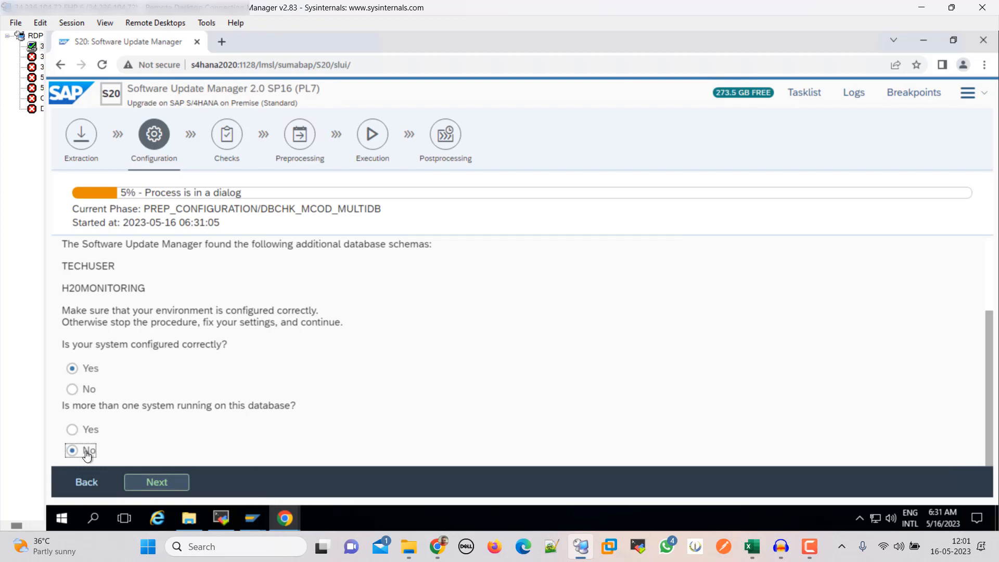
{"action": "mouse_move", "coordinate": [217, 457]}
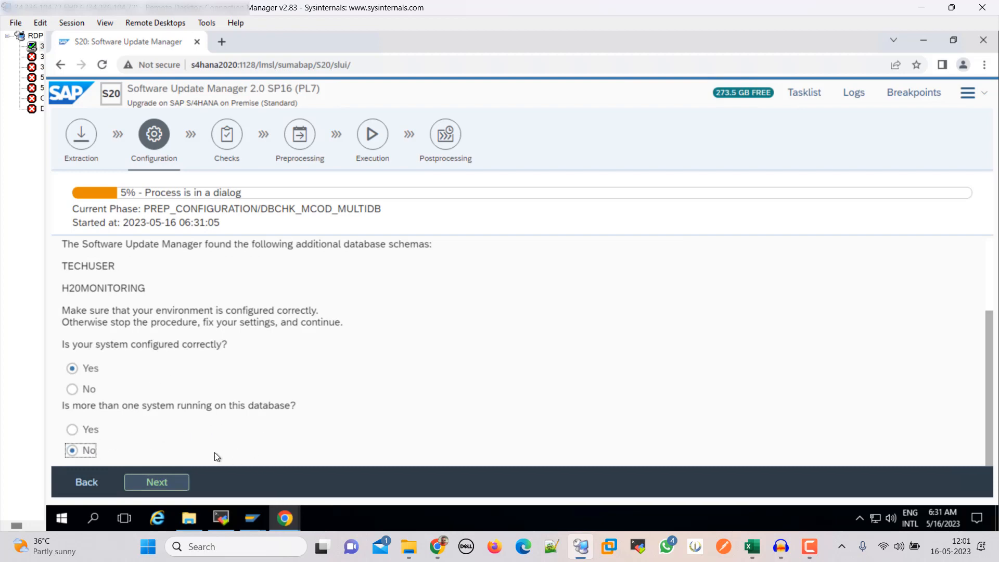
{"action": "mouse_move", "coordinate": [156, 482]}
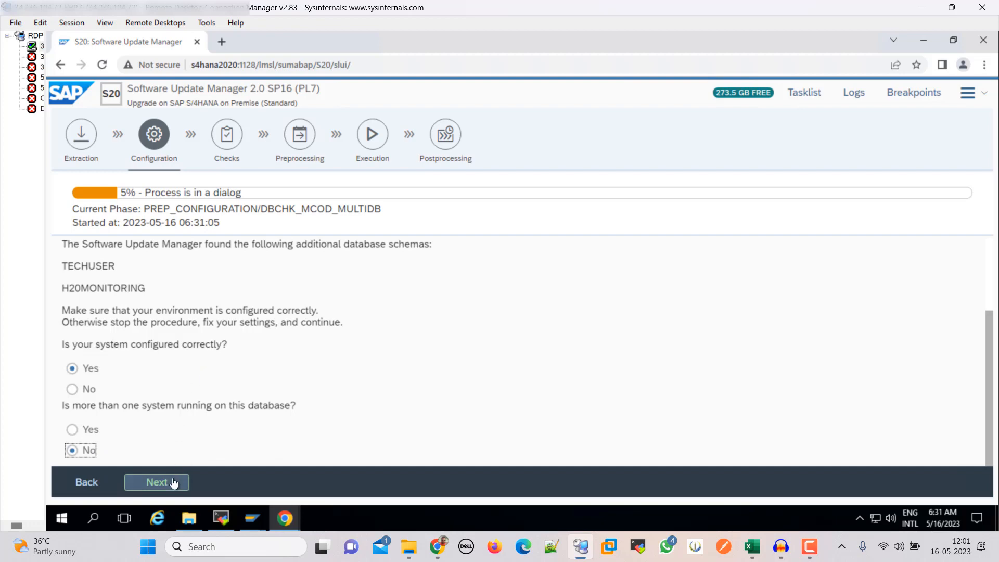
{"action": "left_click", "coordinate": [156, 482]}
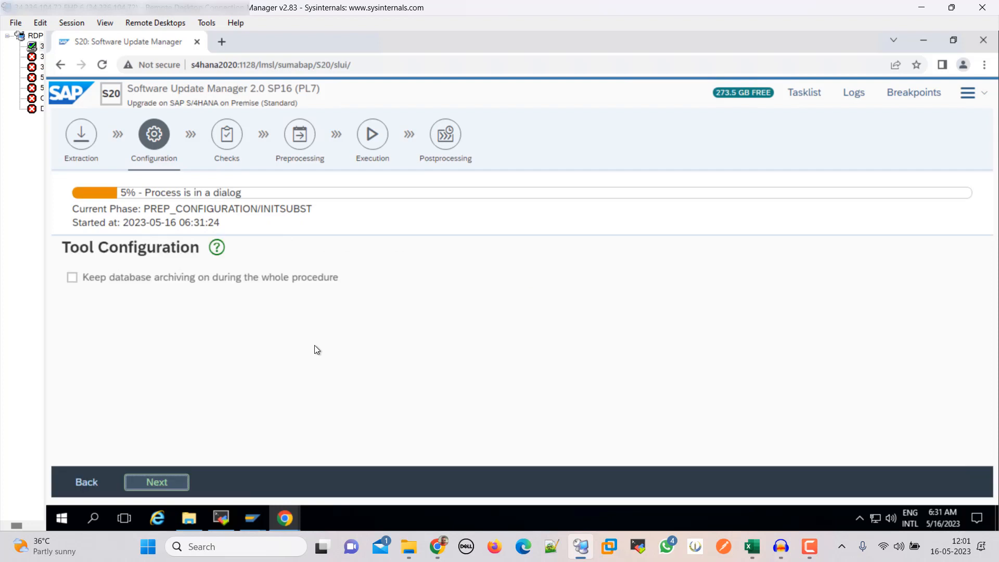
{"action": "mouse_move", "coordinate": [295, 347]}
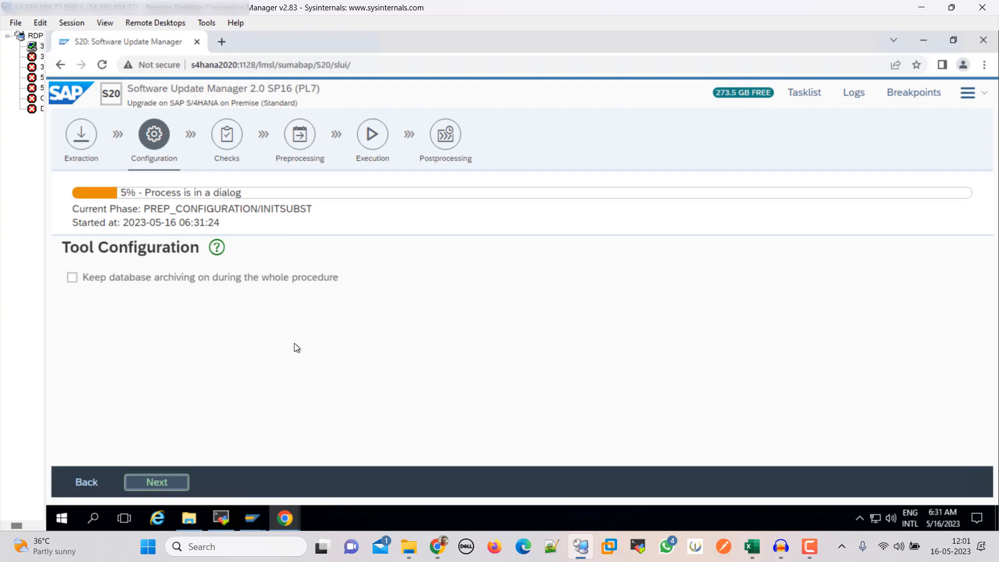
{"action": "mouse_move", "coordinate": [195, 348]}
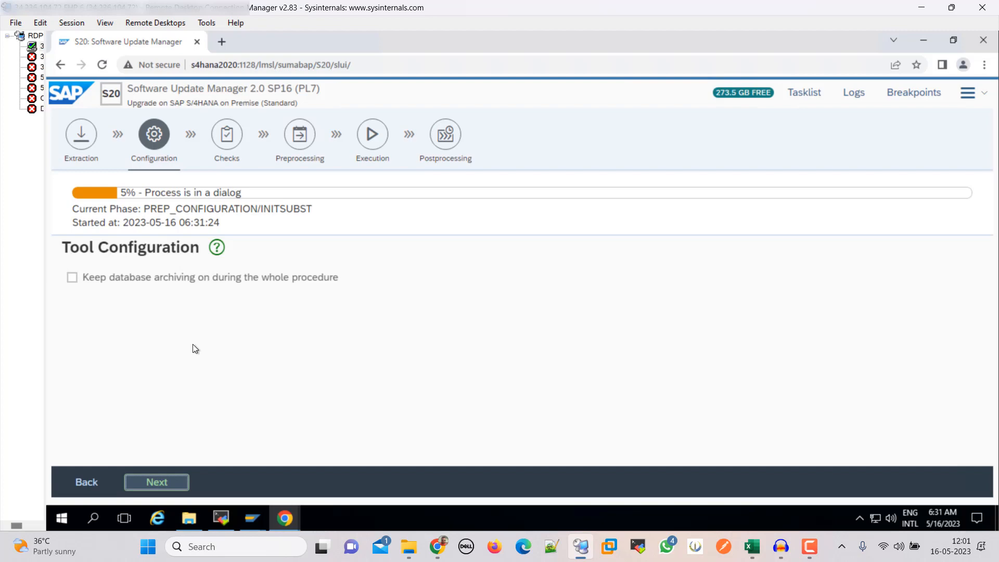
{"action": "mouse_move", "coordinate": [117, 302]}
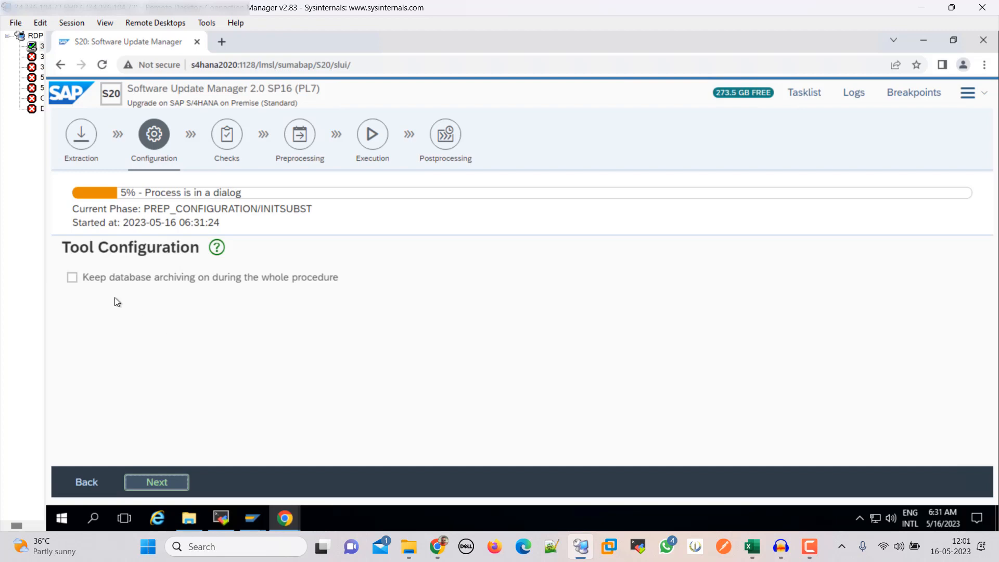
Tick 'Keep database archiving on during the whole procedure' and consult the help guide
{"action": "left_click", "coordinate": [71, 276]}
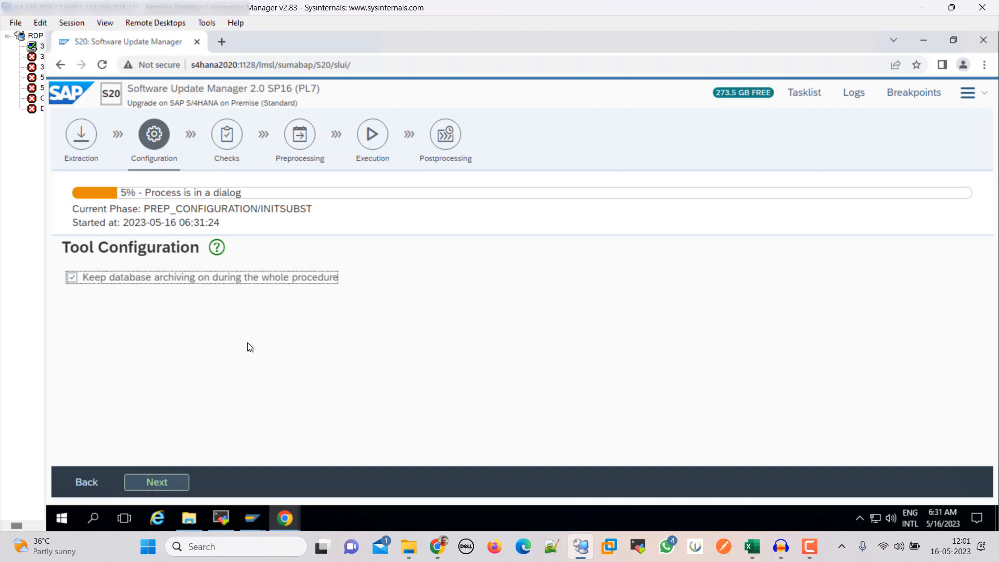
{"action": "left_click", "coordinate": [216, 248]}
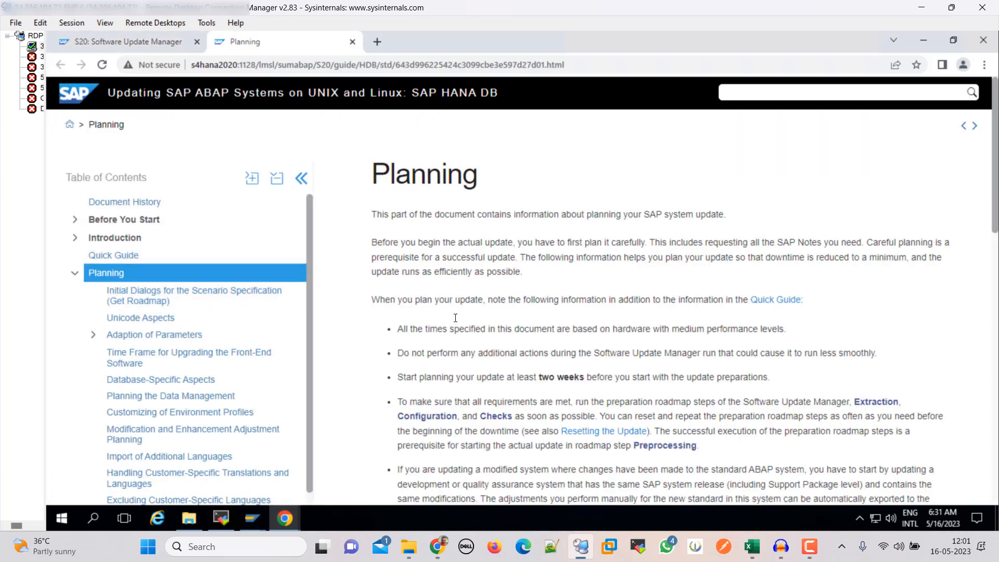
{"action": "mouse_move", "coordinate": [605, 293]}
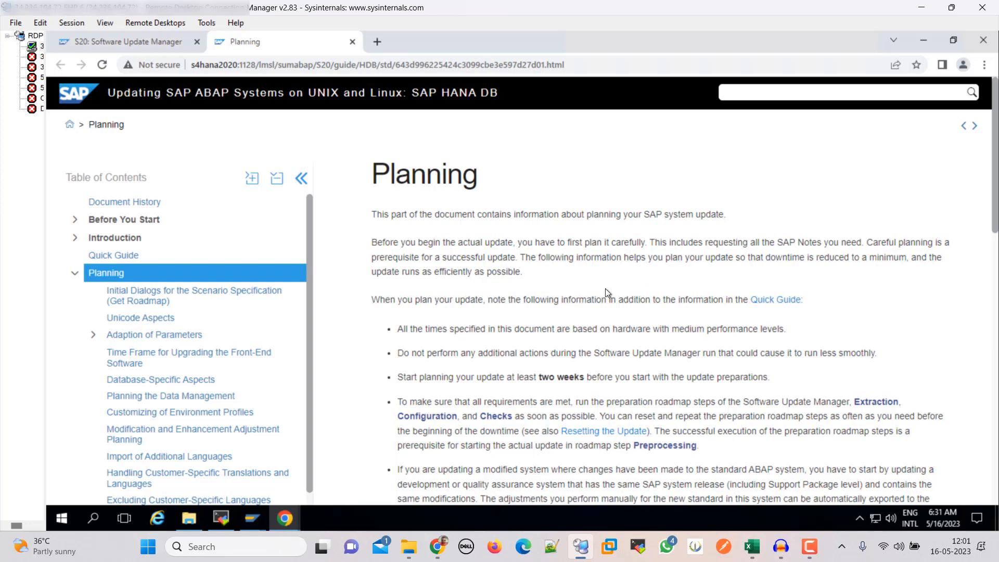
{"action": "mouse_move", "coordinate": [783, 413]}
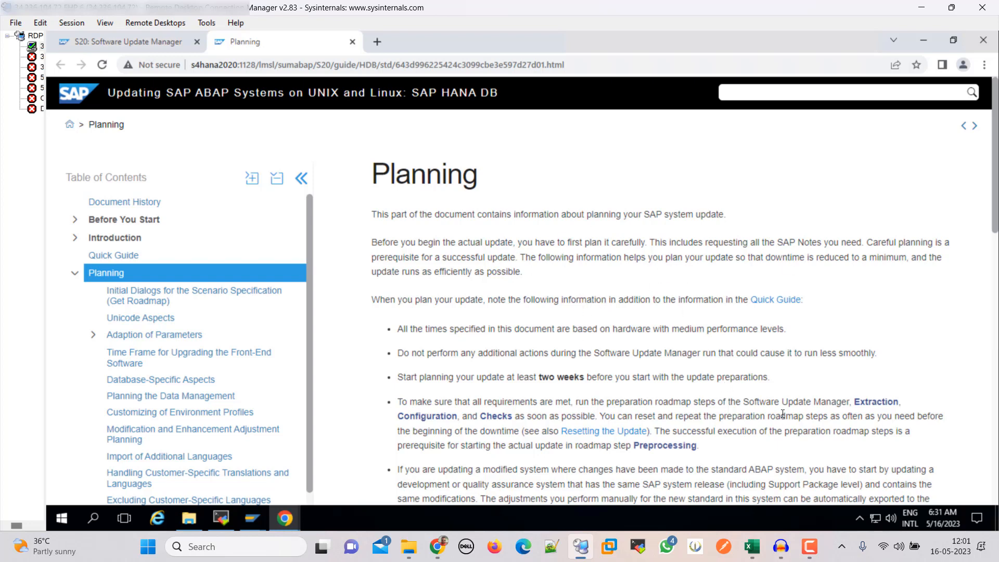
{"action": "left_click", "coordinate": [128, 42]}
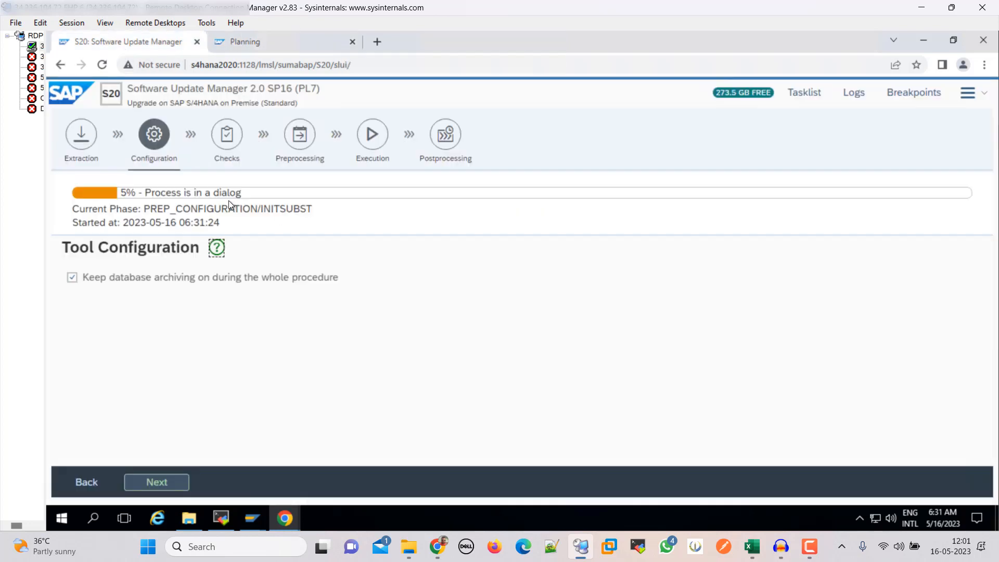
{"action": "mouse_move", "coordinate": [457, 394]}
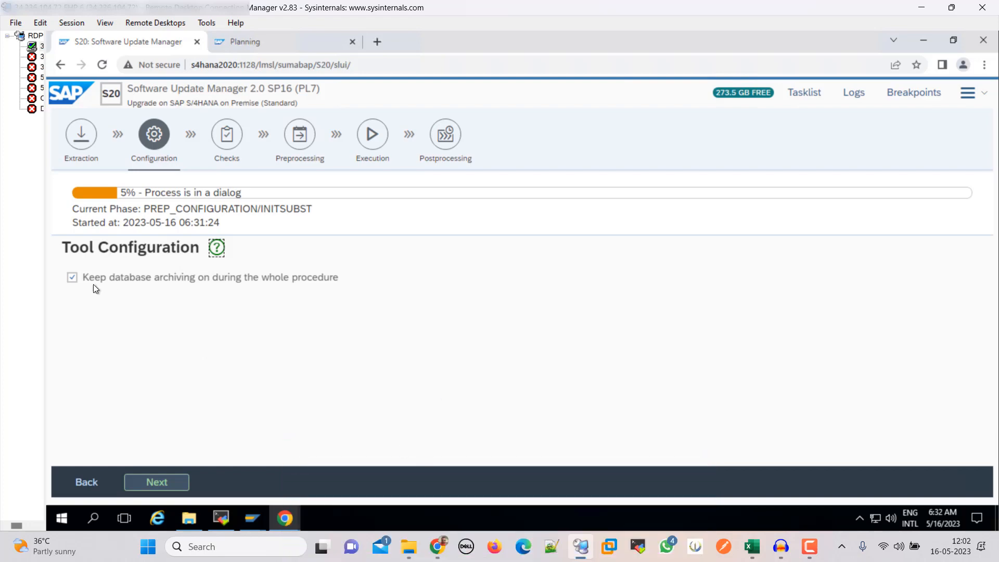
Confirm Tool Configuration to reach the Required Configuration Parameters page
{"action": "left_click", "coordinate": [72, 276]}
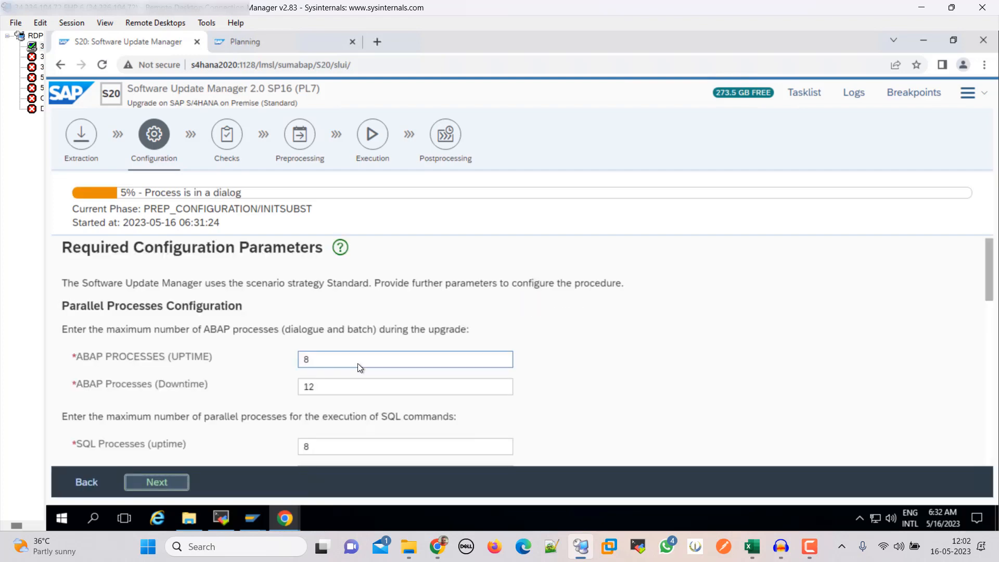
{"action": "mouse_move", "coordinate": [657, 384]}
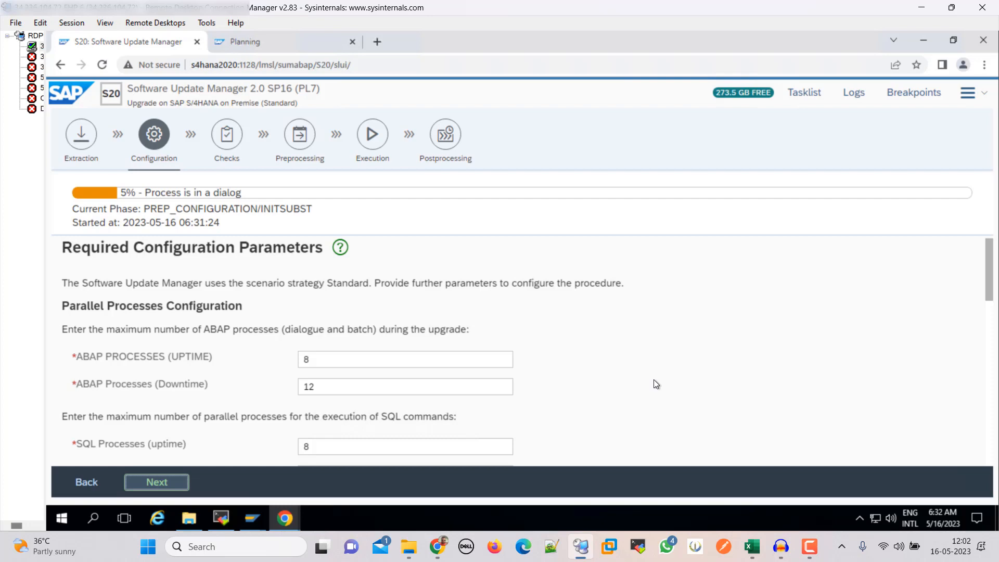
Set SQL Processes (Downtime) to 16, leave ABAP load generation off, and submit
{"action": "scroll", "scroll_direction": "down", "scroll_amount": 3}
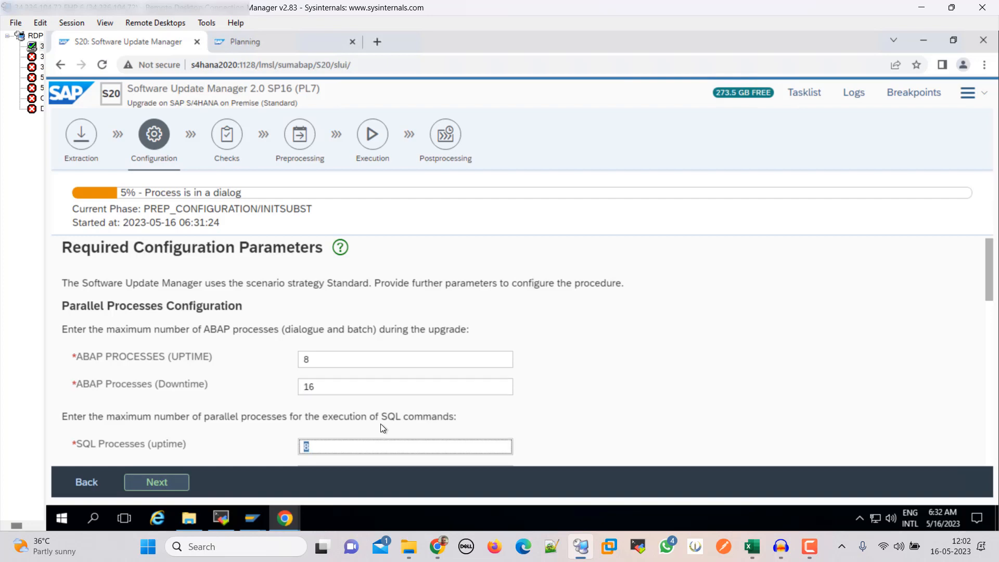
{"action": "scroll", "scroll_direction": "down", "scroll_amount": 3}
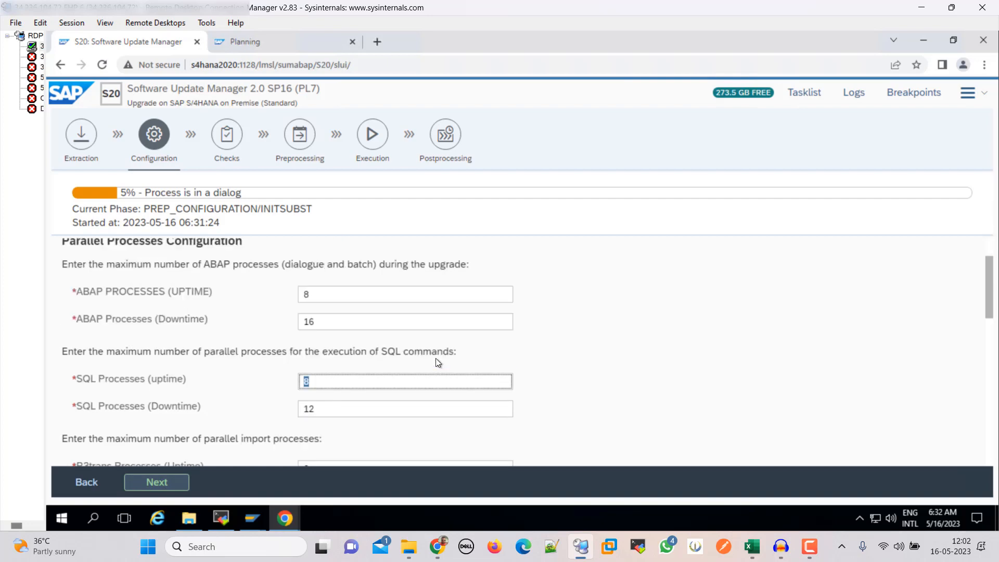
{"action": "left_click", "coordinate": [405, 408]}
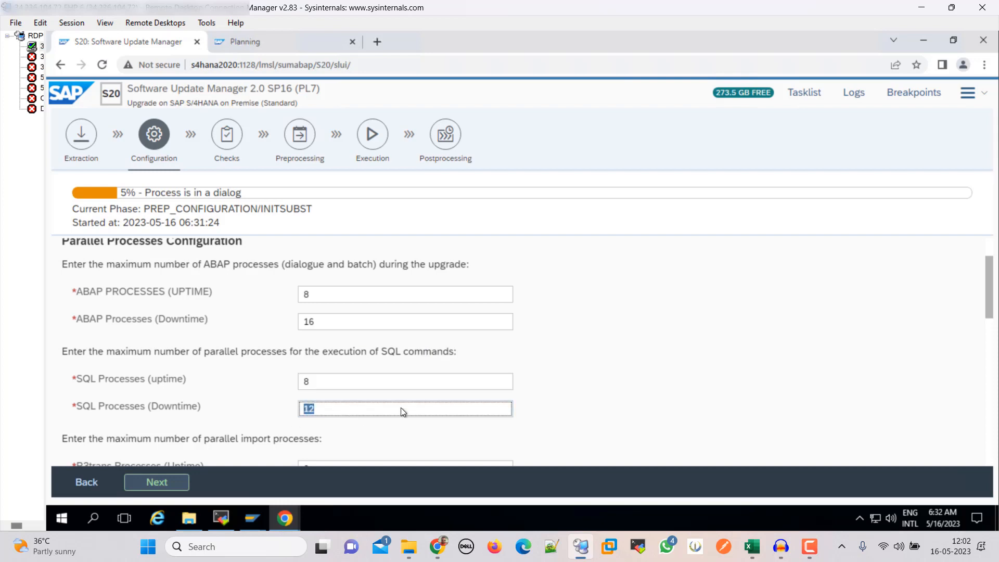
{"action": "type", "text": "16"}
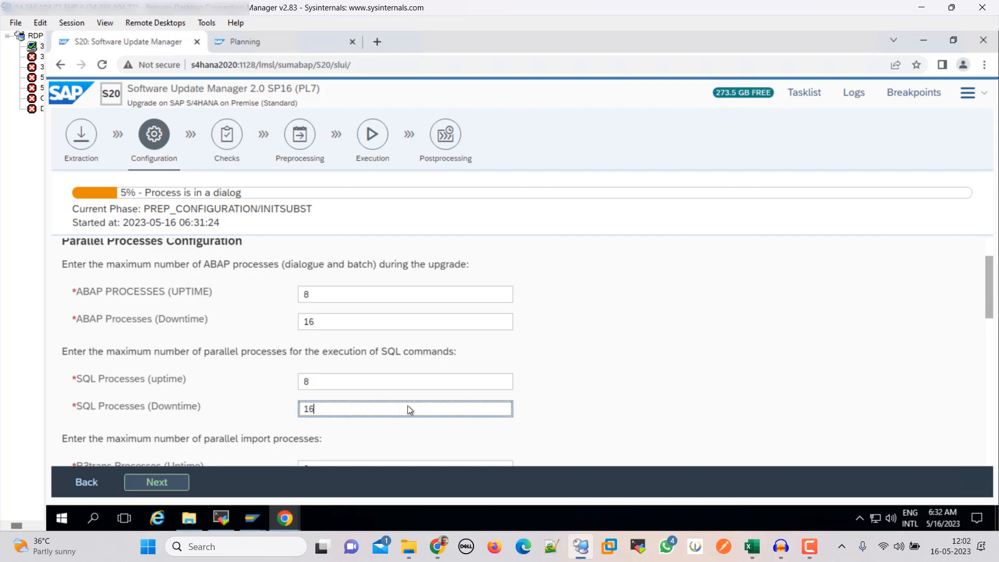
{"action": "scroll", "scroll_direction": "down", "scroll_amount": 3}
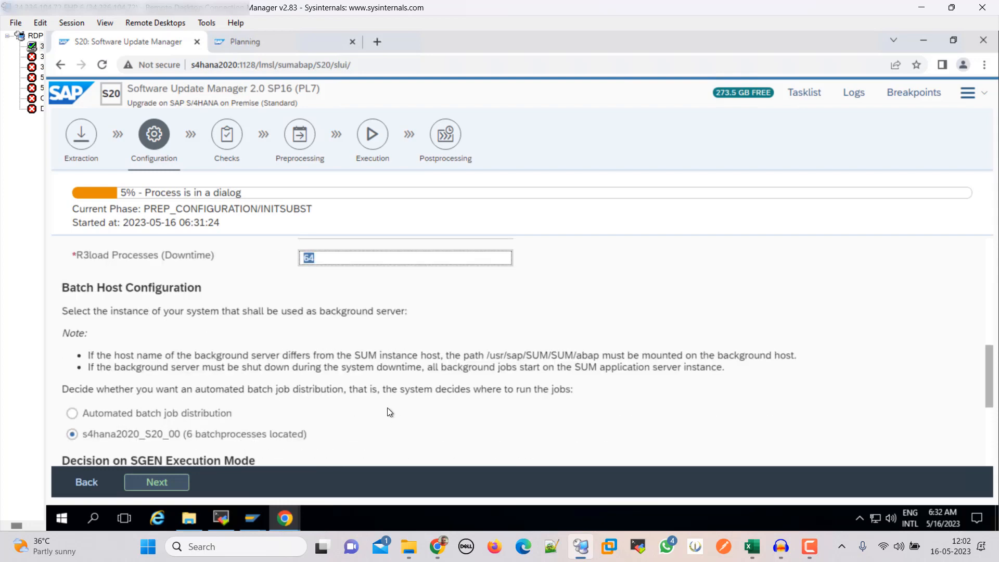
{"action": "scroll", "scroll_direction": "down", "scroll_amount": 3}
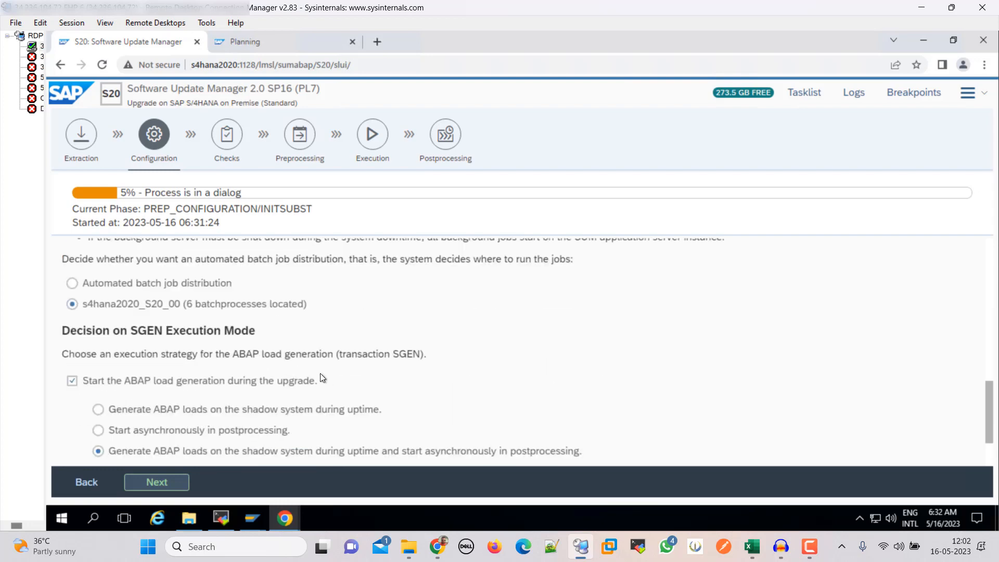
{"action": "scroll", "scroll_direction": "down", "scroll_amount": 3}
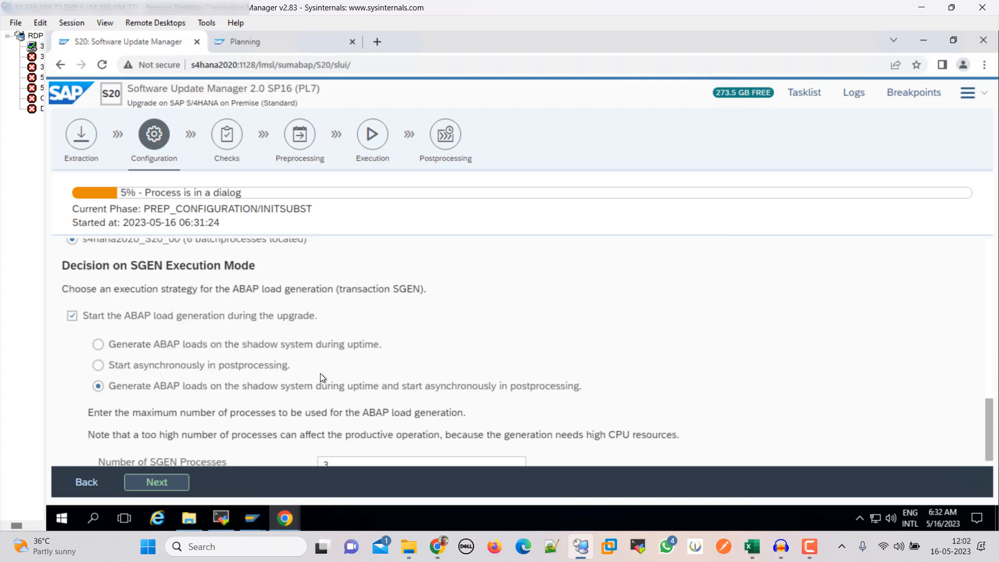
{"action": "mouse_move", "coordinate": [132, 380]}
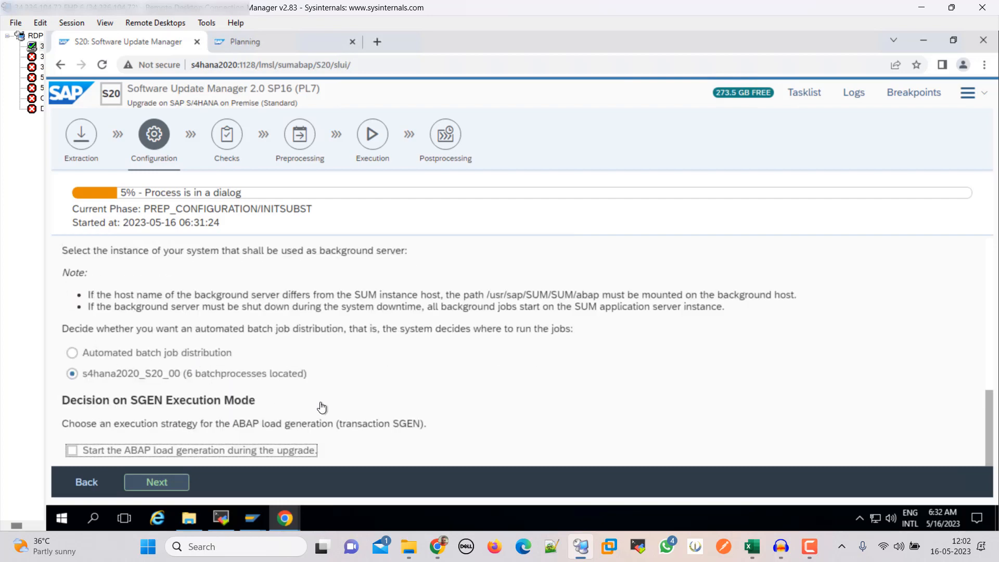
{"action": "mouse_move", "coordinate": [613, 432]}
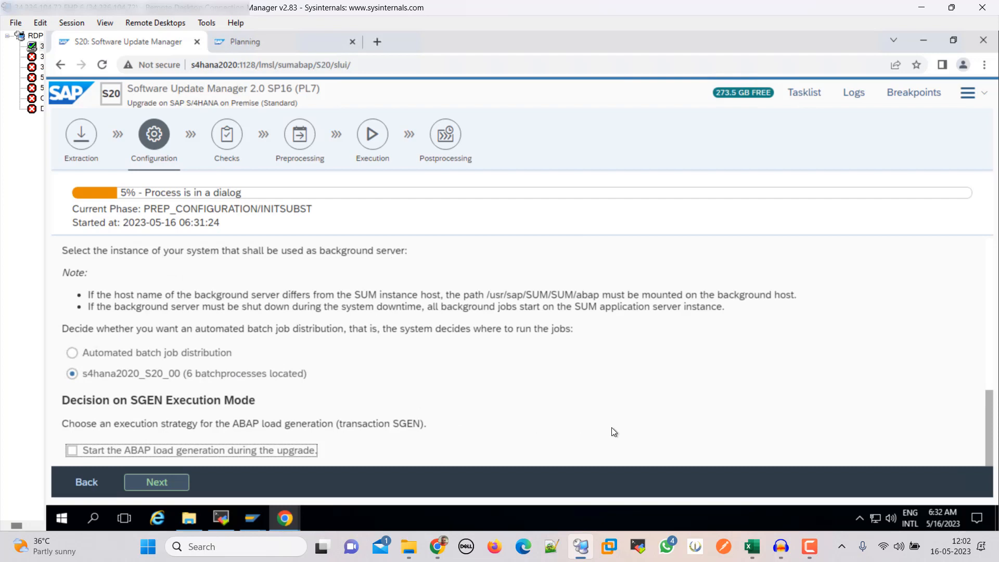
{"action": "mouse_move", "coordinate": [582, 418]}
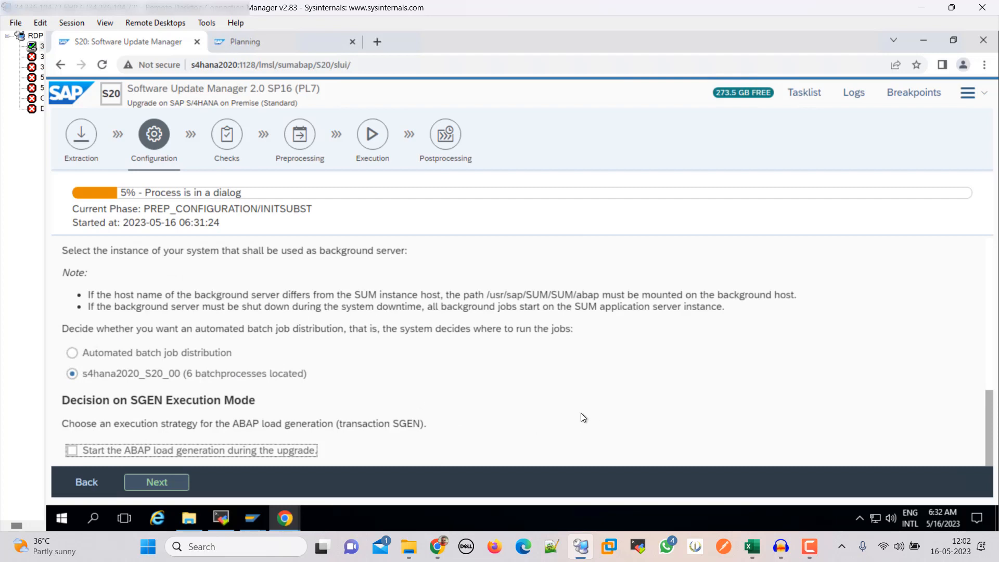
{"action": "mouse_move", "coordinate": [241, 346]}
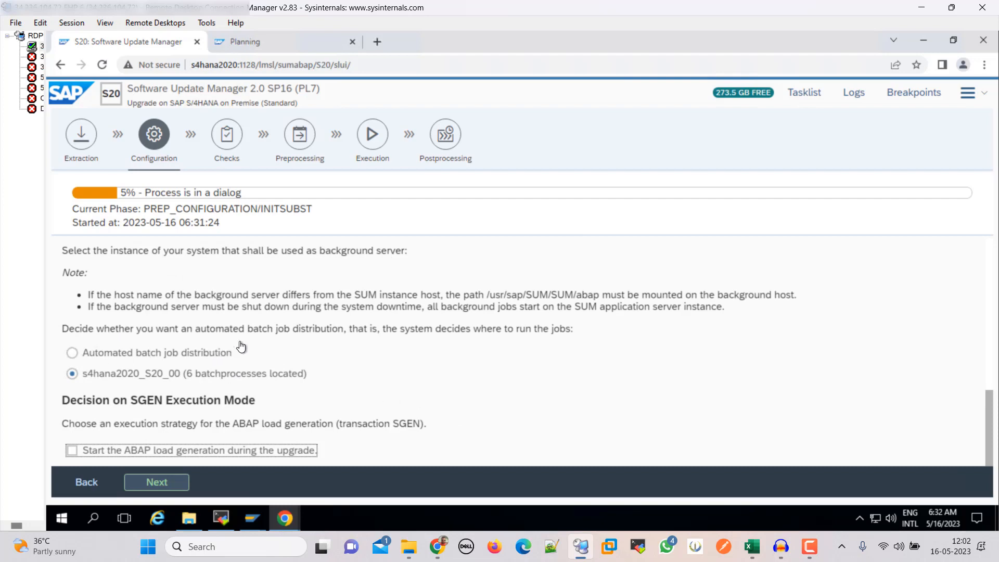
{"action": "mouse_move", "coordinate": [248, 397]}
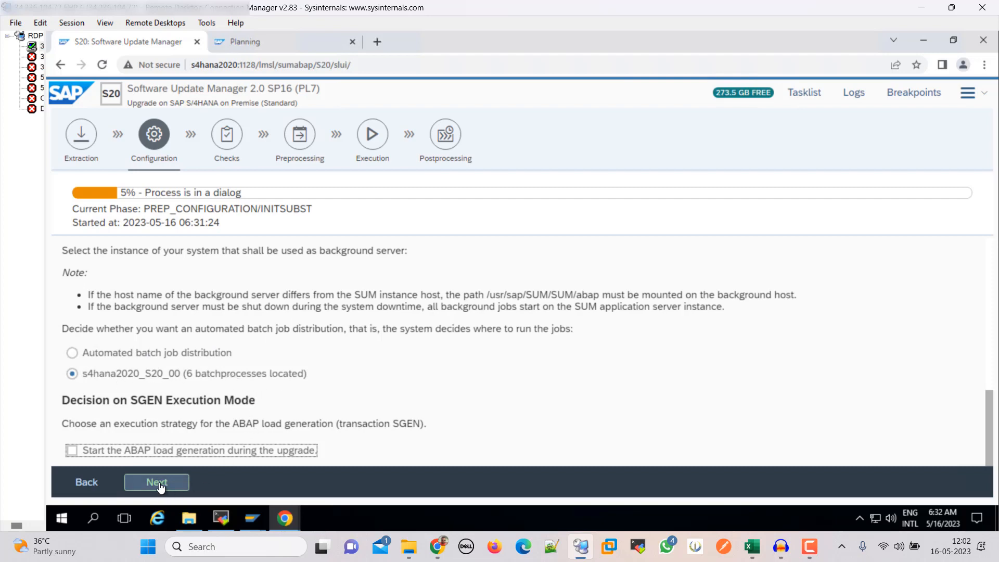
{"action": "left_click", "coordinate": [156, 482]}
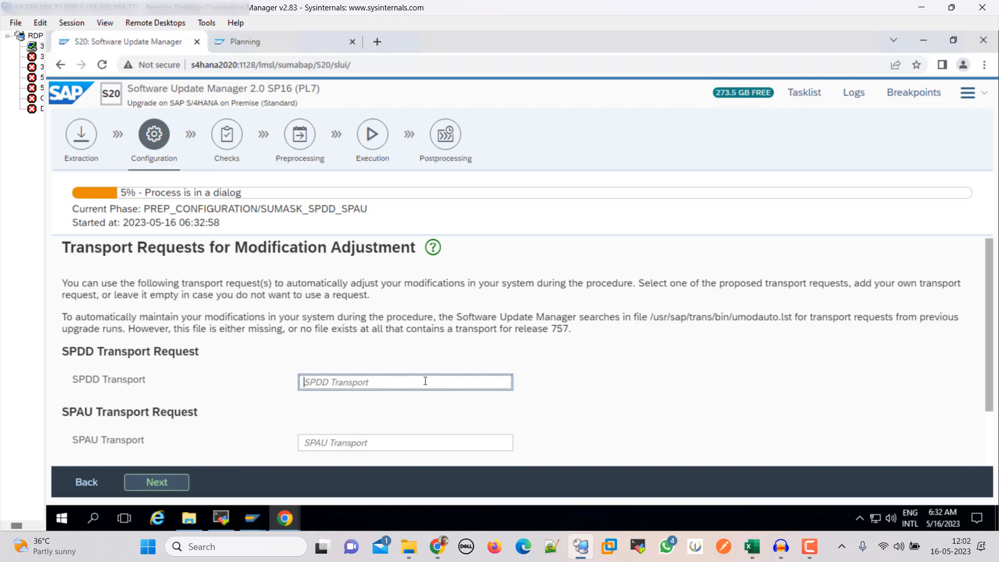
Skip SPDD/SPAU transports, single transport requests and variant saving, leaving all empty
{"action": "scroll", "scroll_direction": "down", "scroll_amount": 3}
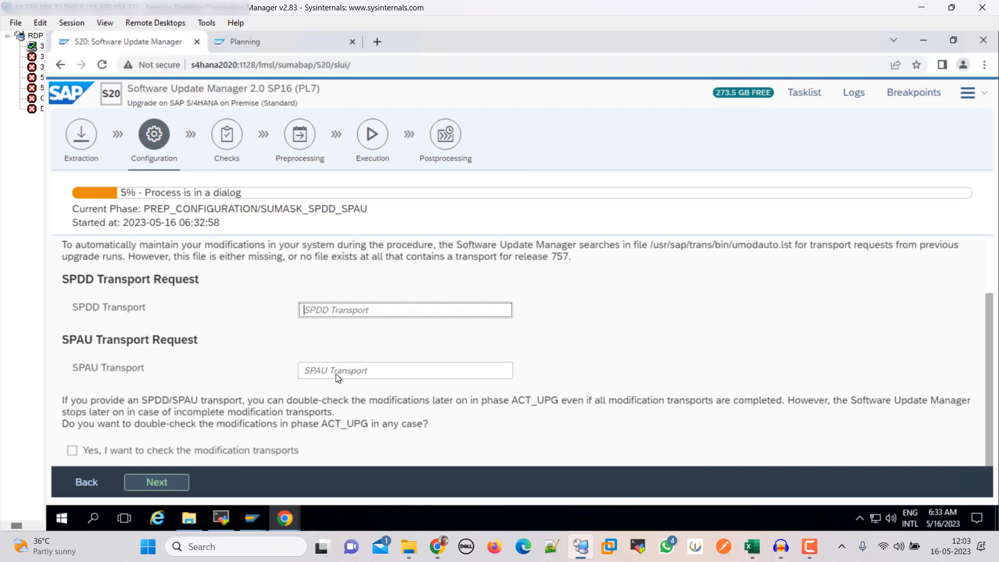
{"action": "left_click", "coordinate": [405, 370]}
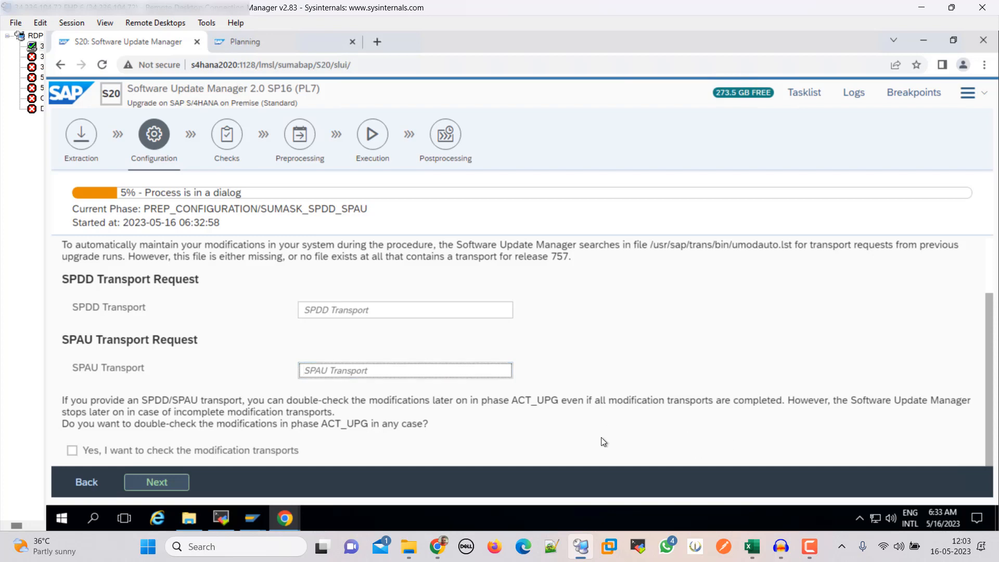
{"action": "mouse_move", "coordinate": [582, 435]}
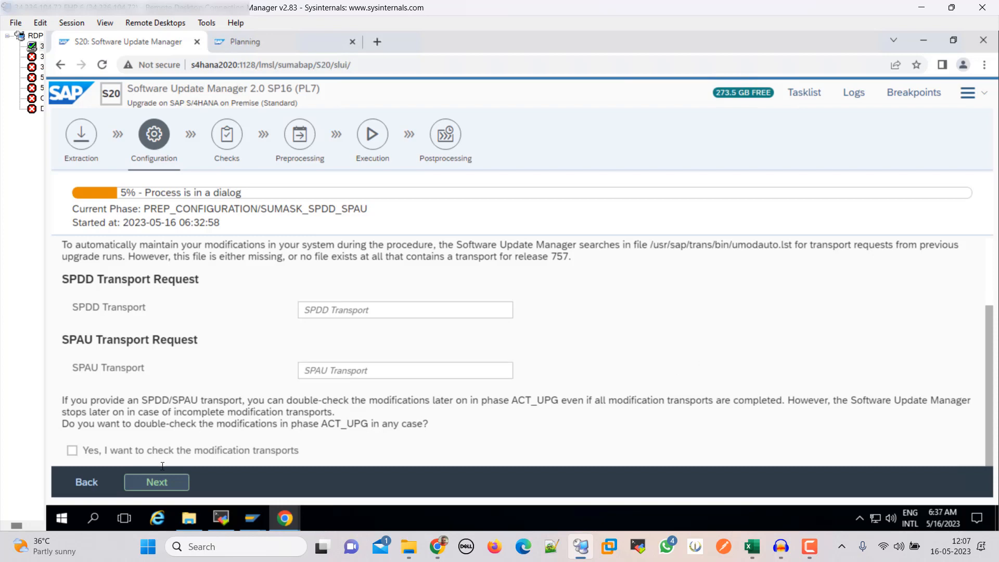
{"action": "left_click", "coordinate": [156, 482]}
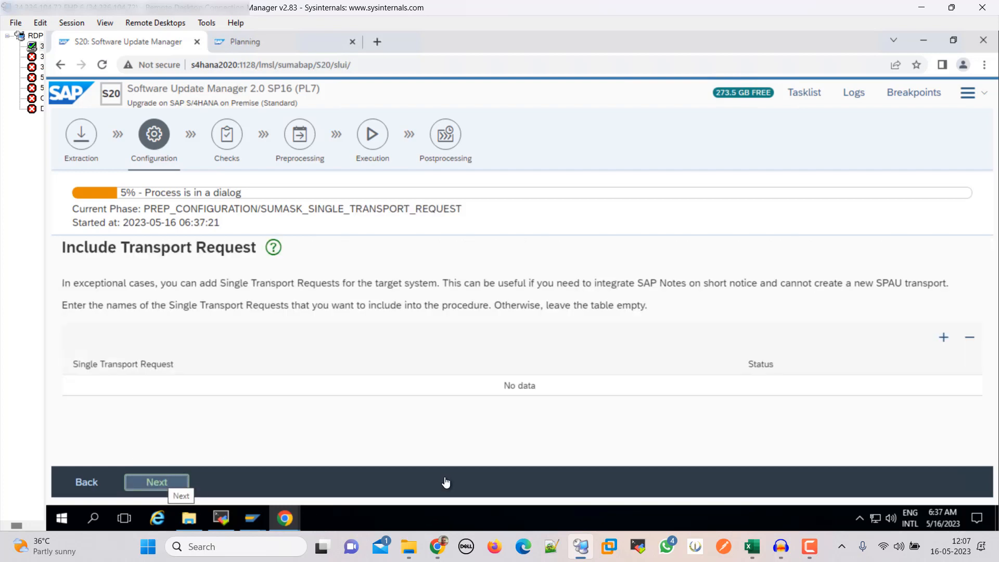
{"action": "left_click", "coordinate": [156, 482]}
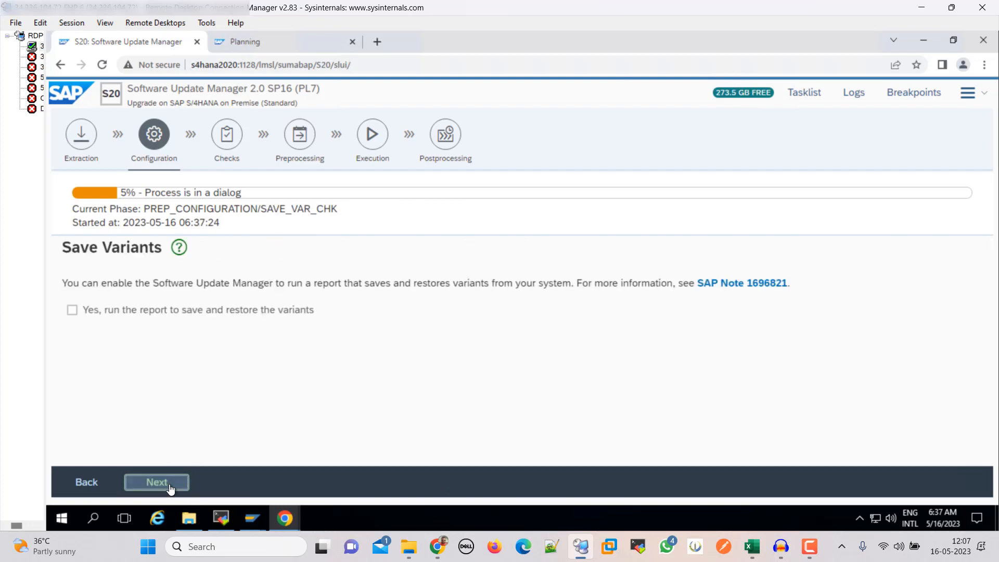
{"action": "mouse_move", "coordinate": [130, 330]}
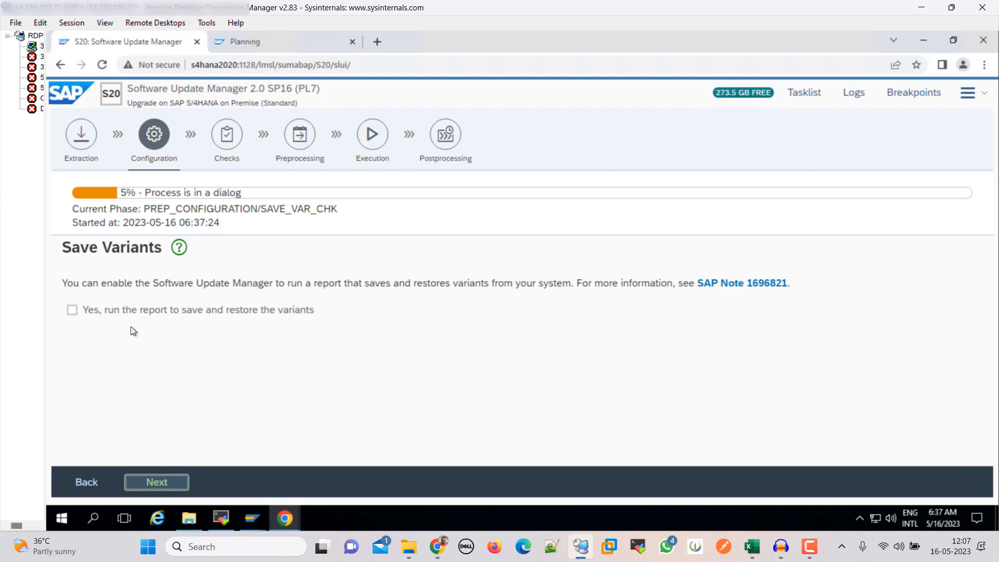
{"action": "left_click", "coordinate": [157, 482]}
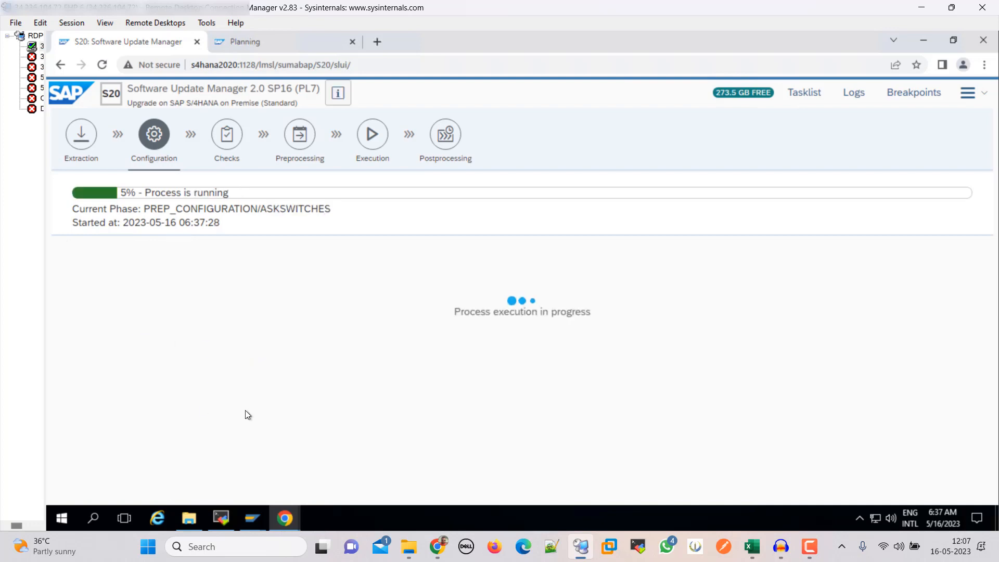
{"action": "mouse_move", "coordinate": [351, 384]}
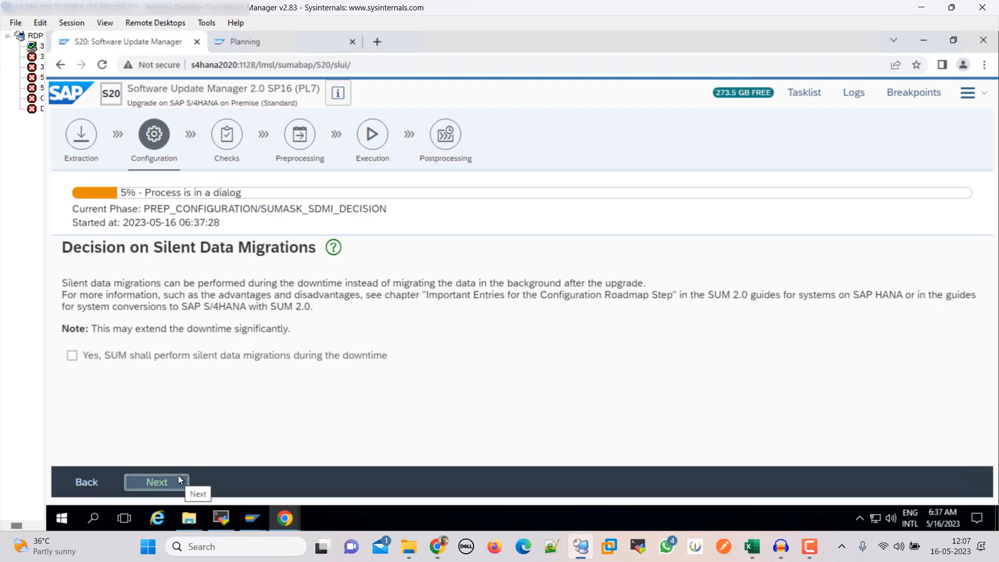
{"action": "mouse_move", "coordinate": [196, 300]}
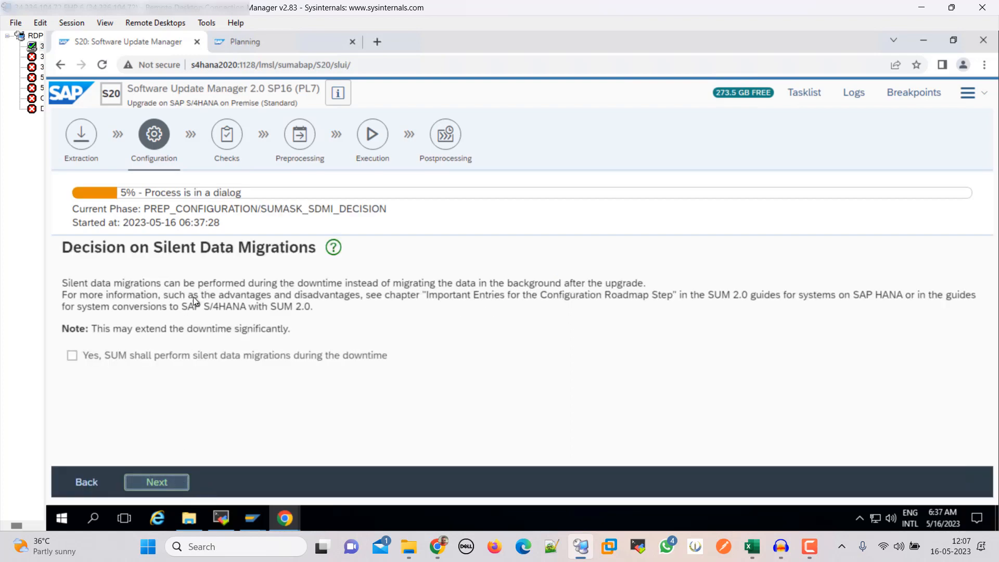
{"action": "mouse_move", "coordinate": [386, 295]}
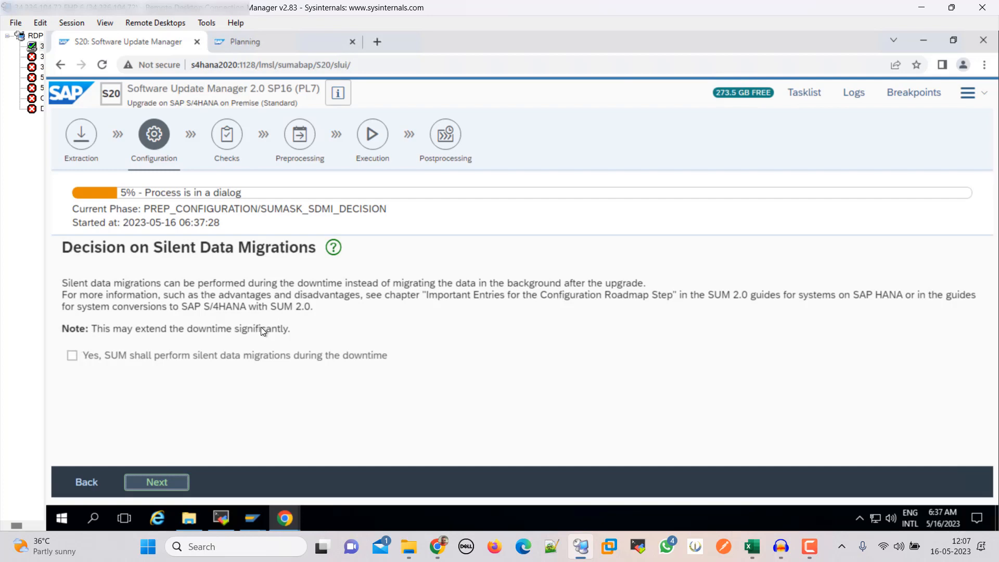
{"action": "mouse_move", "coordinate": [253, 324]}
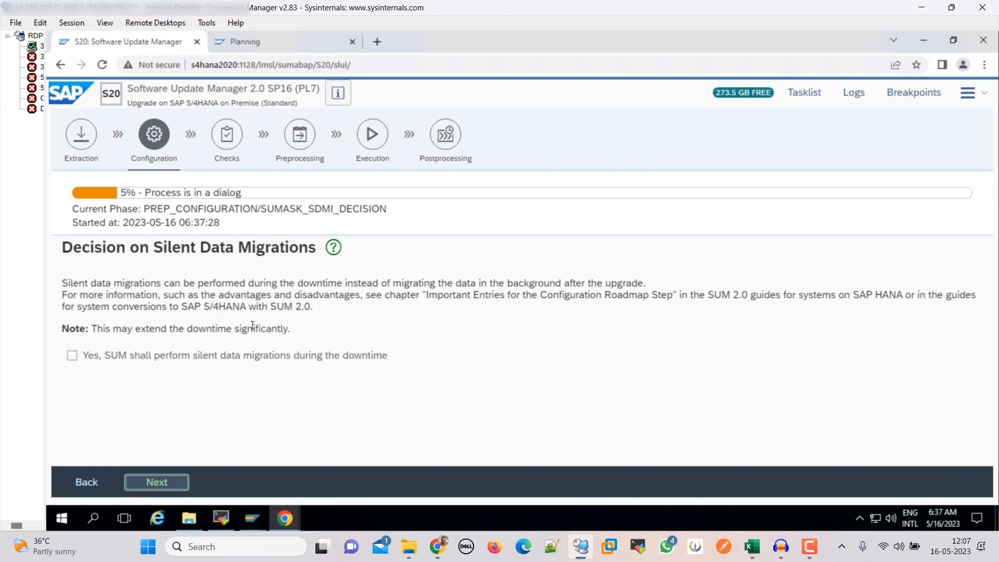
{"action": "mouse_move", "coordinate": [111, 326]}
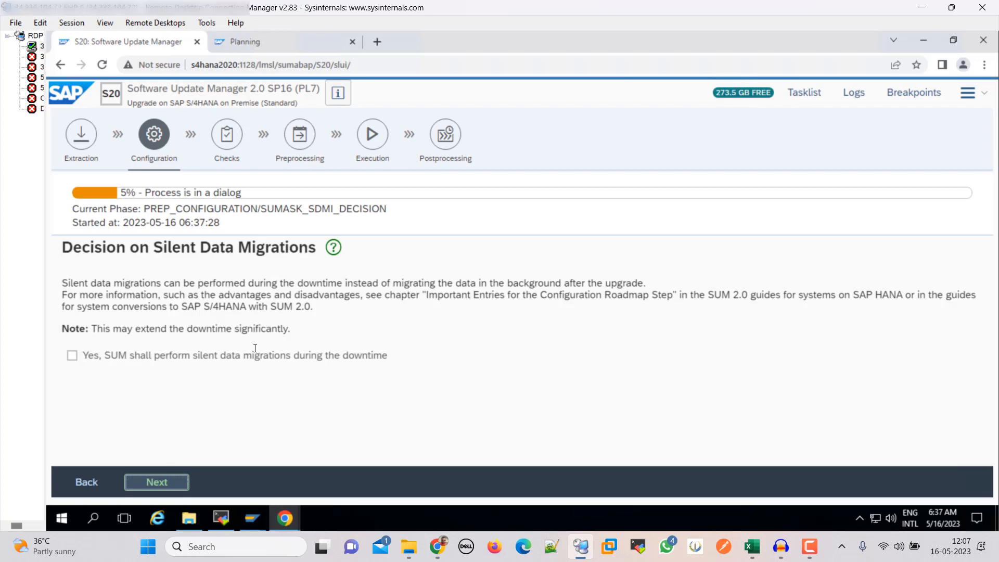
{"action": "mouse_move", "coordinate": [292, 464]}
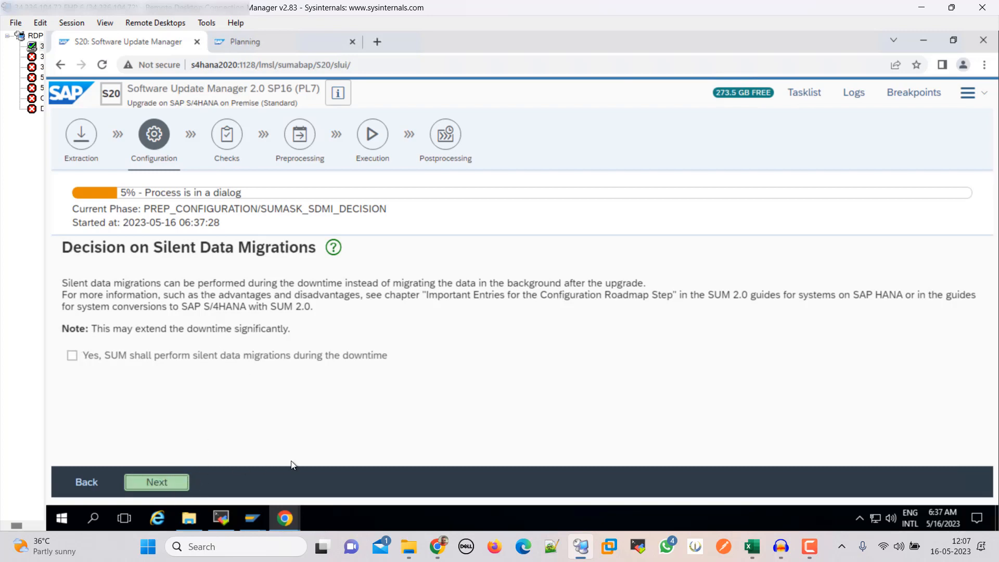
Submit the silent data migration decision with downtime migrations left disabled
{"action": "left_click", "coordinate": [156, 482]}
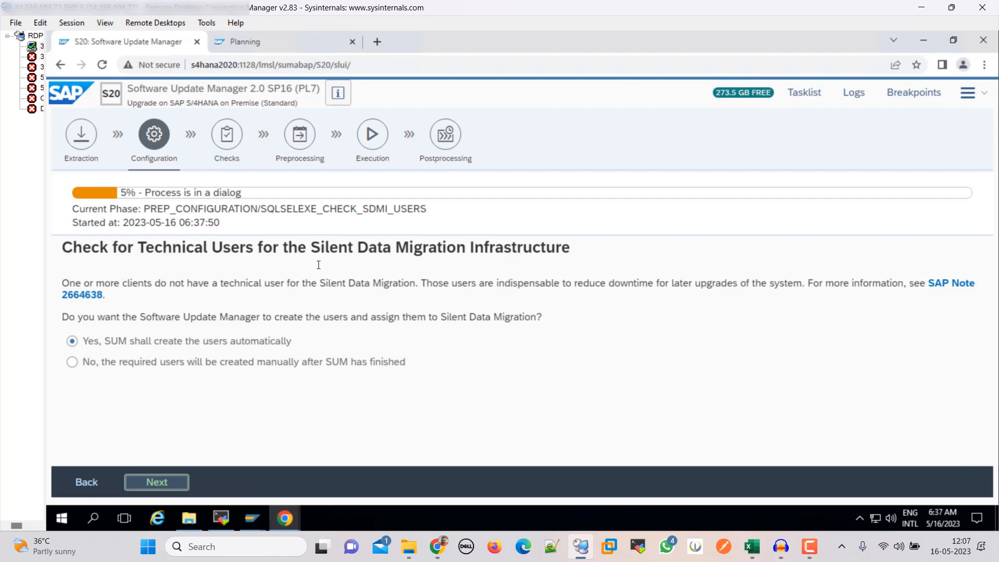
{"action": "mouse_move", "coordinate": [554, 267]}
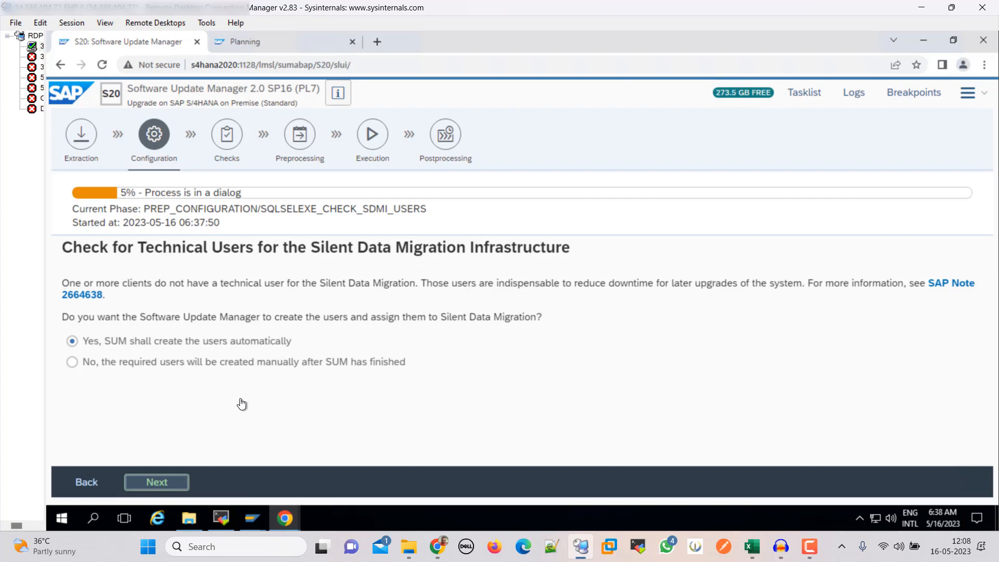
Keep 'Yes, SUM shall create the users automatically' and submit the technical users check
{"action": "left_click", "coordinate": [156, 481]}
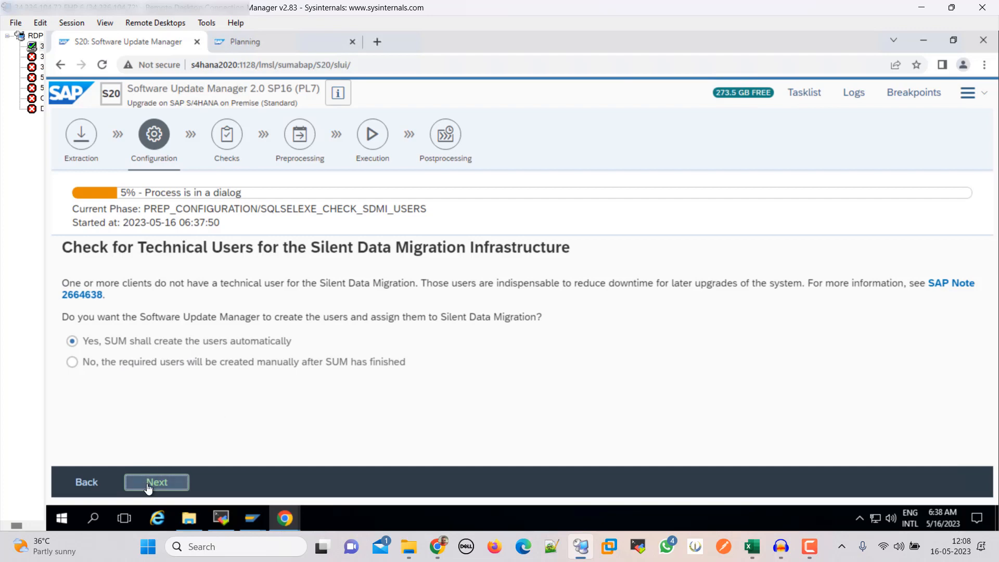
{"action": "left_click", "coordinate": [156, 482]}
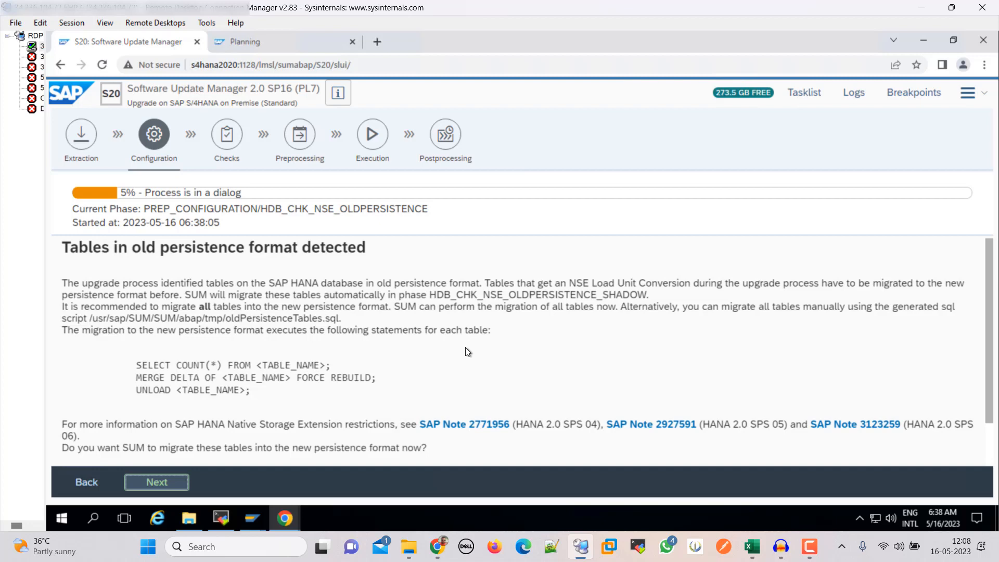
{"action": "mouse_move", "coordinate": [468, 351]}
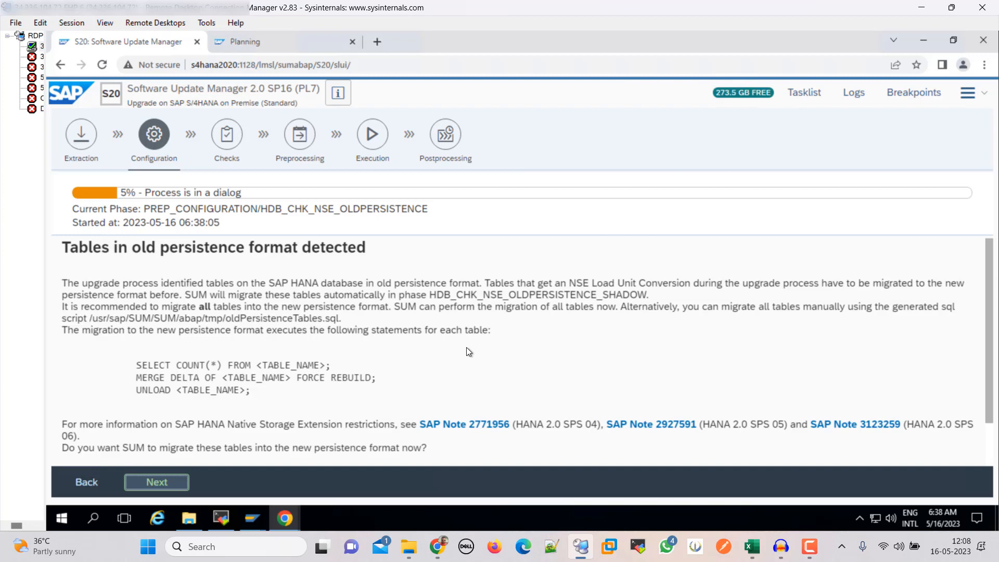
{"action": "mouse_move", "coordinate": [3, 406]}
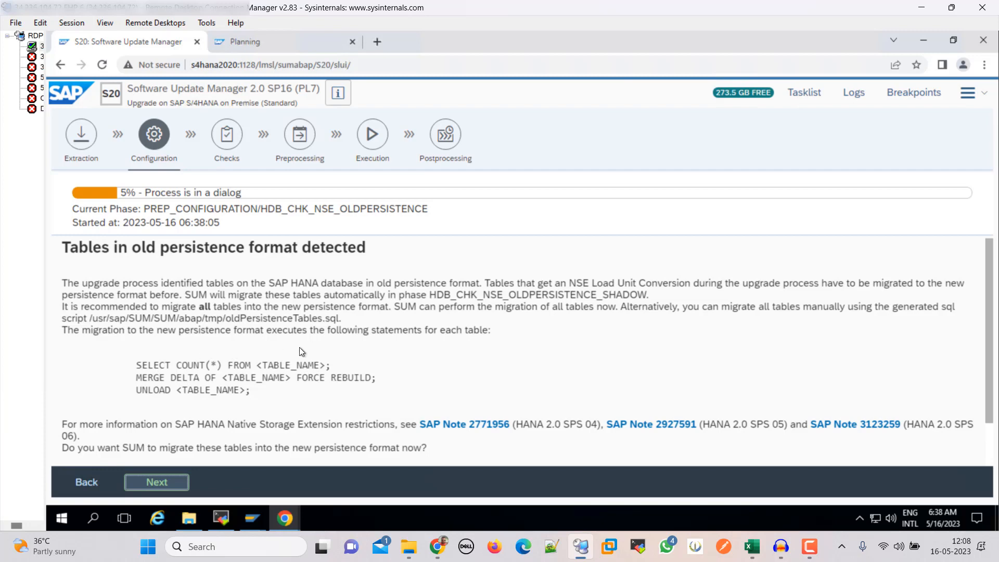
{"action": "mouse_move", "coordinate": [120, 259]}
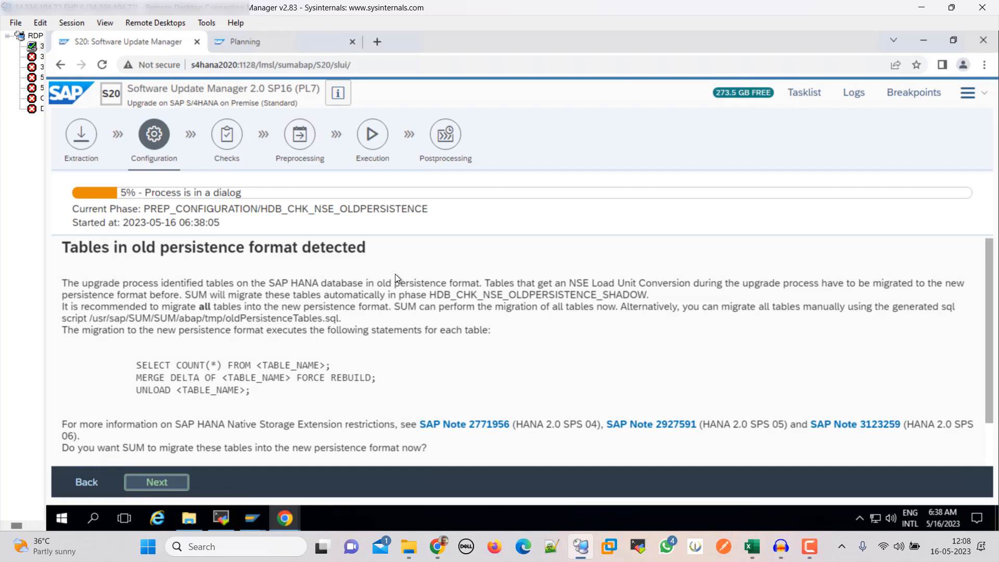
{"action": "mouse_move", "coordinate": [270, 297]}
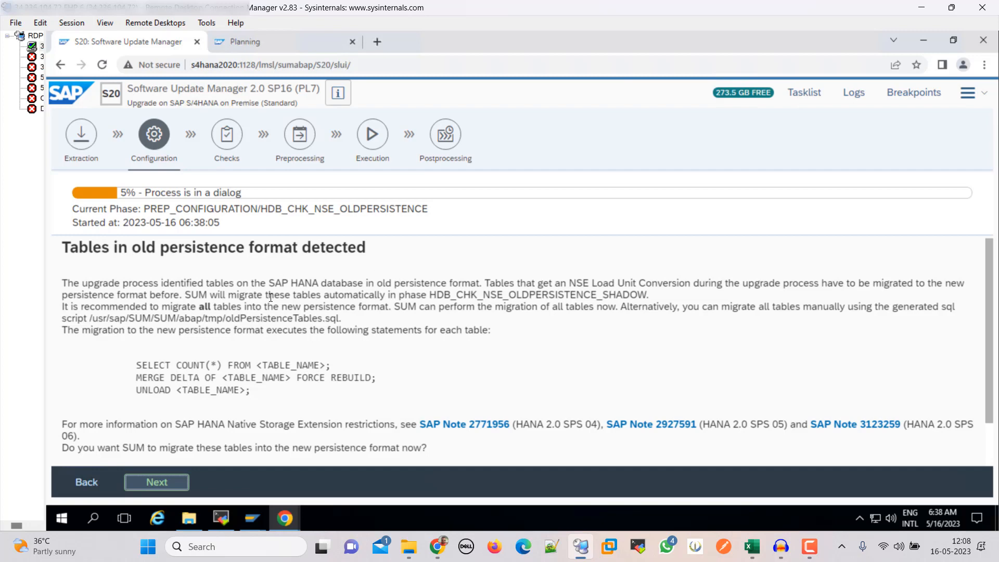
{"action": "mouse_move", "coordinate": [550, 292]}
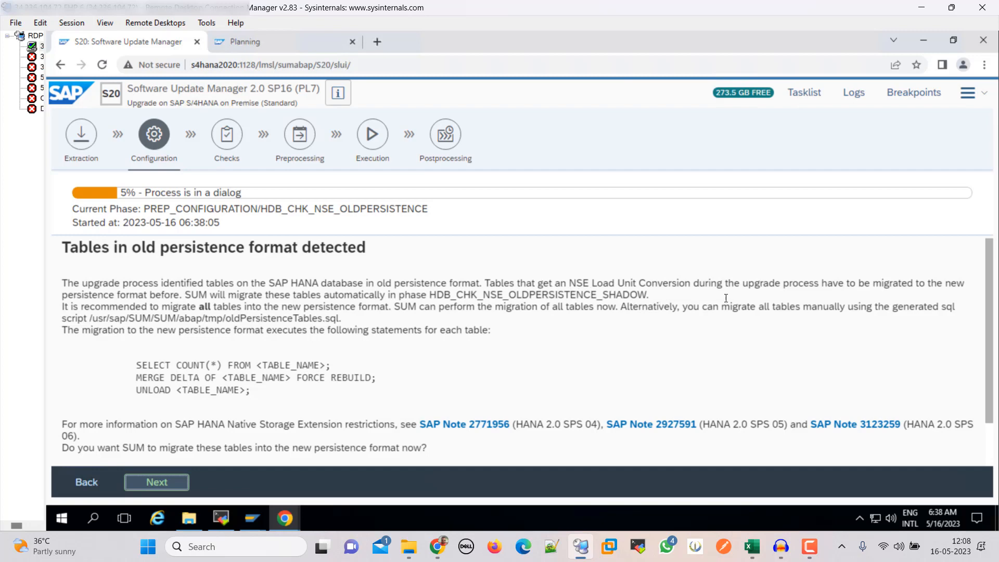
{"action": "mouse_move", "coordinate": [955, 296]}
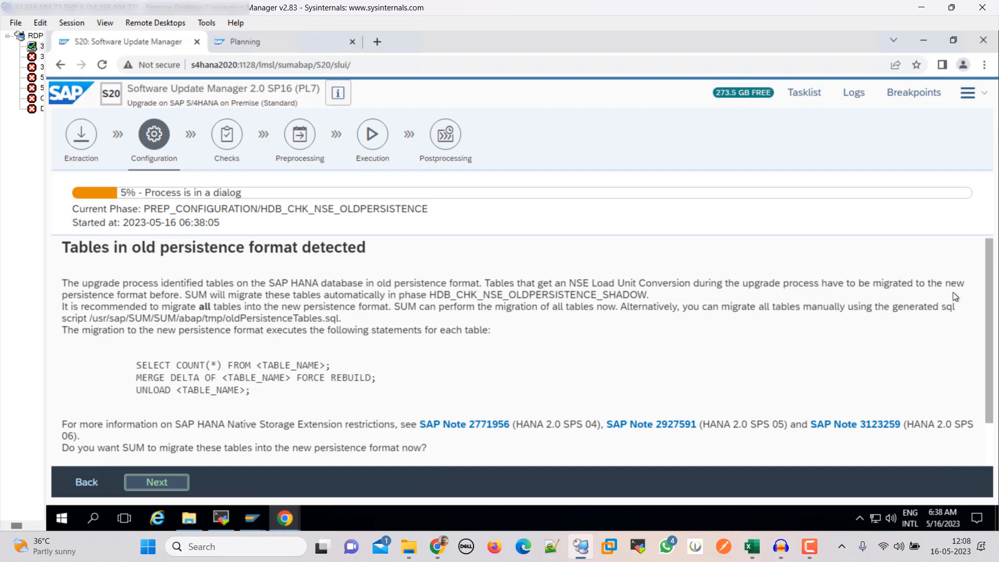
{"action": "mouse_move", "coordinate": [912, 295]}
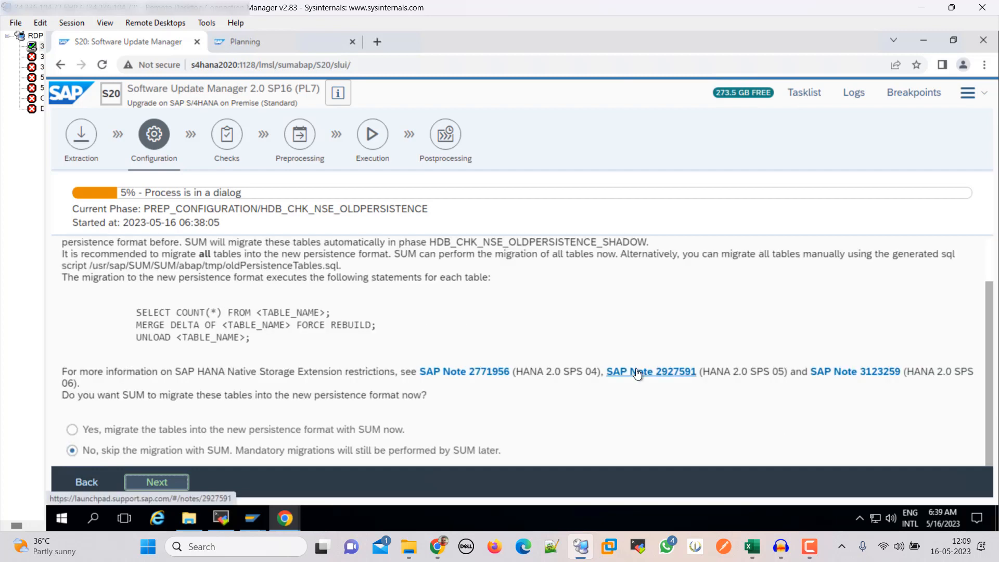
{"action": "mouse_move", "coordinate": [205, 437]}
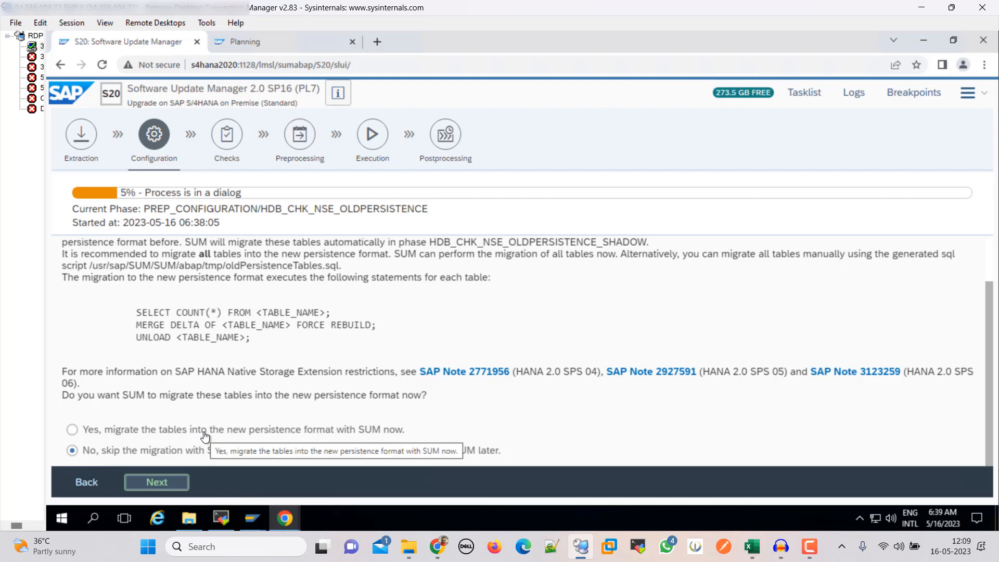
Choose to migrate the old persistence format tables into the new format with SUM now
{"action": "left_click", "coordinate": [71, 429]}
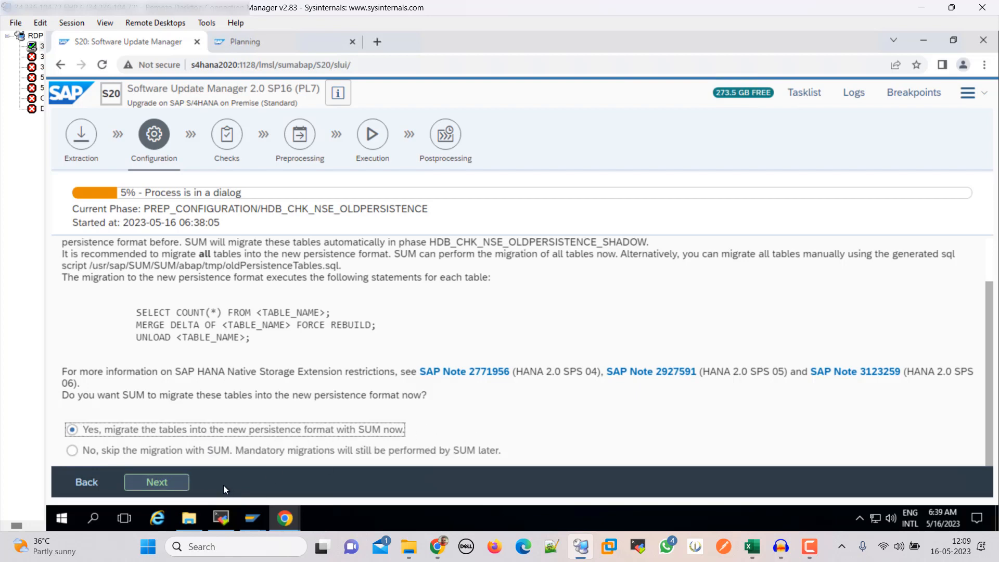
{"action": "mouse_move", "coordinate": [335, 439]}
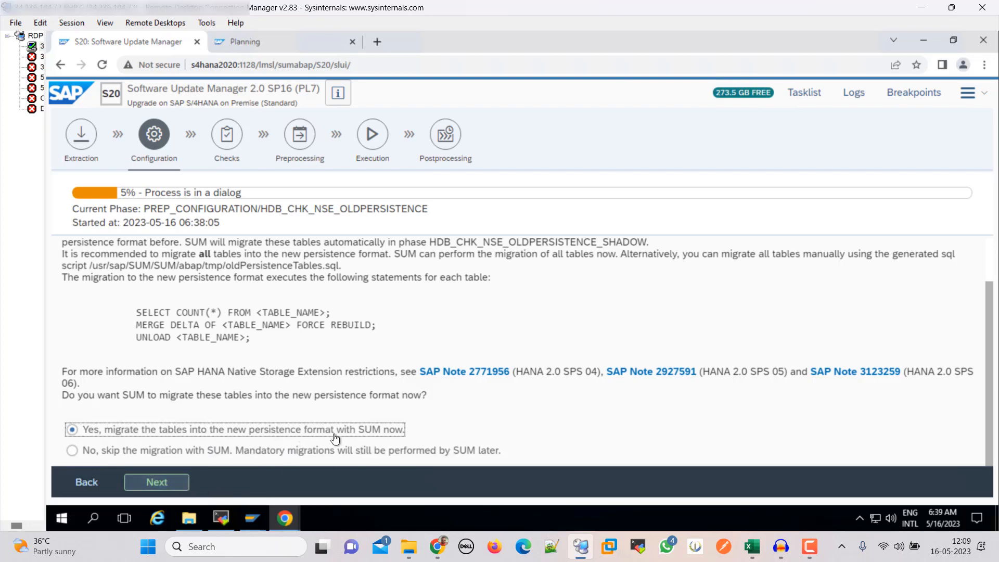
{"action": "mouse_move", "coordinate": [156, 482]}
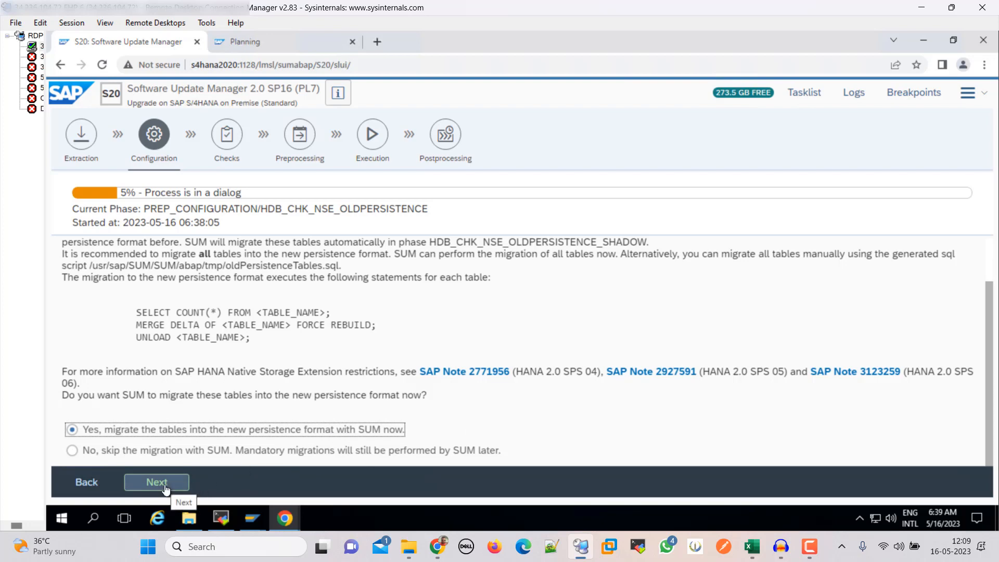
{"action": "left_click", "coordinate": [157, 482]}
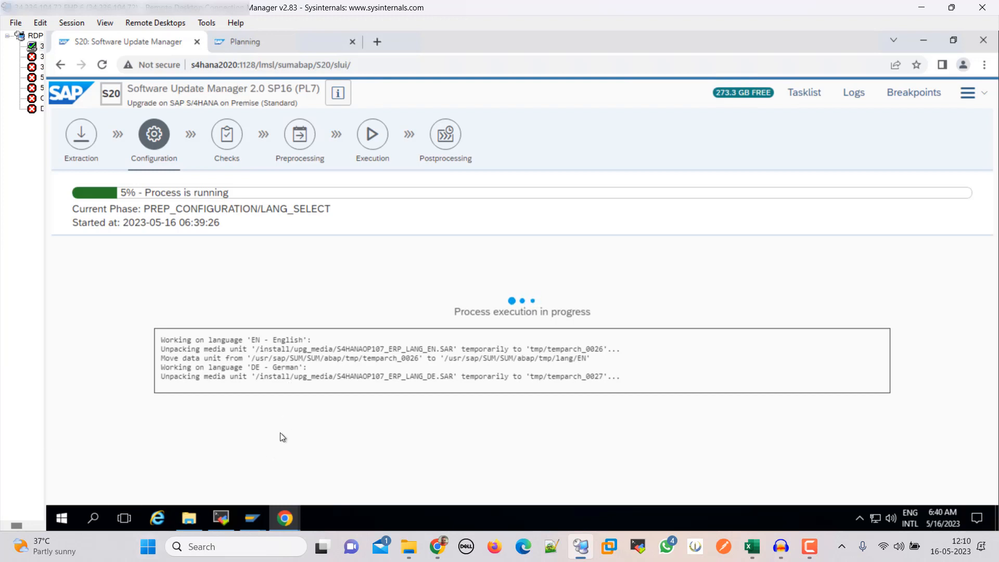
{"action": "mouse_move", "coordinate": [317, 453]}
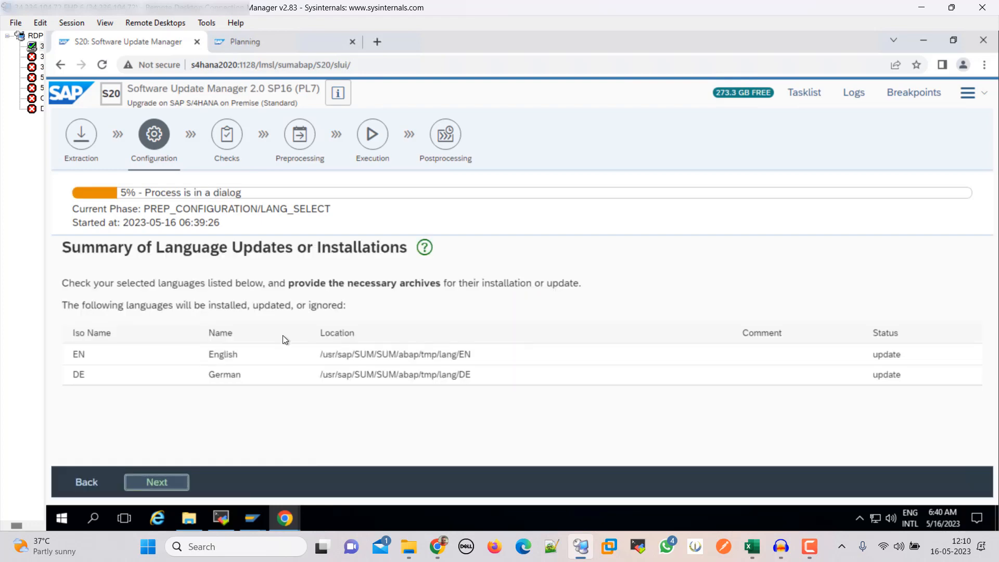
{"action": "mouse_move", "coordinate": [343, 267]}
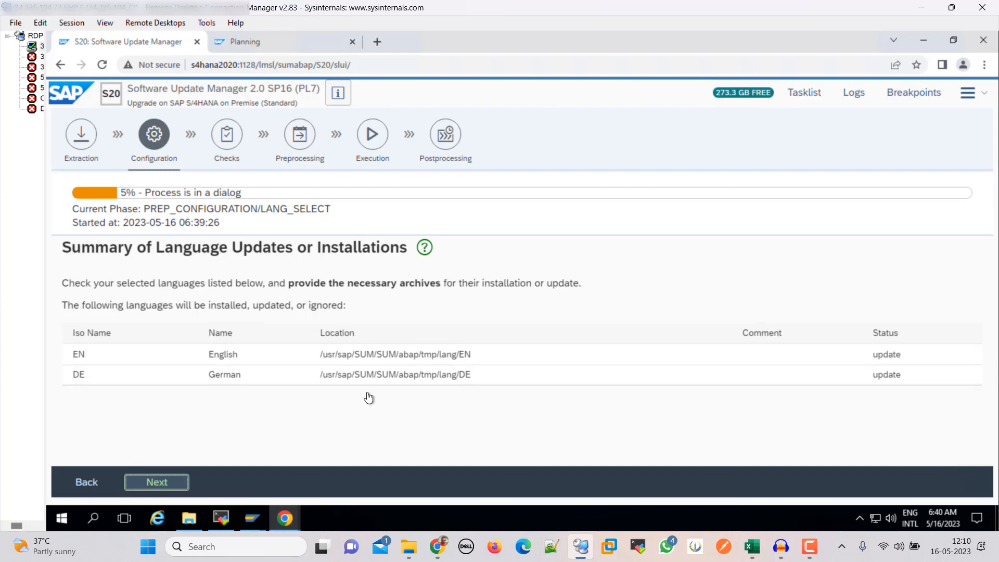
{"action": "mouse_move", "coordinate": [338, 401]}
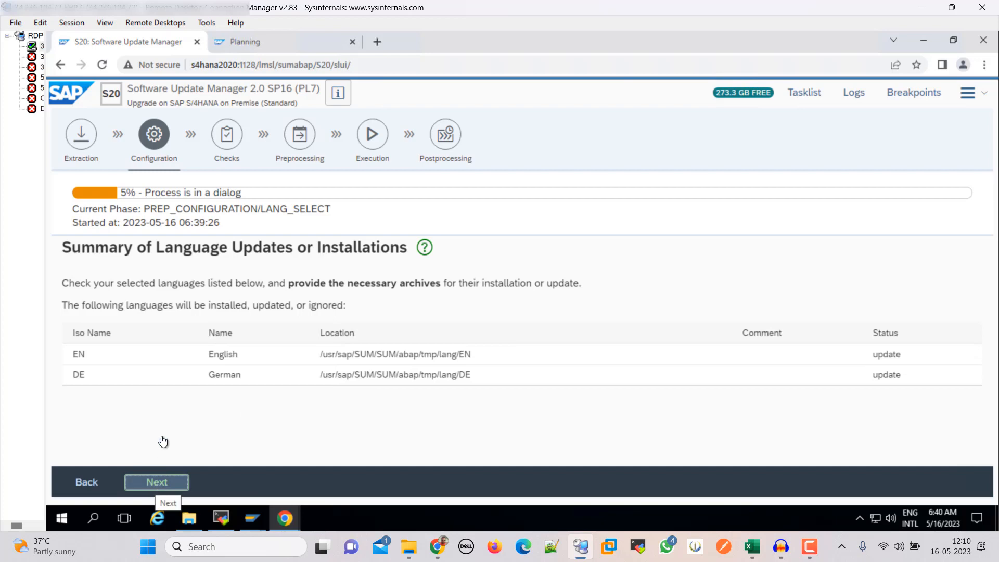
Continue past the language summary listing English and German for update
{"action": "left_click", "coordinate": [156, 482]}
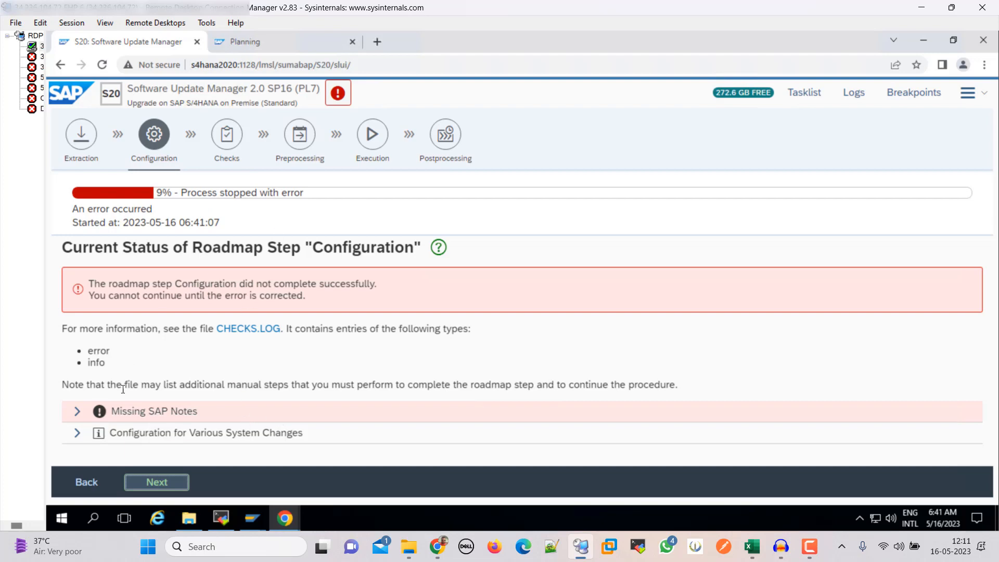
{"action": "mouse_move", "coordinate": [81, 417]}
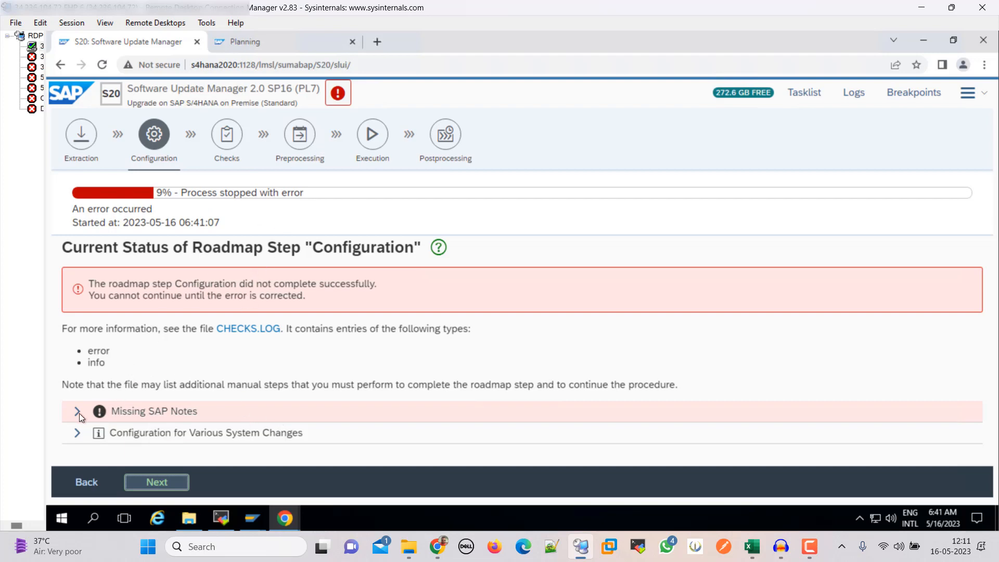
{"action": "left_click", "coordinate": [77, 411]}
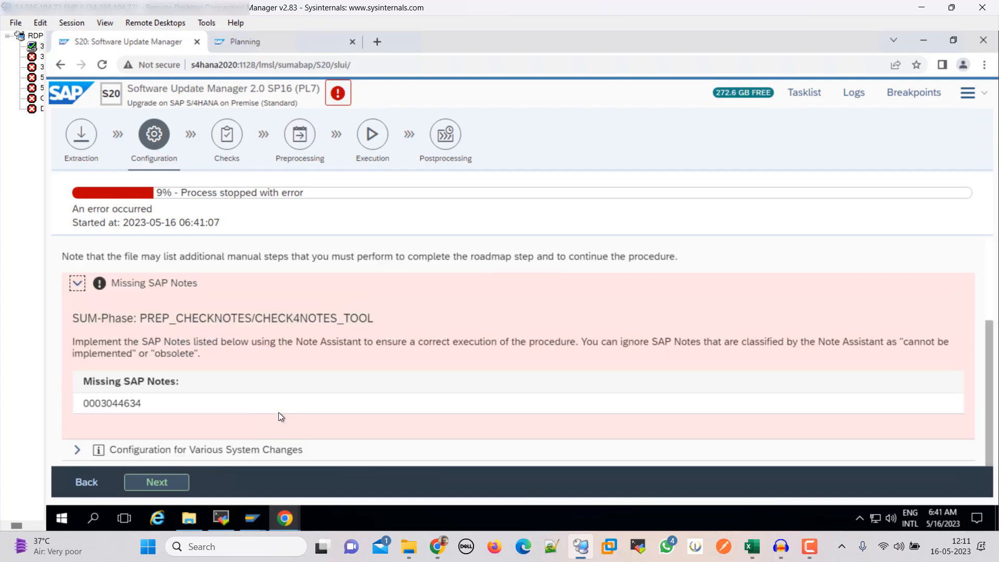
{"action": "double_click", "coordinate": [112, 403]}
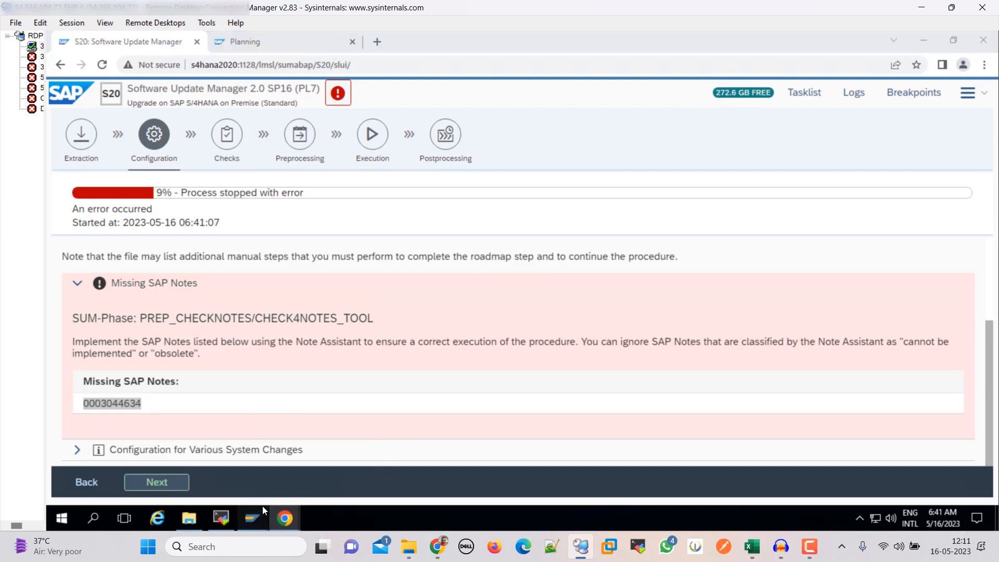
{"action": "left_click", "coordinate": [250, 517]}
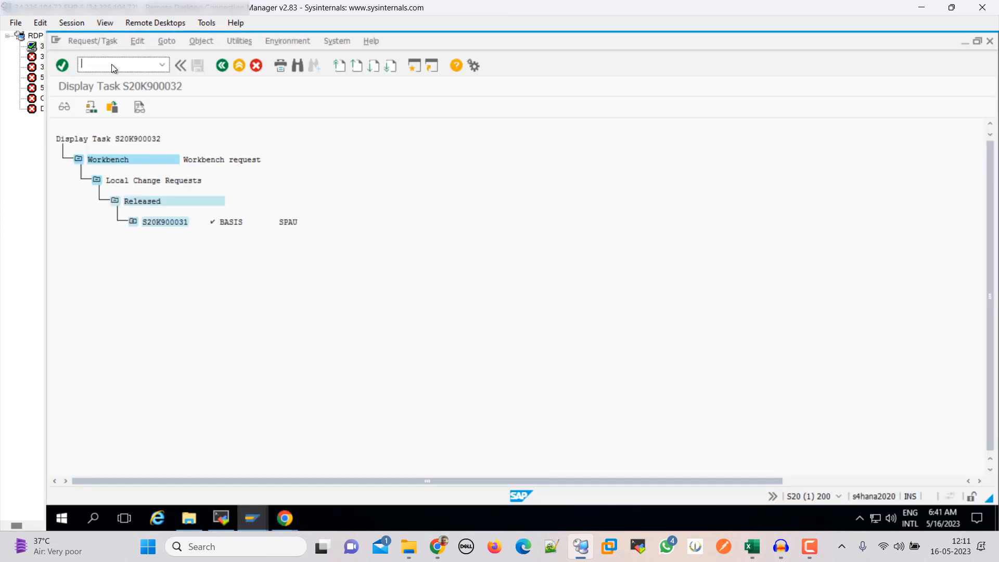
{"action": "type", "text": "/nso"}
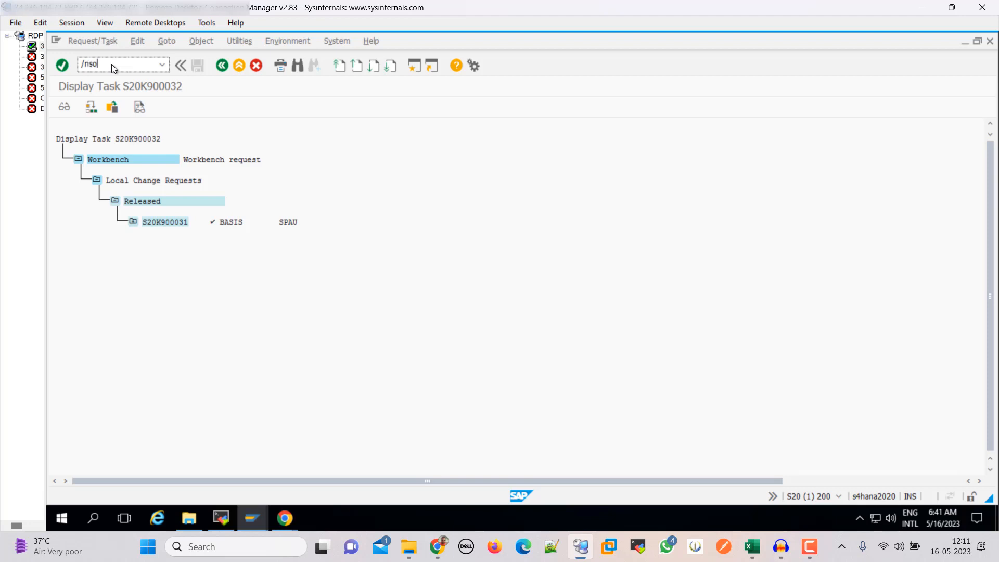
{"action": "key", "text": "Enter"}
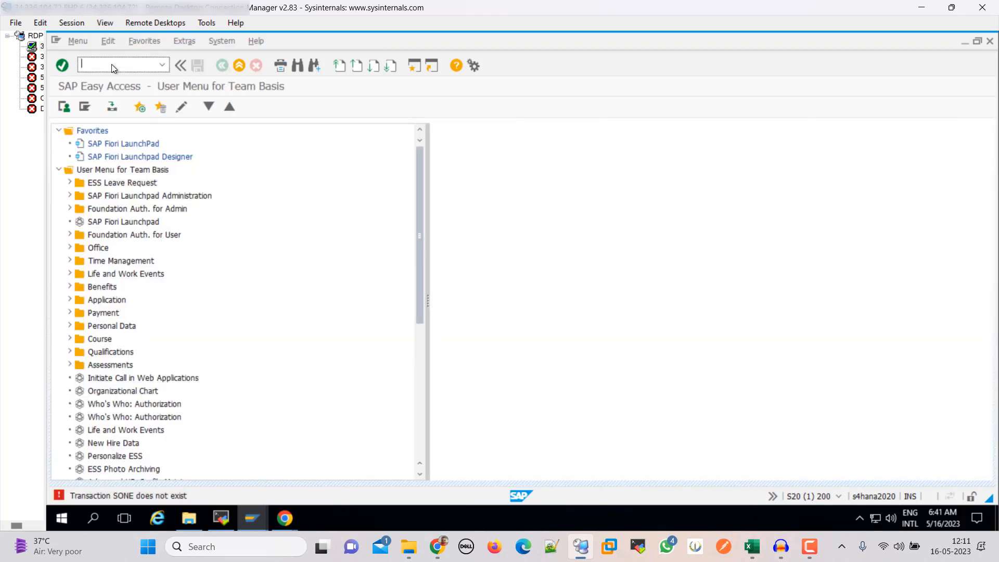
{"action": "key", "text": "Enter"}
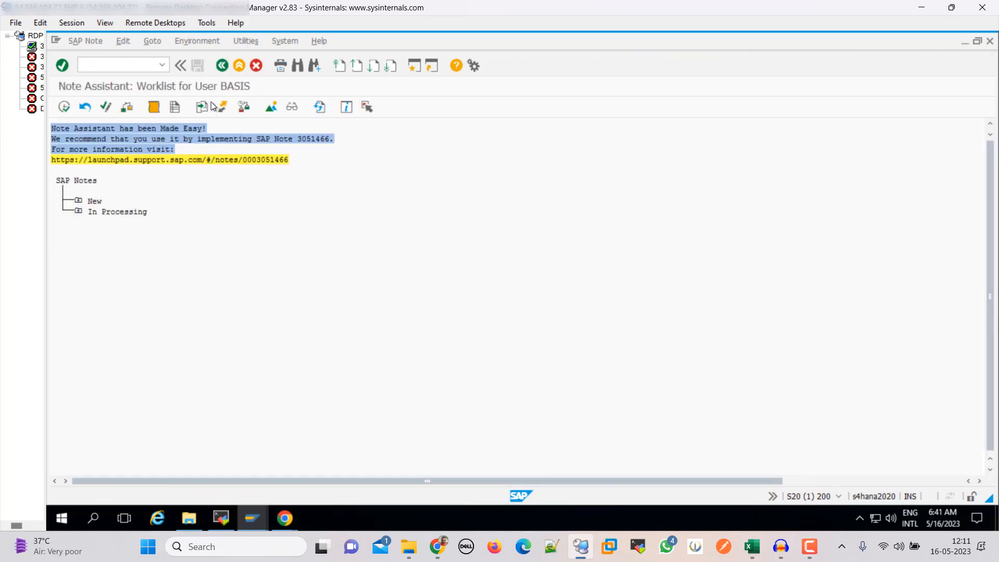
{"action": "left_click", "coordinate": [201, 107]}
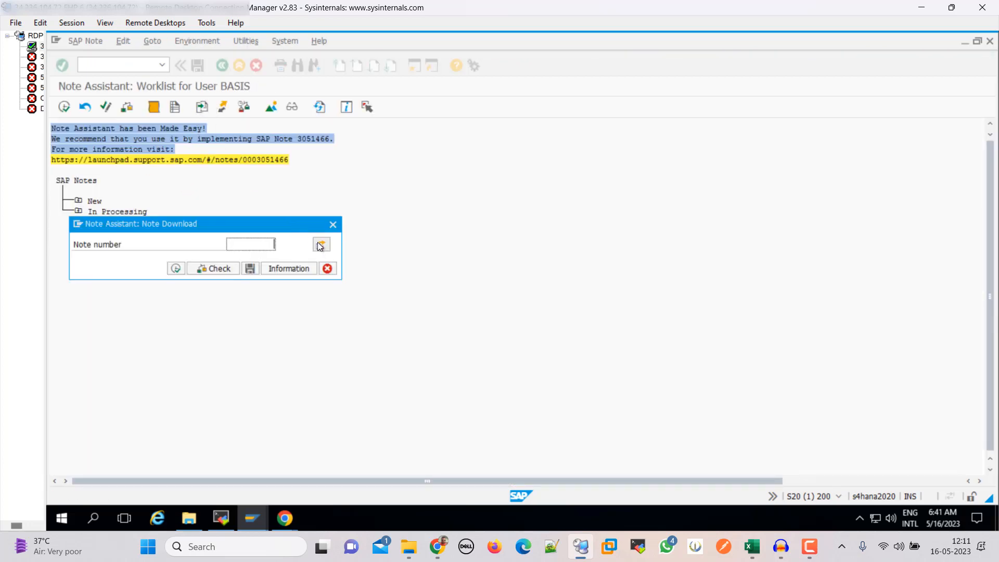
{"action": "type", "text": "0003044634"}
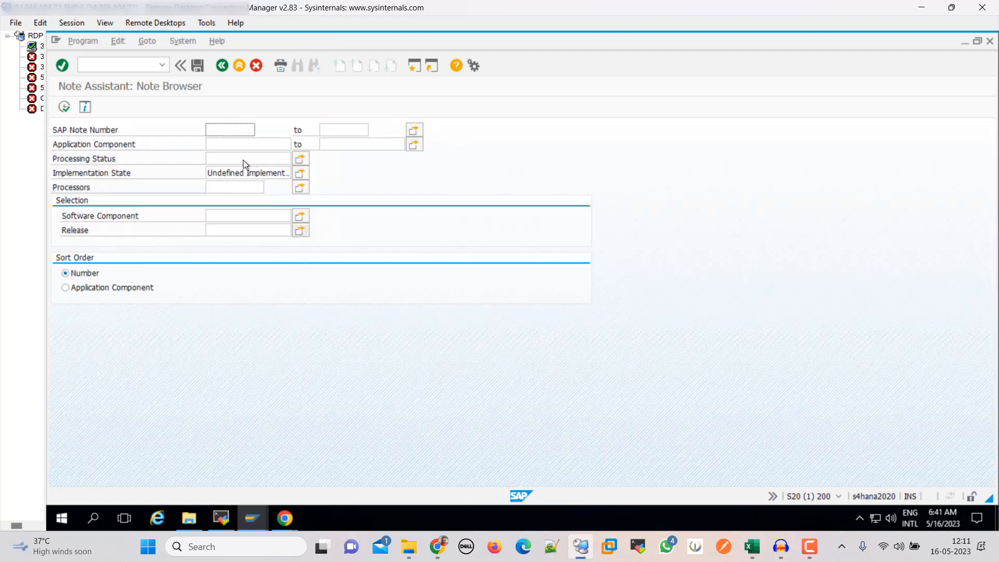
{"action": "type", "text": "0003044634"}
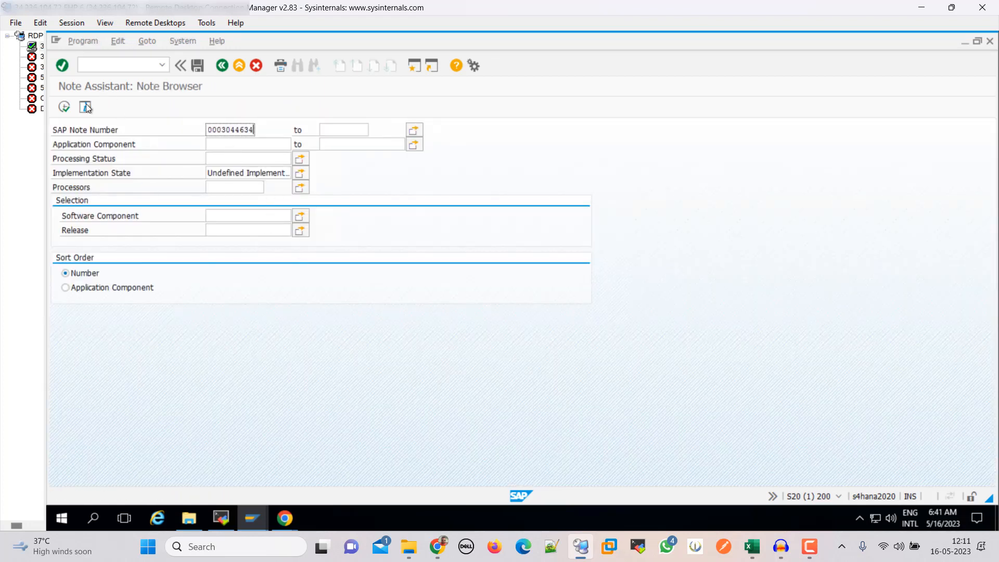
{"action": "left_click", "coordinate": [63, 106]}
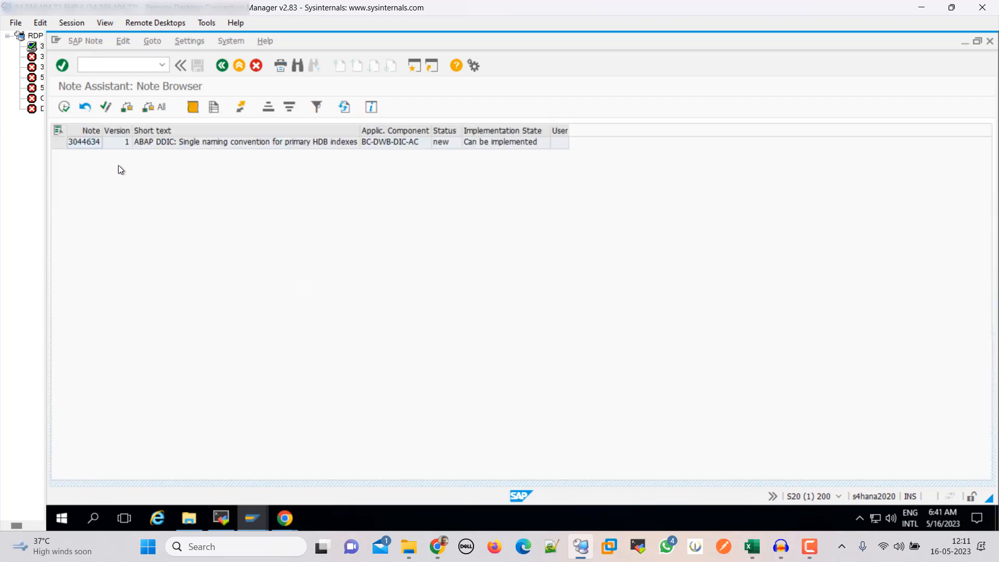
{"action": "left_click", "coordinate": [191, 142]}
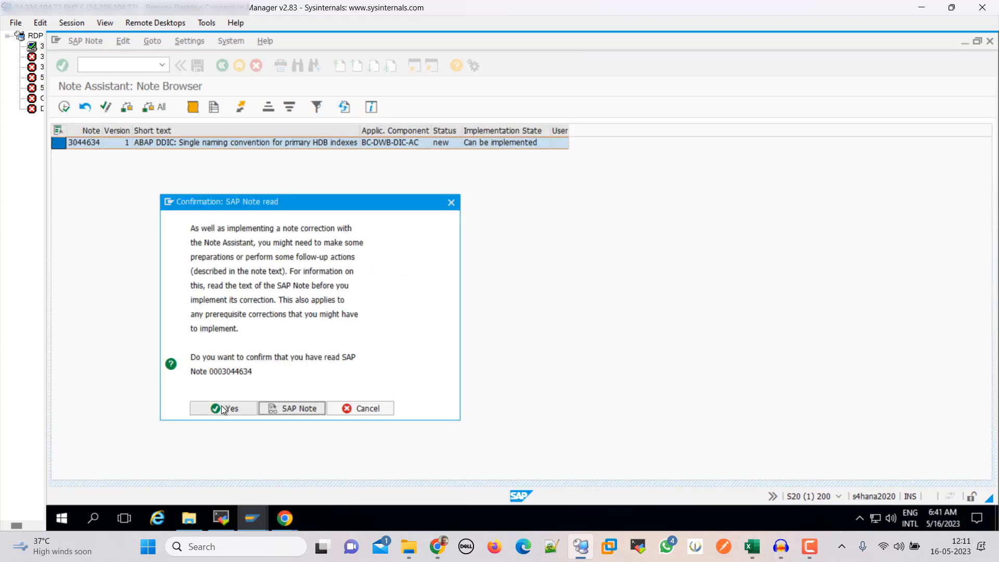
{"action": "left_click", "coordinate": [228, 408]}
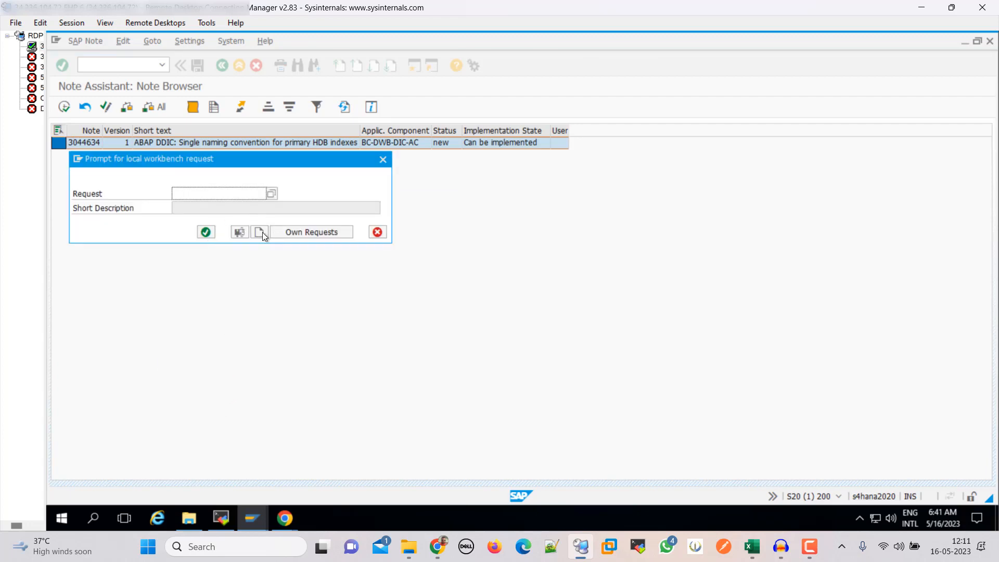
Create workbench request 'SUM req' for note 3044634 and activate its RUT_PK_INDEX_CLEAN_UP objects
{"action": "left_click", "coordinate": [258, 231]}
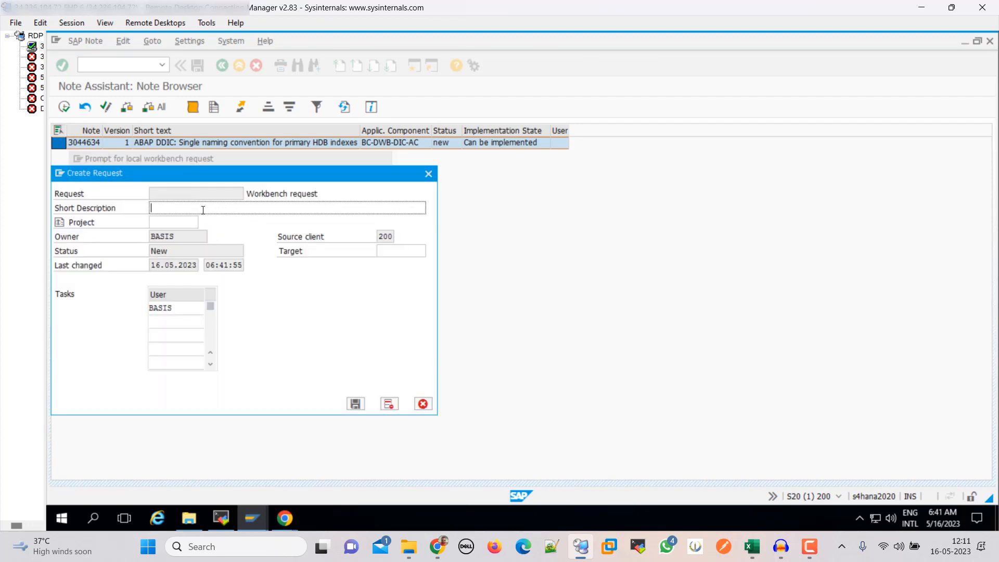
{"action": "type", "text": "SUM_P"}
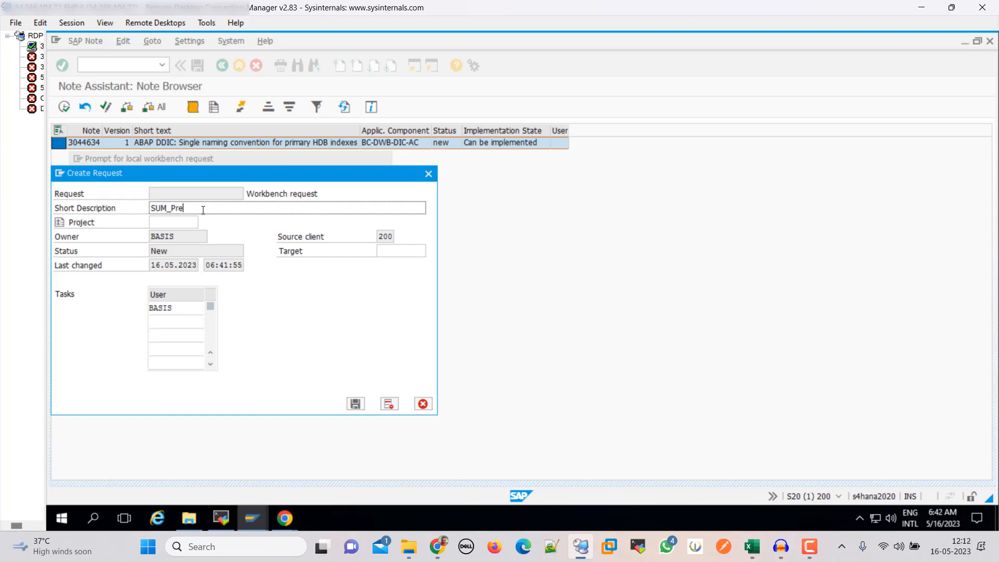
{"action": "type", "text": "req"}
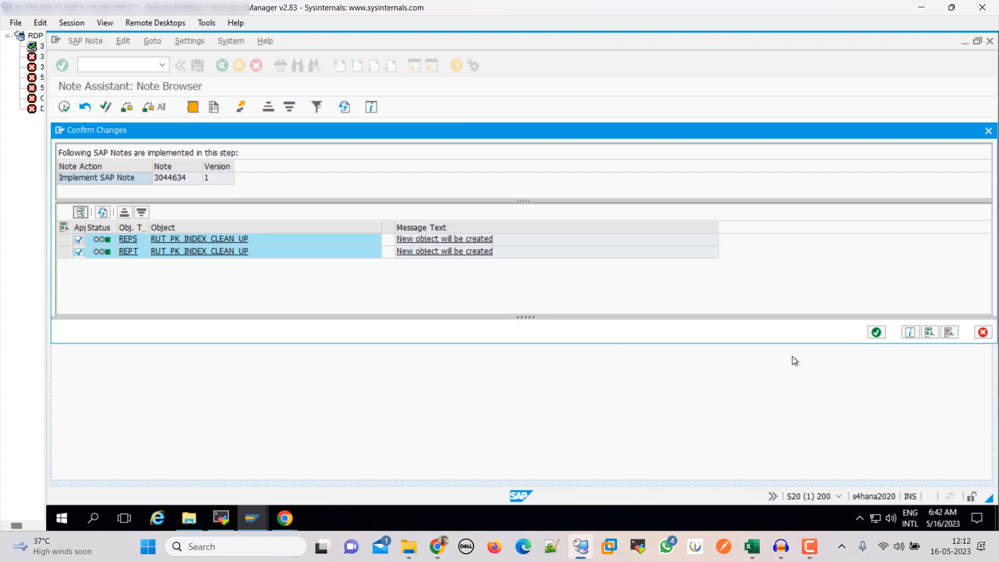
{"action": "left_click", "coordinate": [876, 332]}
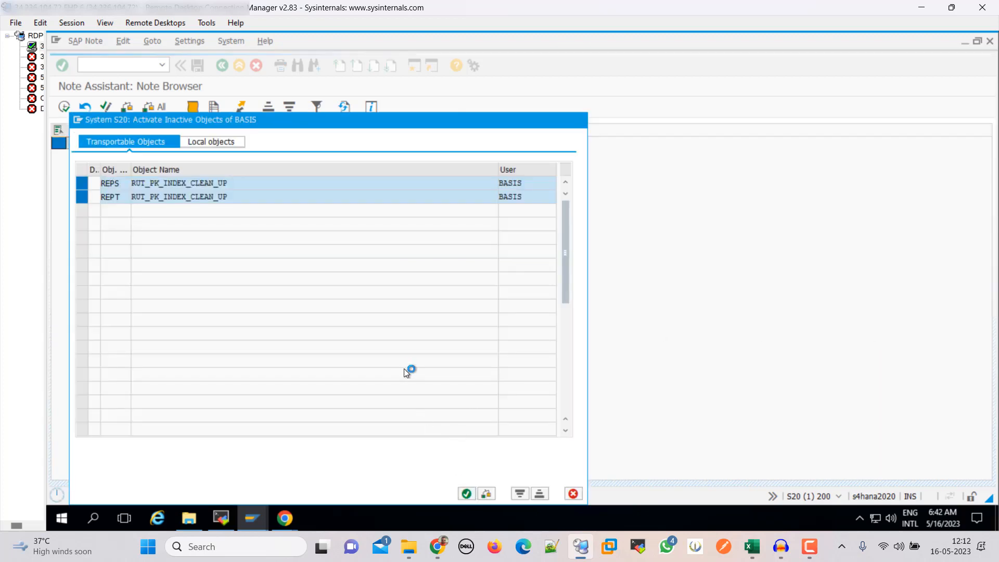
{"action": "left_click", "coordinate": [466, 494]}
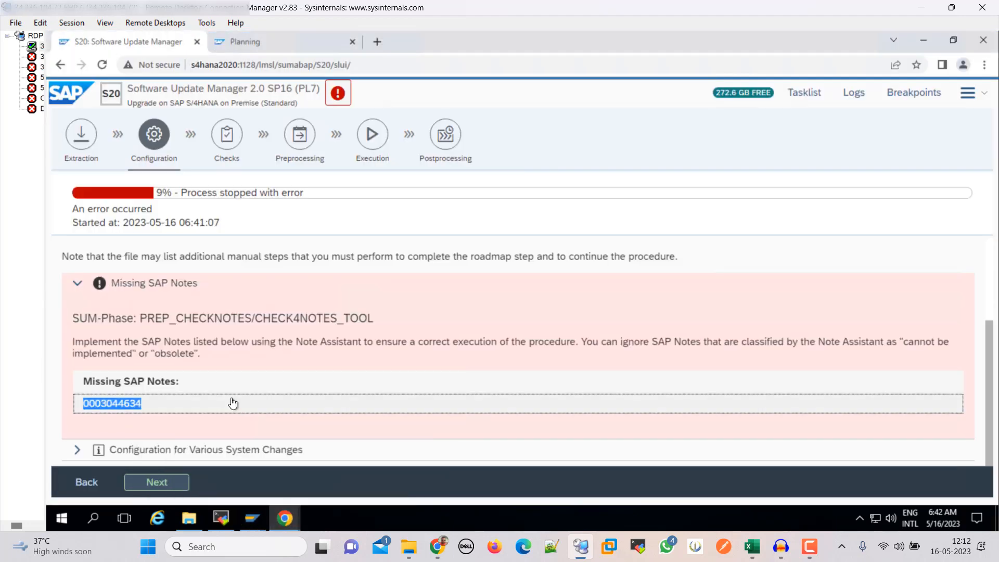
Repeat the failed Configuration phase and let it finish successfully
{"action": "left_click", "coordinate": [156, 482]}
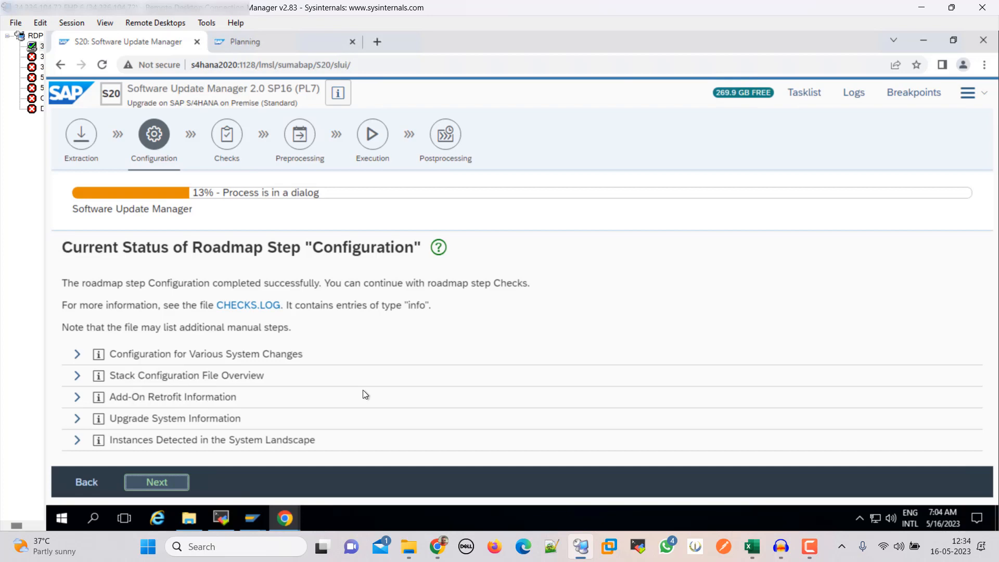
Start Checks and open the error reporting the HANA database version as too low
{"action": "left_click", "coordinate": [157, 482]}
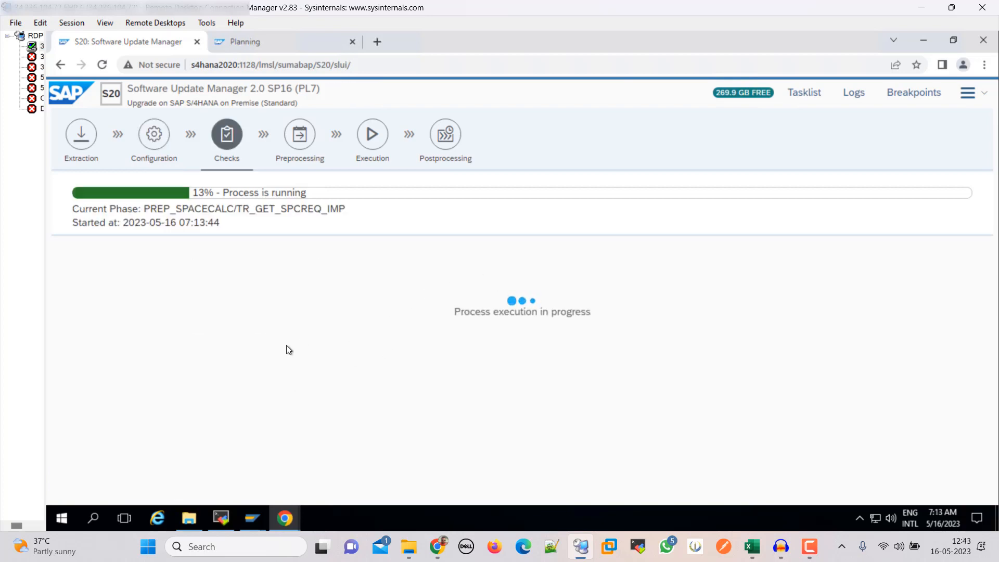
{"action": "mouse_move", "coordinate": [227, 134]}
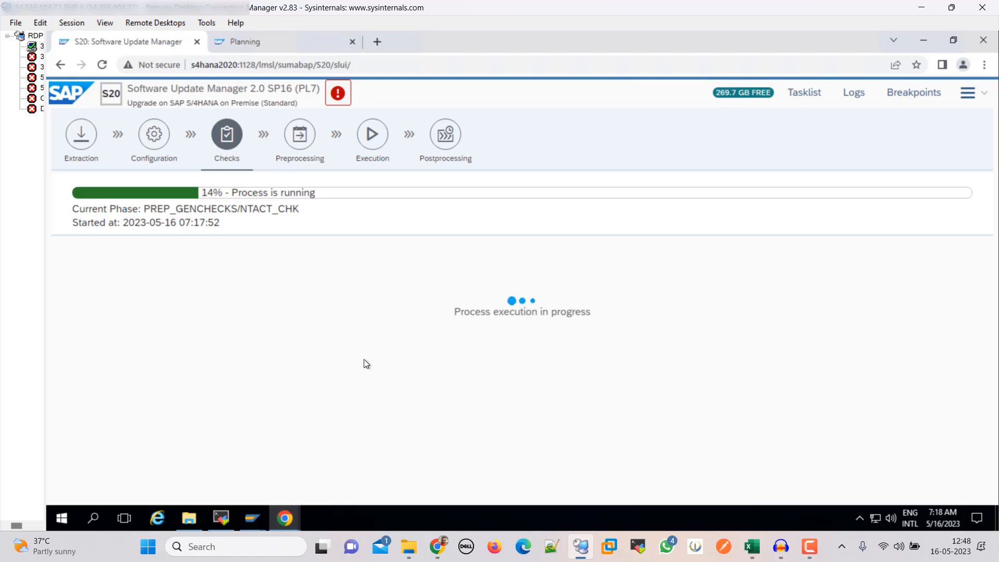
{"action": "left_click", "coordinate": [338, 92]}
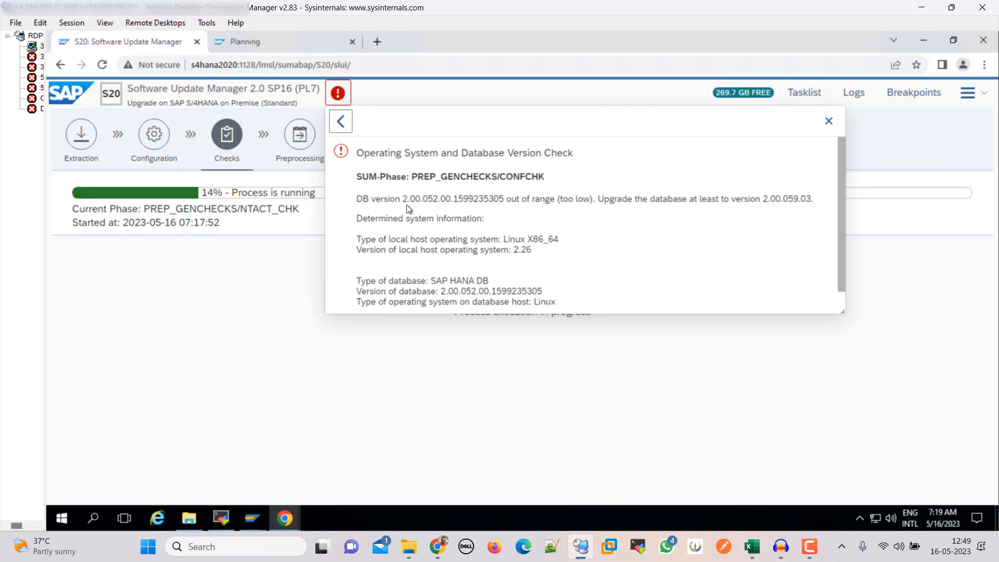
{"action": "mouse_move", "coordinate": [358, 158]}
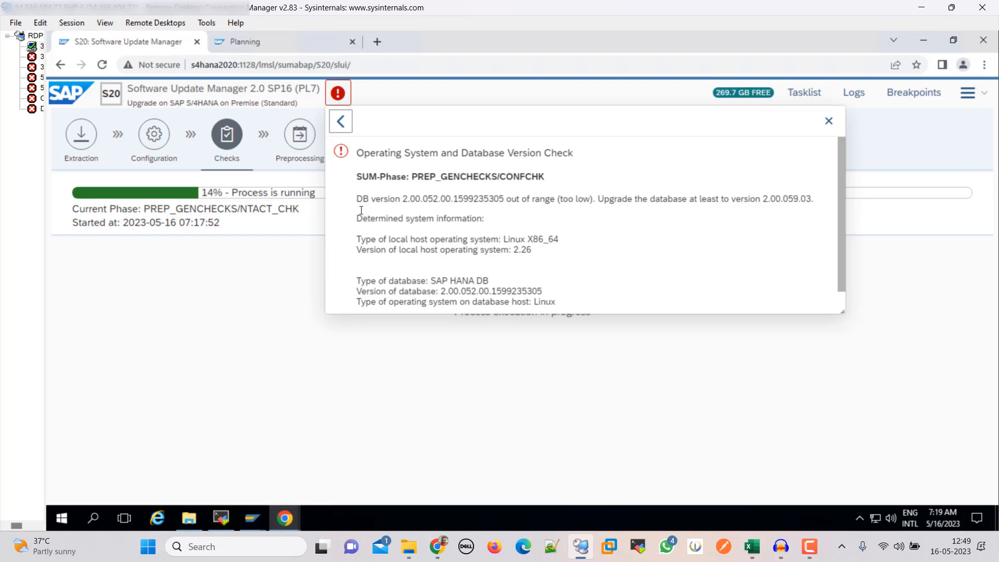
{"action": "left_click_drag", "start_coordinate": [355, 198], "coordinate": [468, 198]}
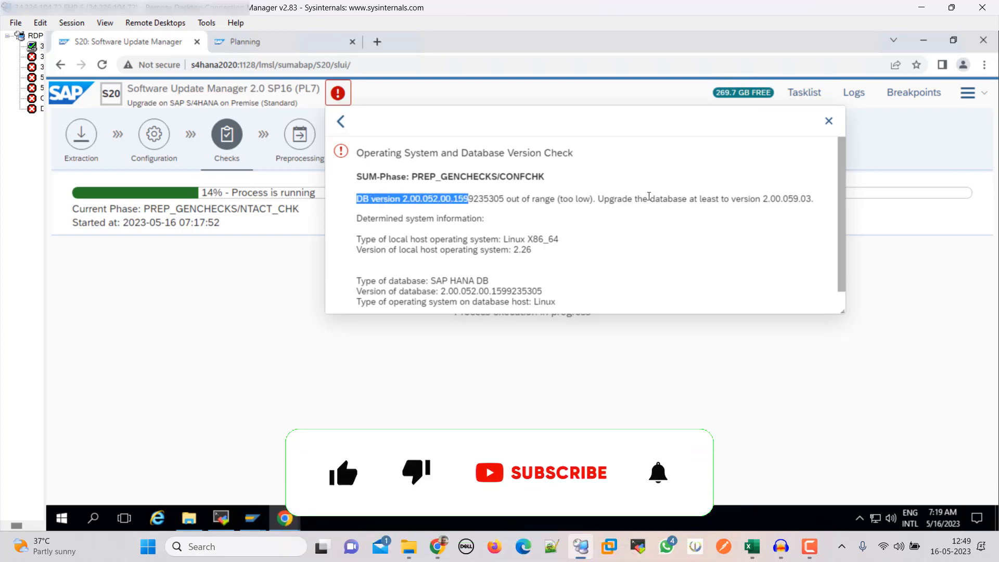
{"action": "left_click_drag", "start_coordinate": [468, 198], "coordinate": [813, 198]}
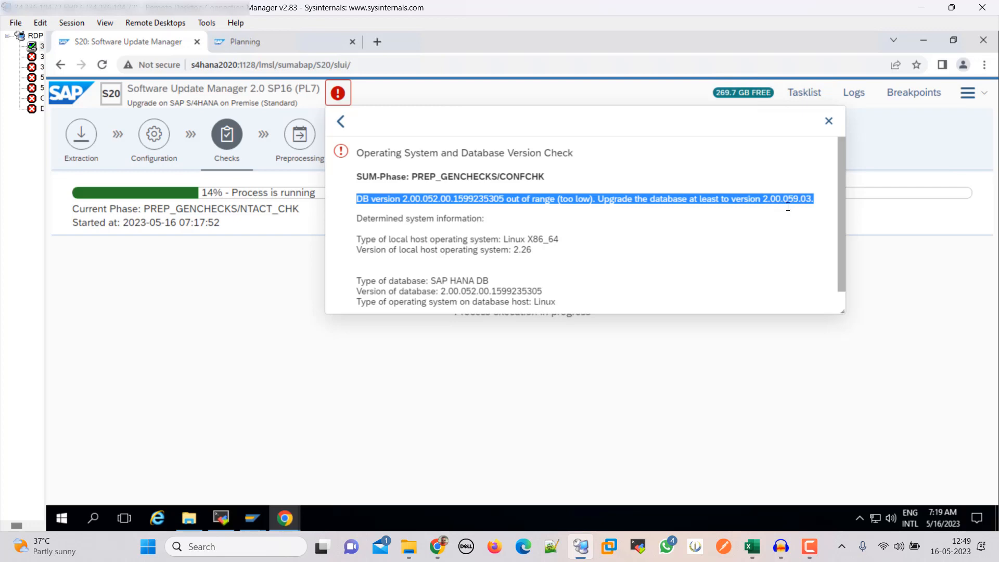
{"action": "mouse_move", "coordinate": [516, 255]}
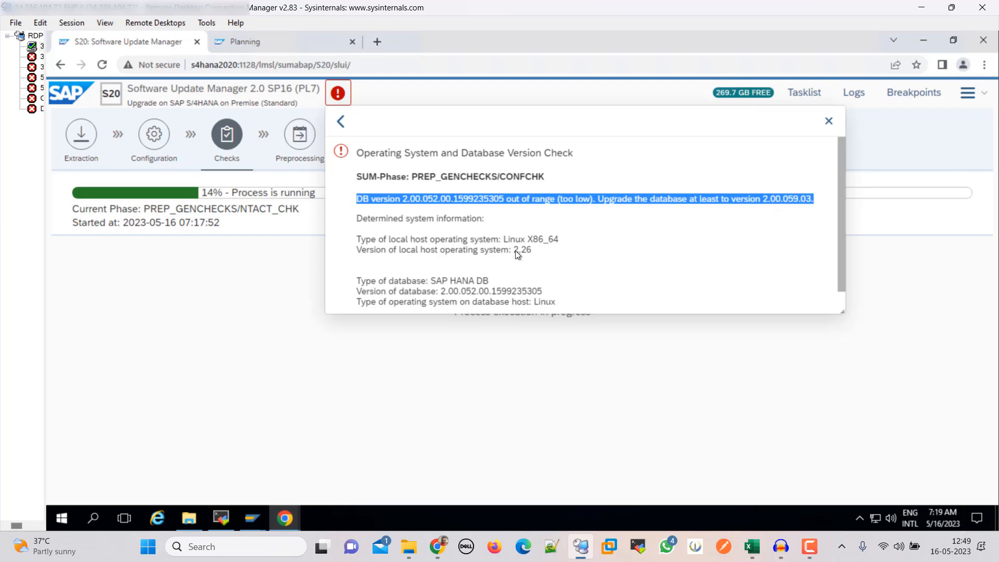